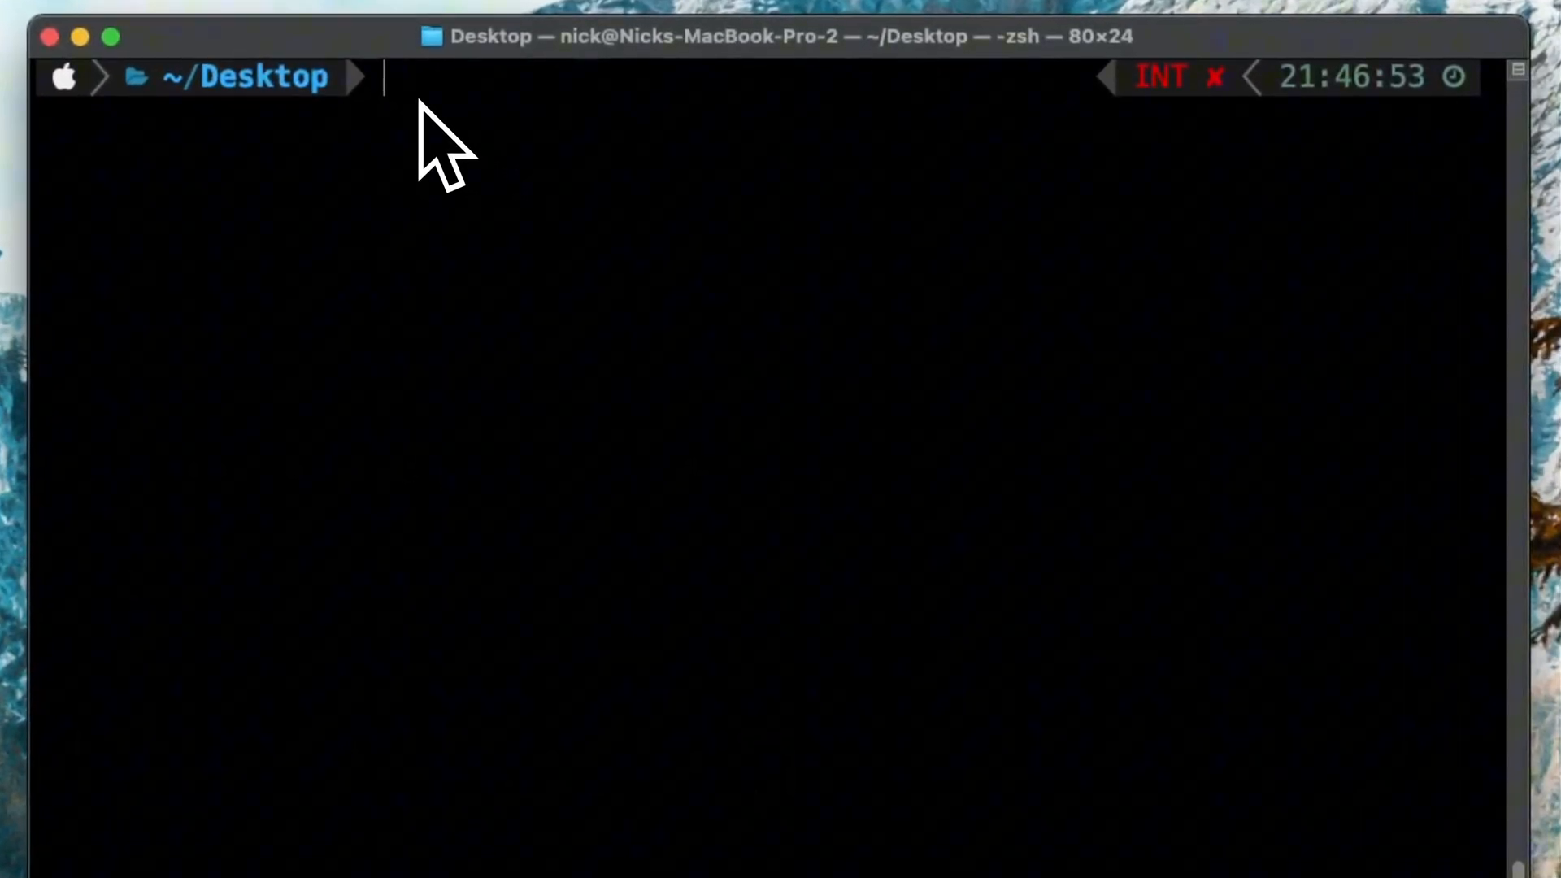
- Run npx create-next-app vercel-feature-flags --use-yarn --typescript and let the install finish
type("npx create-next-app vercel-feature-flags --use-yarn --typescript")
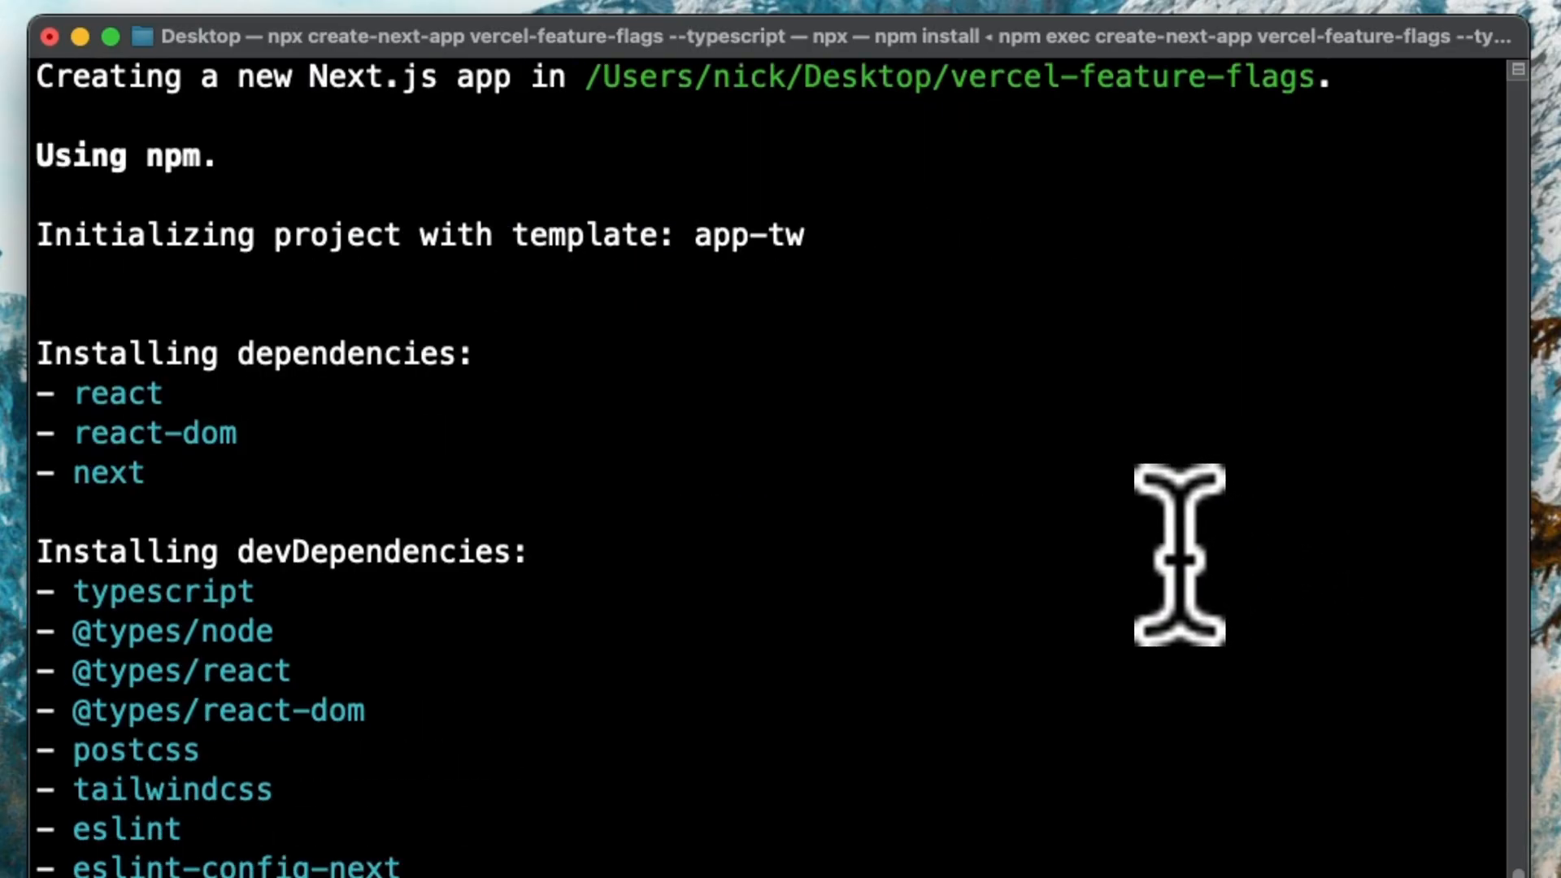
scroll("down", 3)
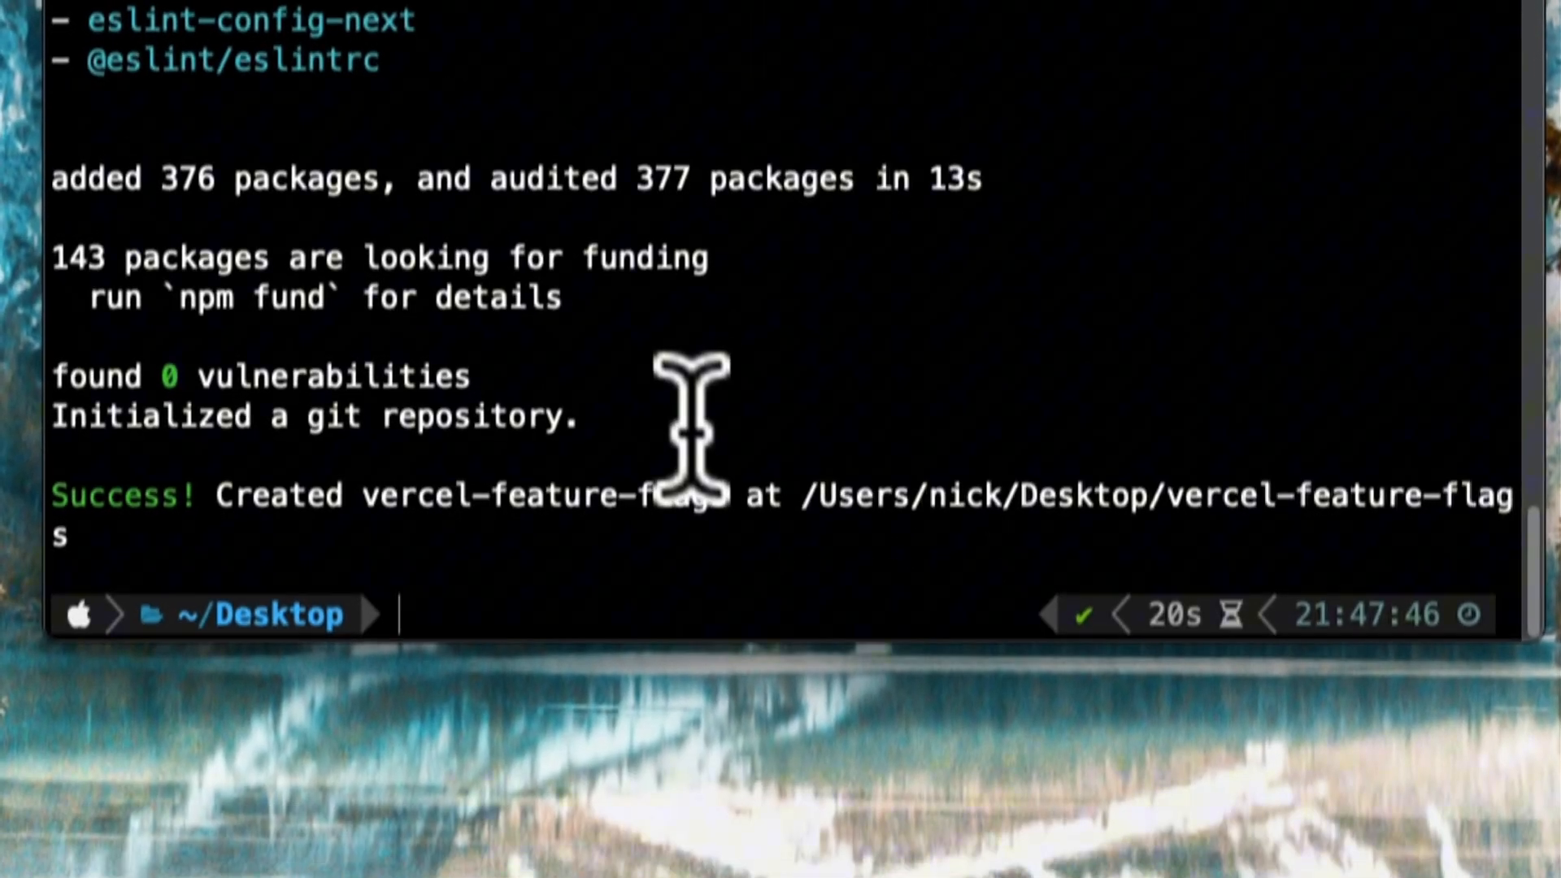
scroll("down", 3)
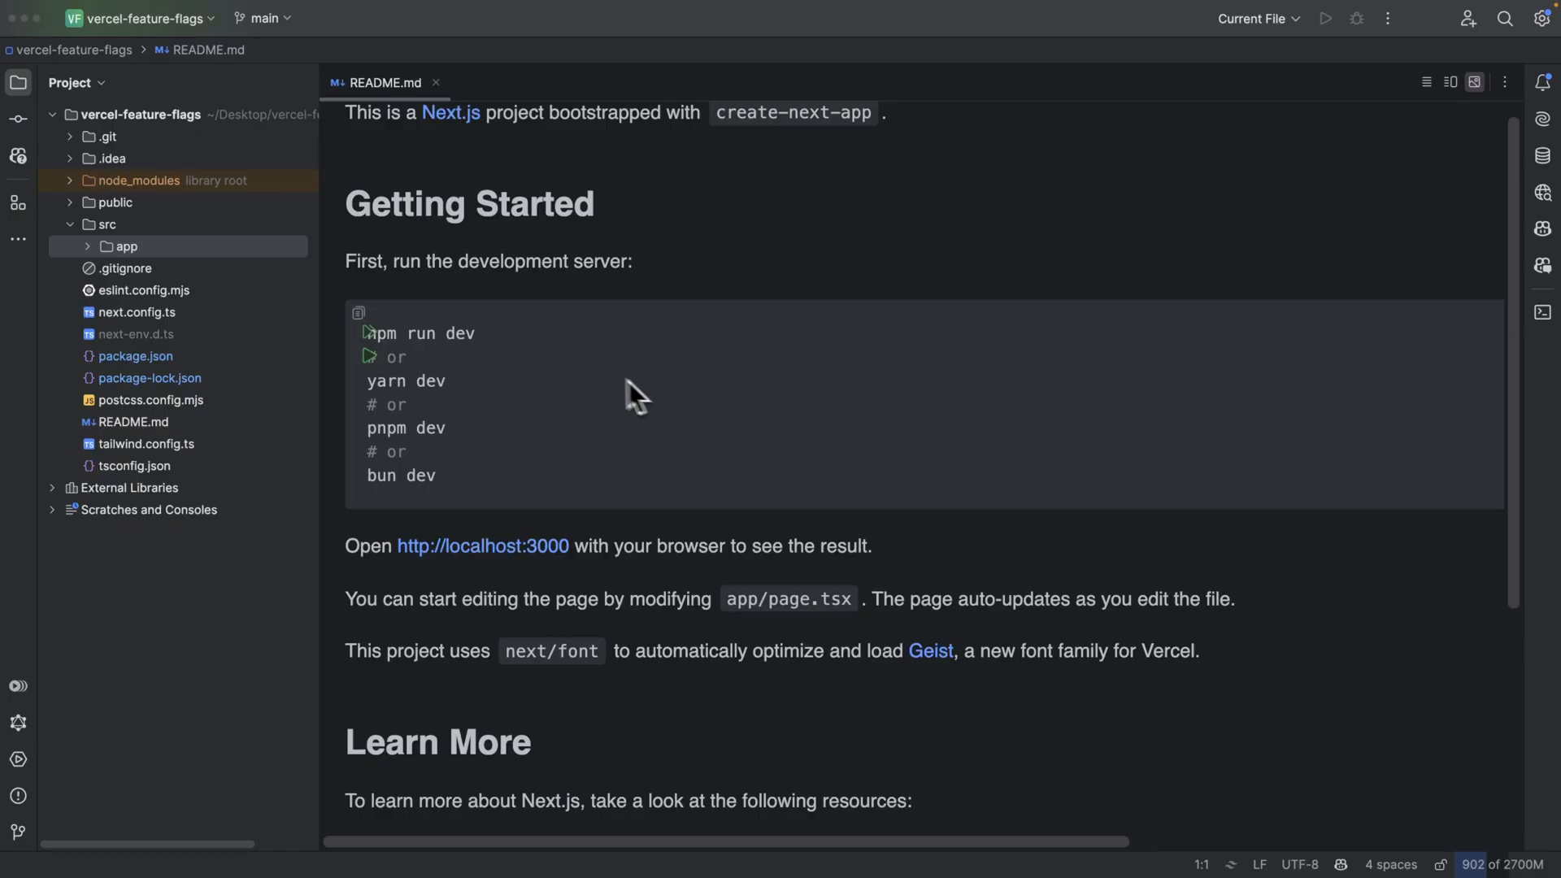
- In src/app/page.tsx, replace the JSX with a div container using className p-20
left_click(127, 245)
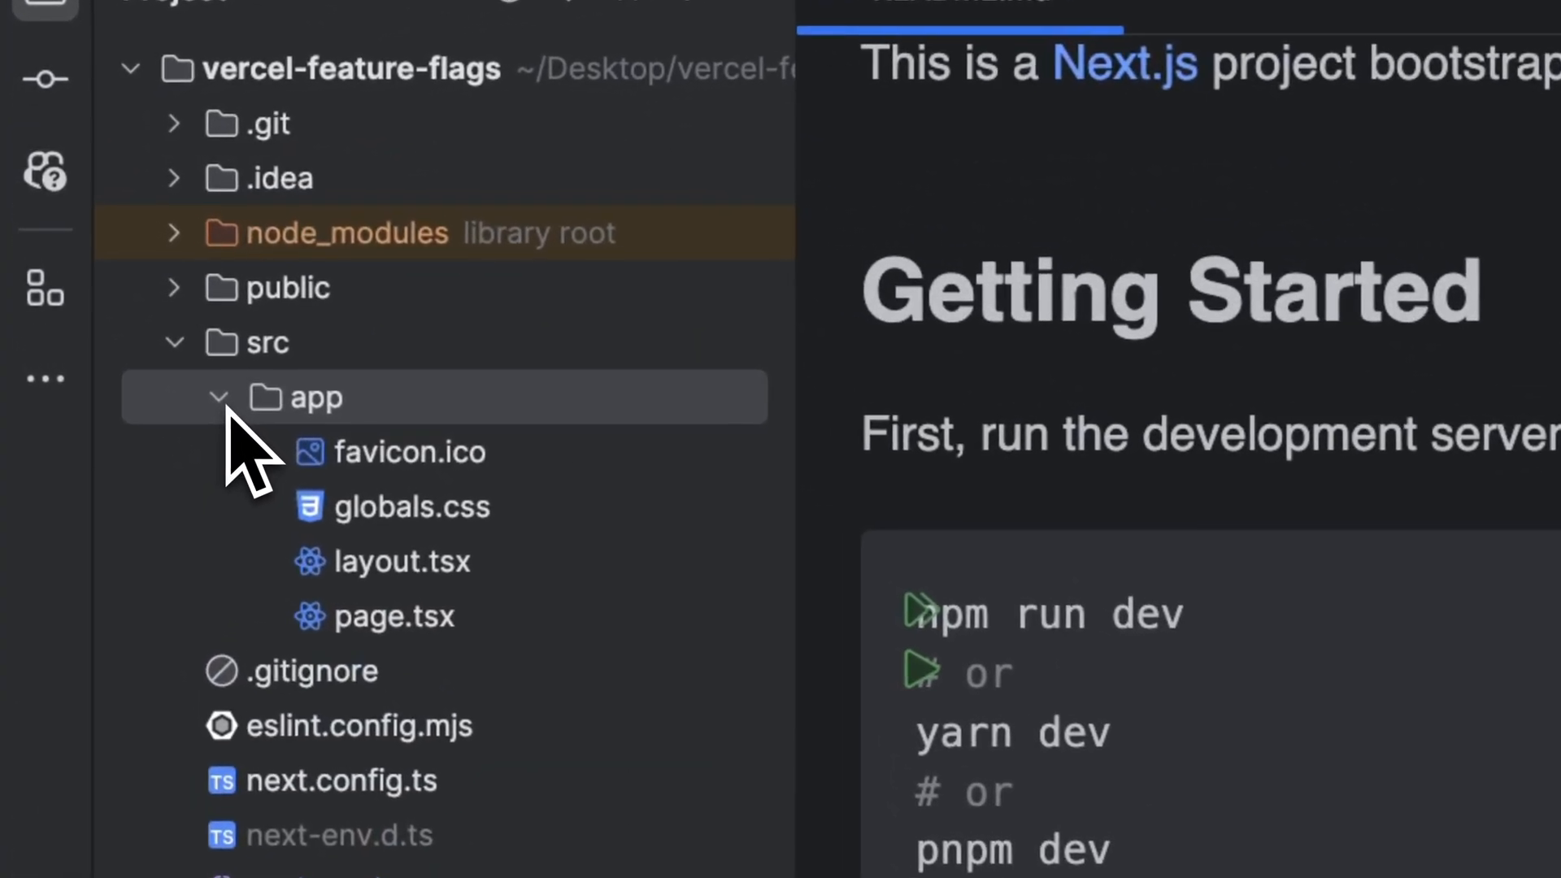
left_click(403, 617)
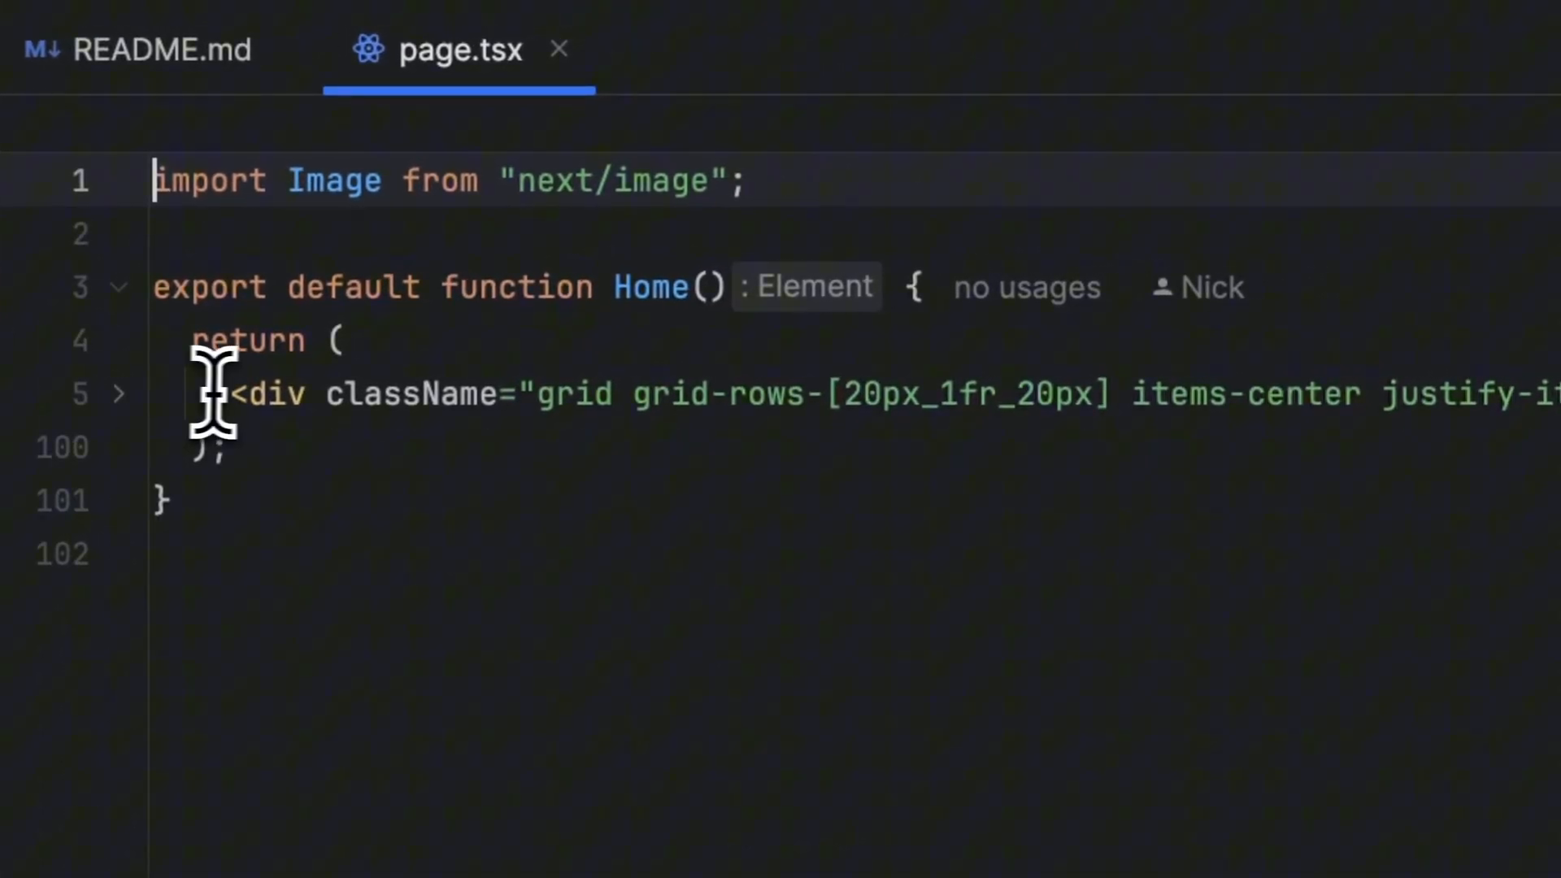
type("div>")
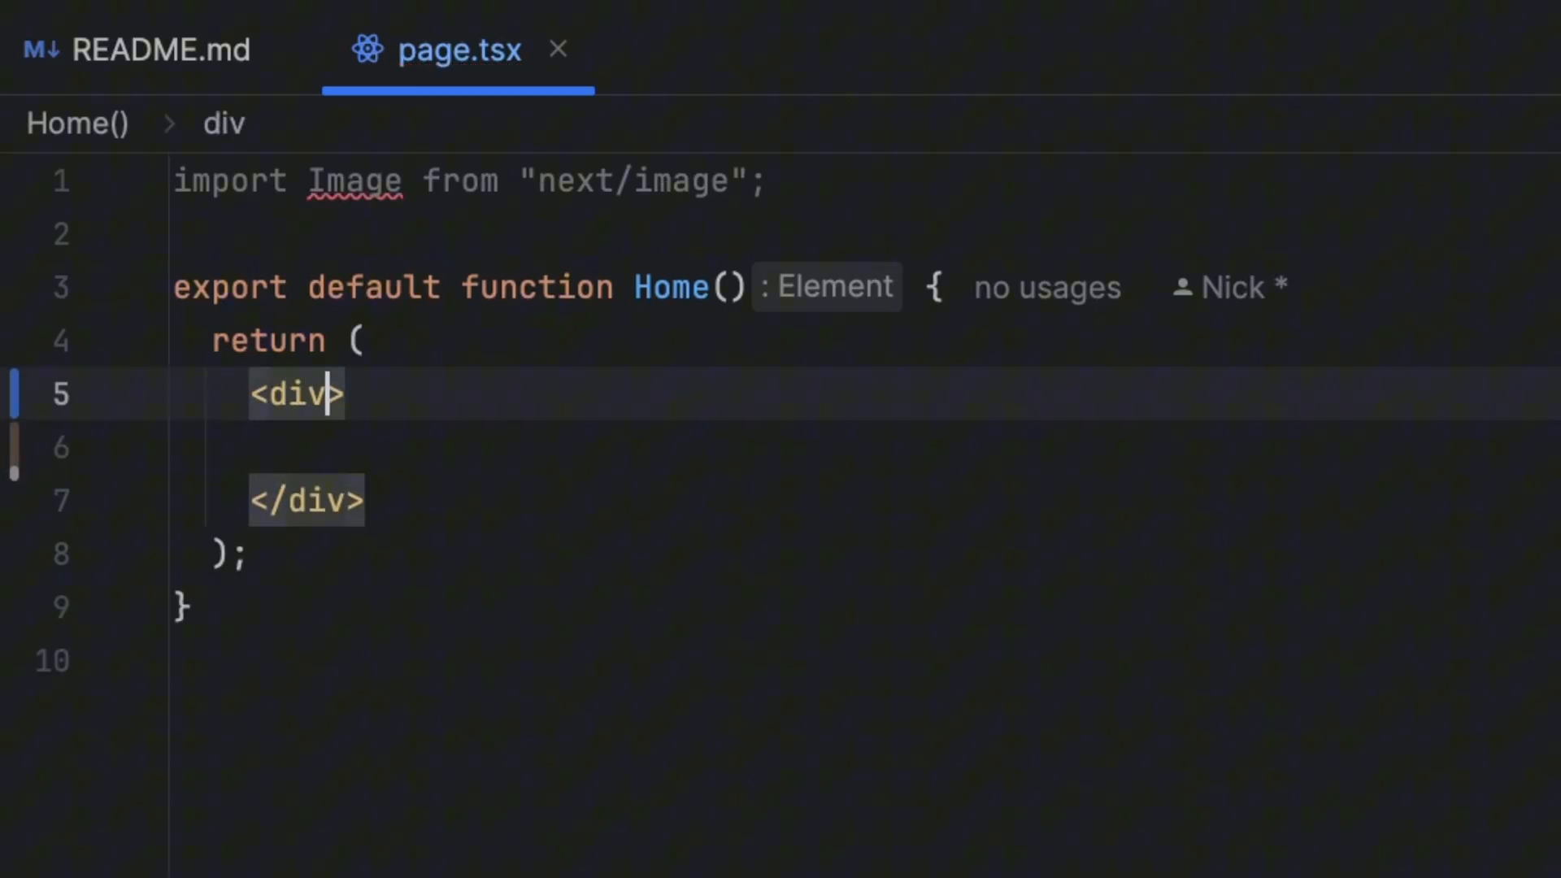
type("className=\"\"")
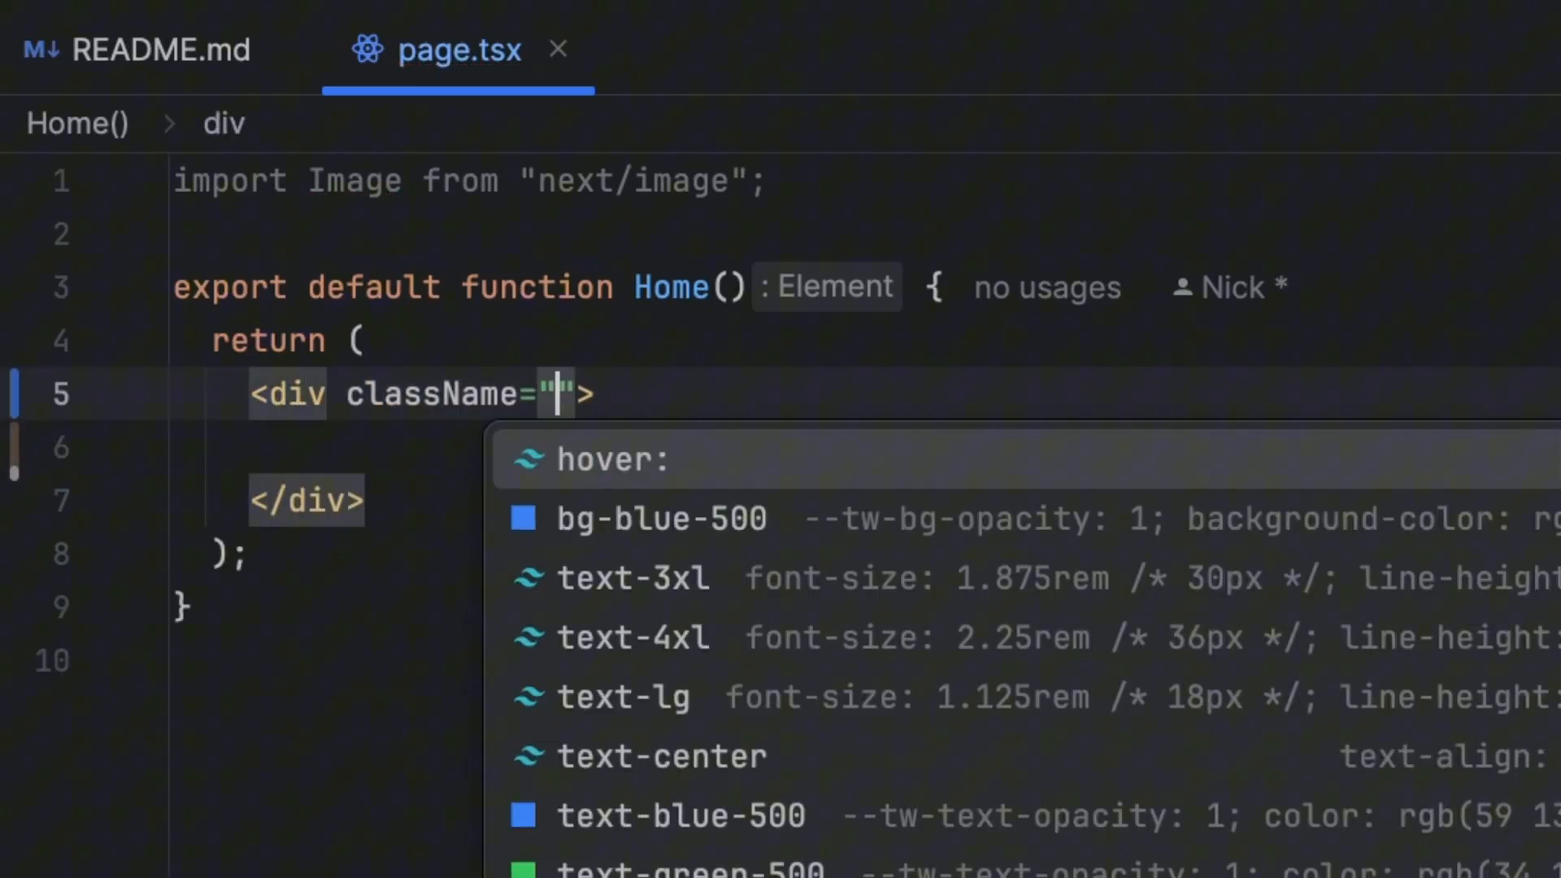
type("p-")
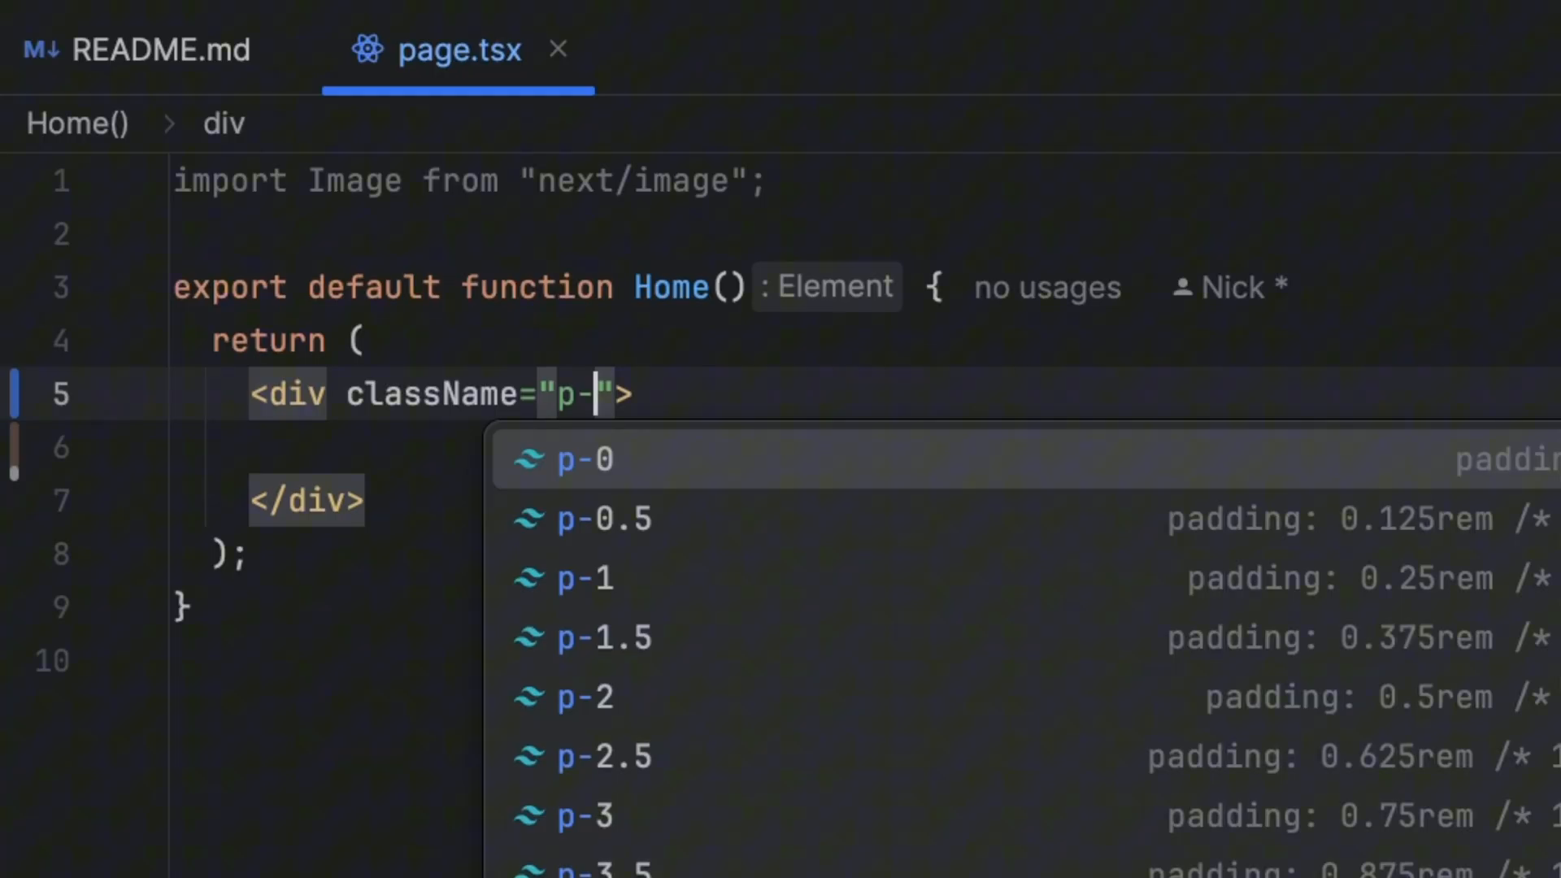
type("20")
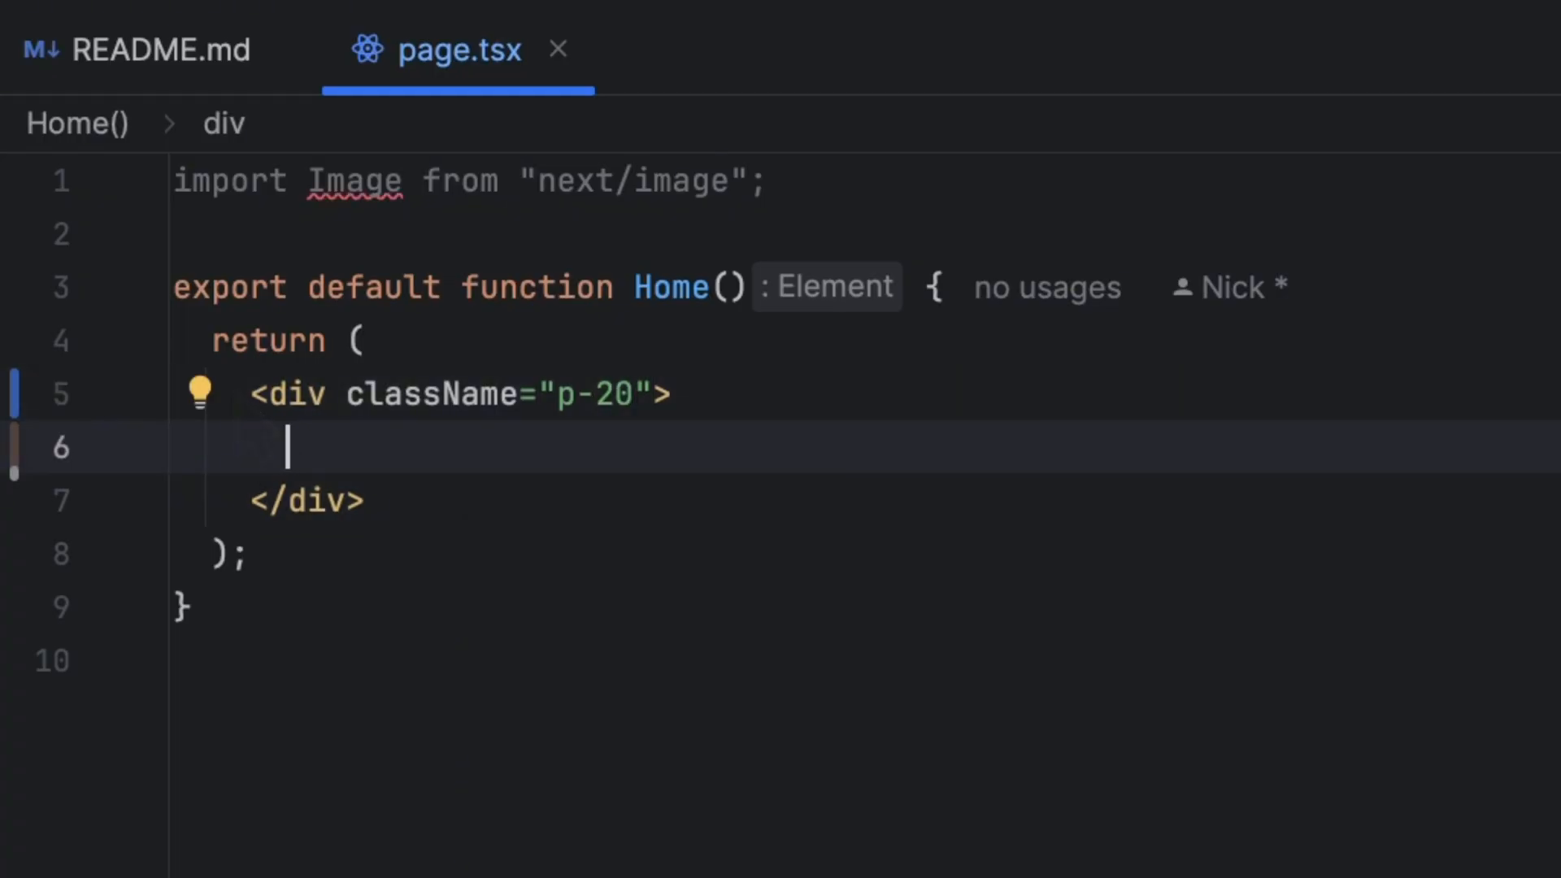
- Add a Click Me! button inside it with className p-5 bg-blue-500
type("<button>Click Me!</button>")
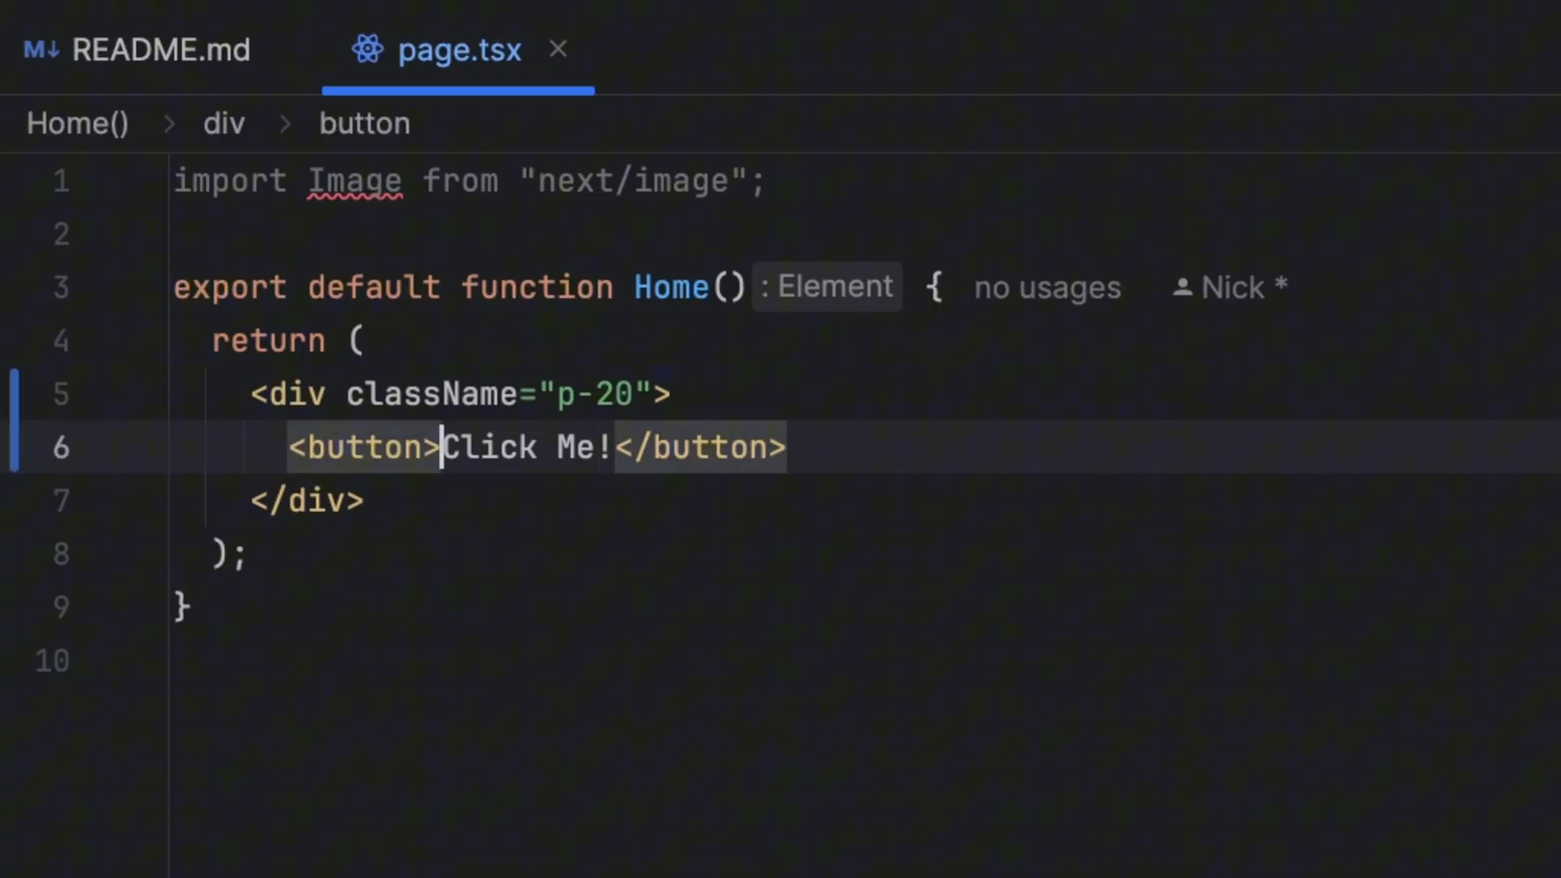
type("className=\"\"")
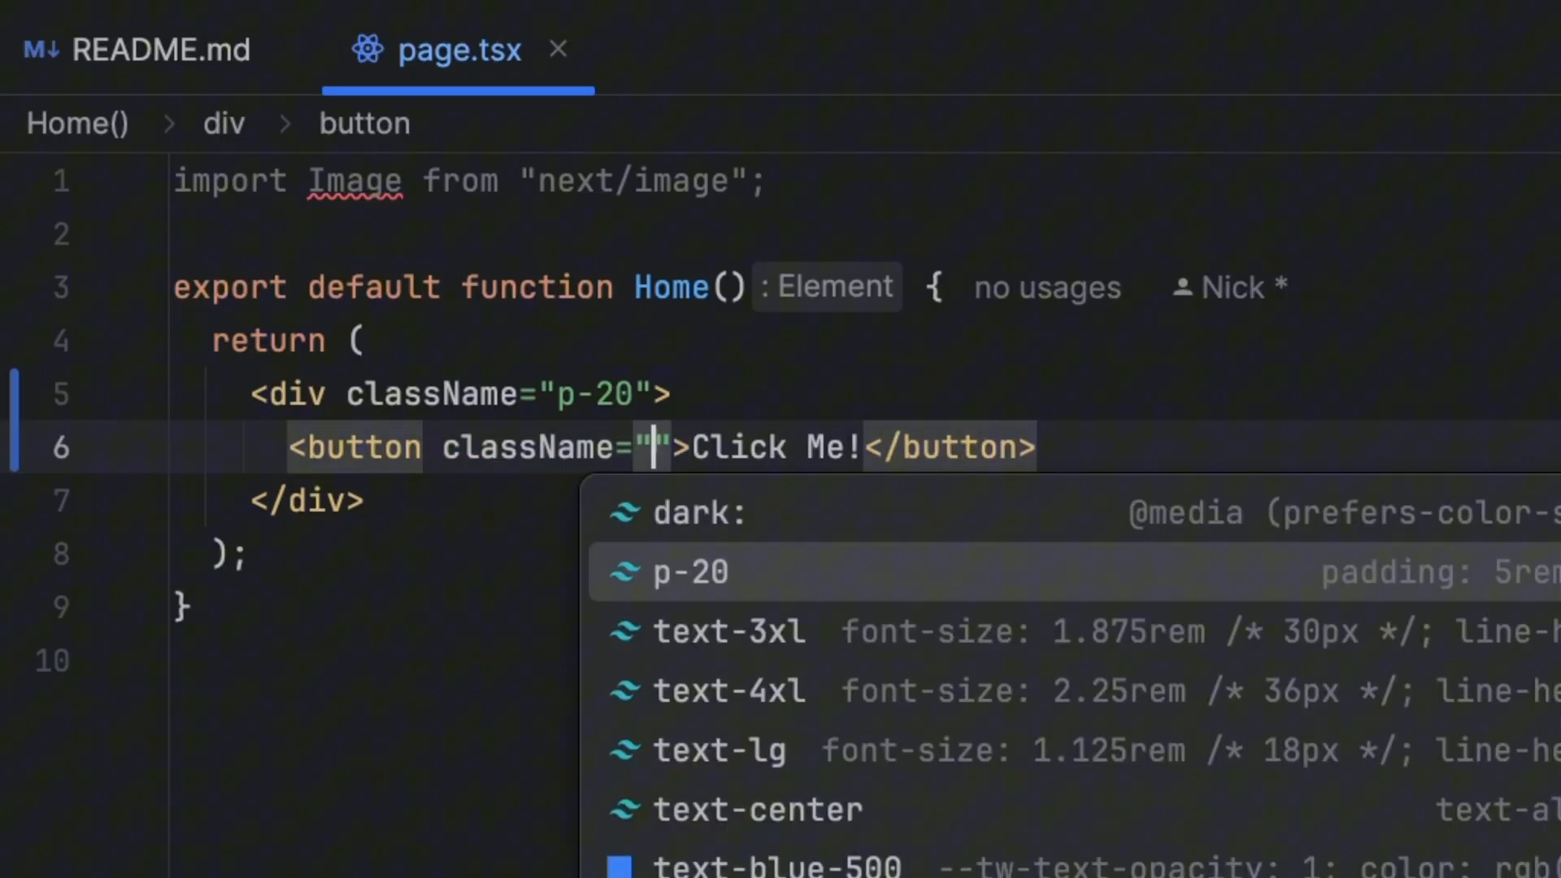
type("p-5 bg-")
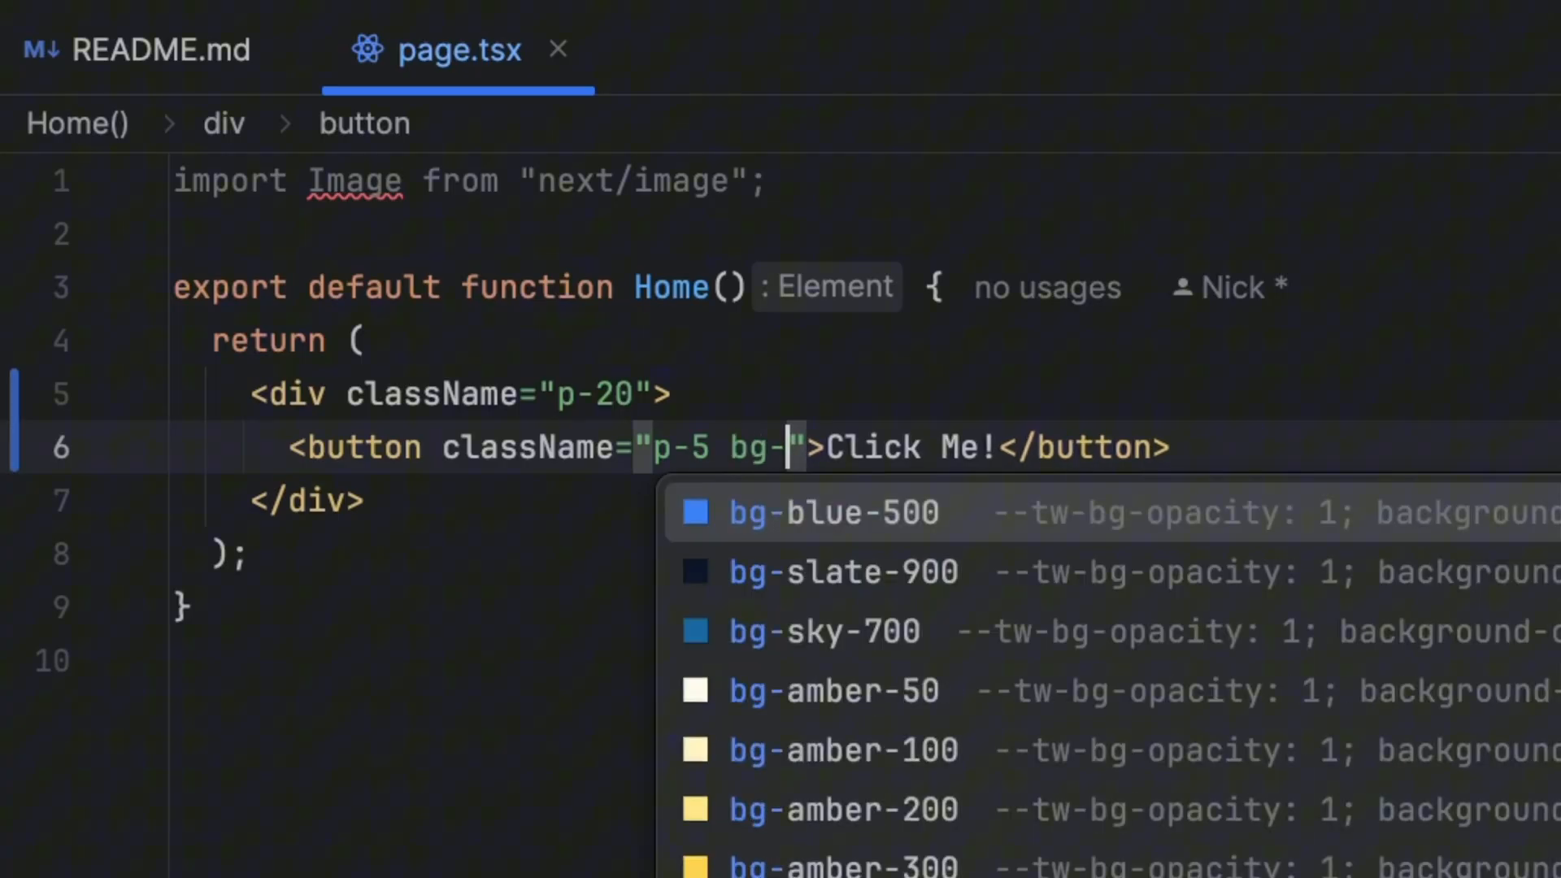
left_click(833, 512)
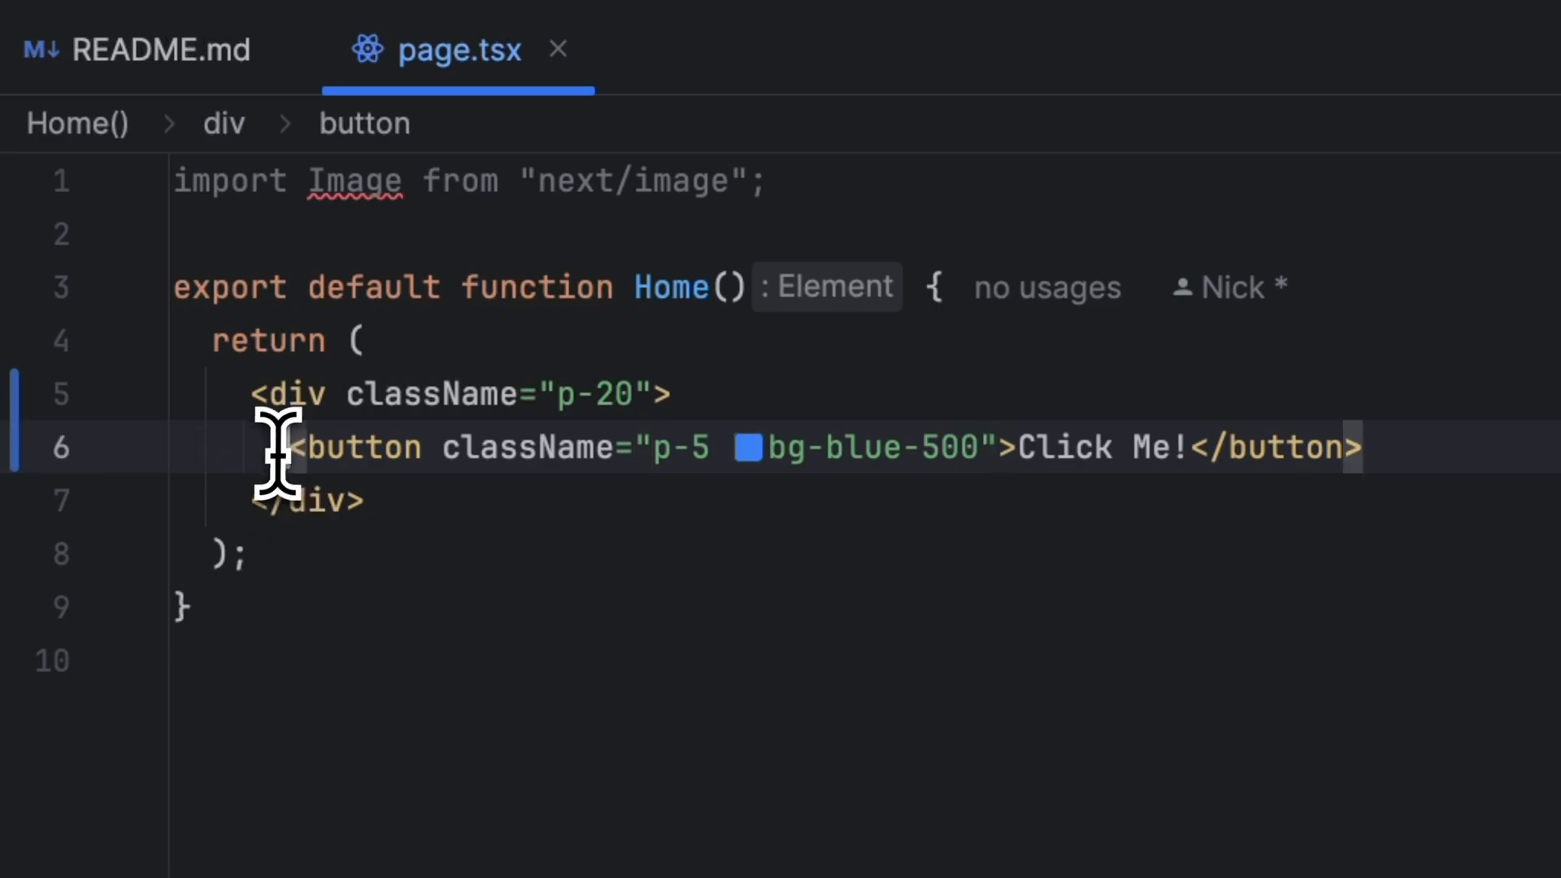
left_click_drag(289, 447, 1359, 448)
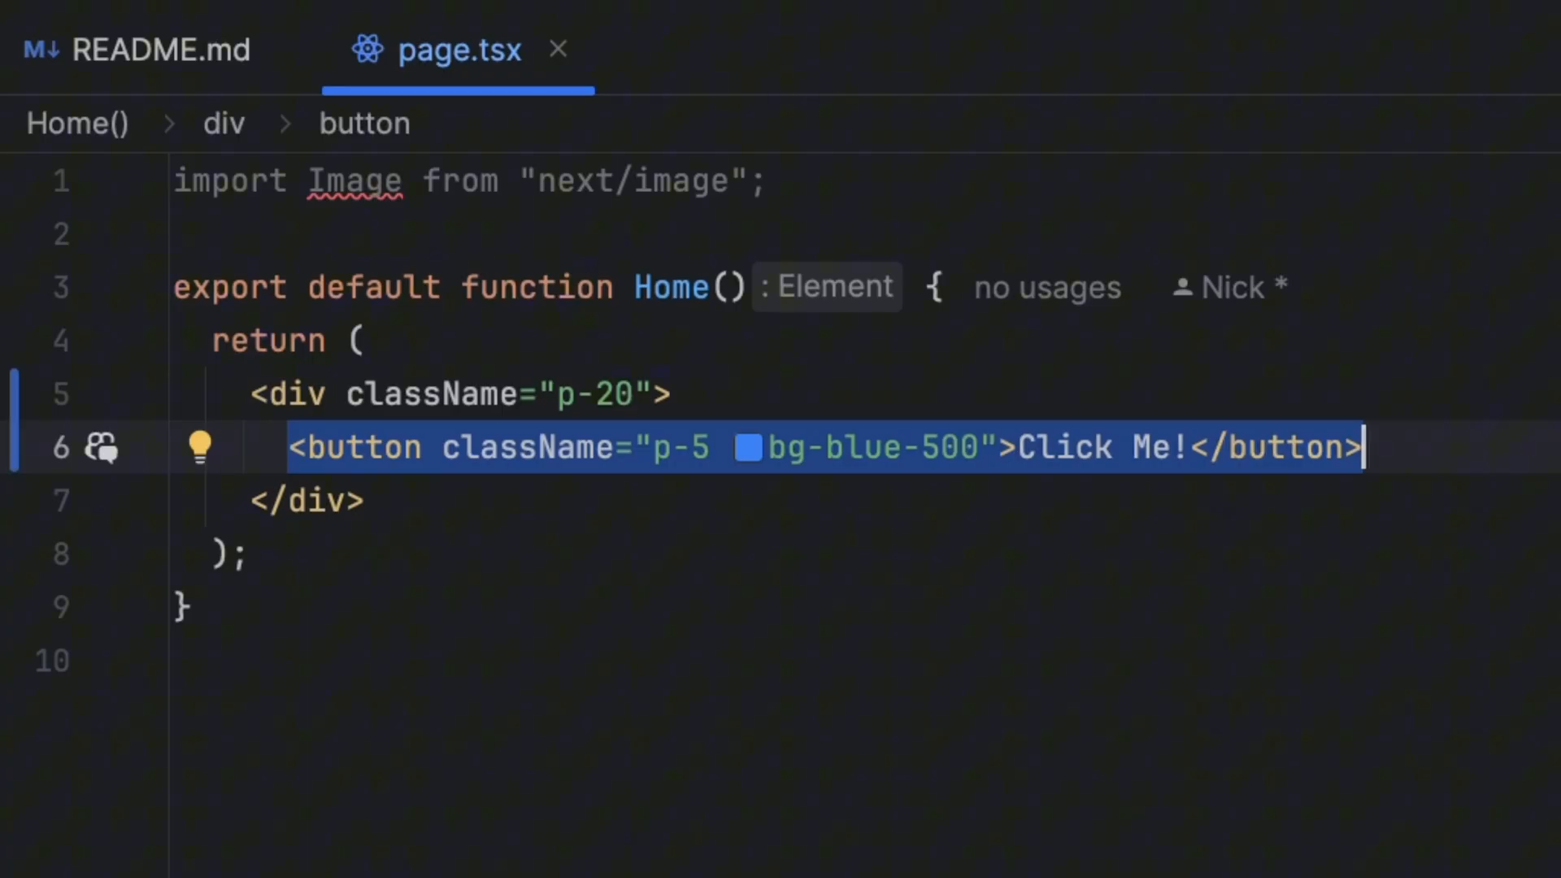
mouse_move(1185, 468)
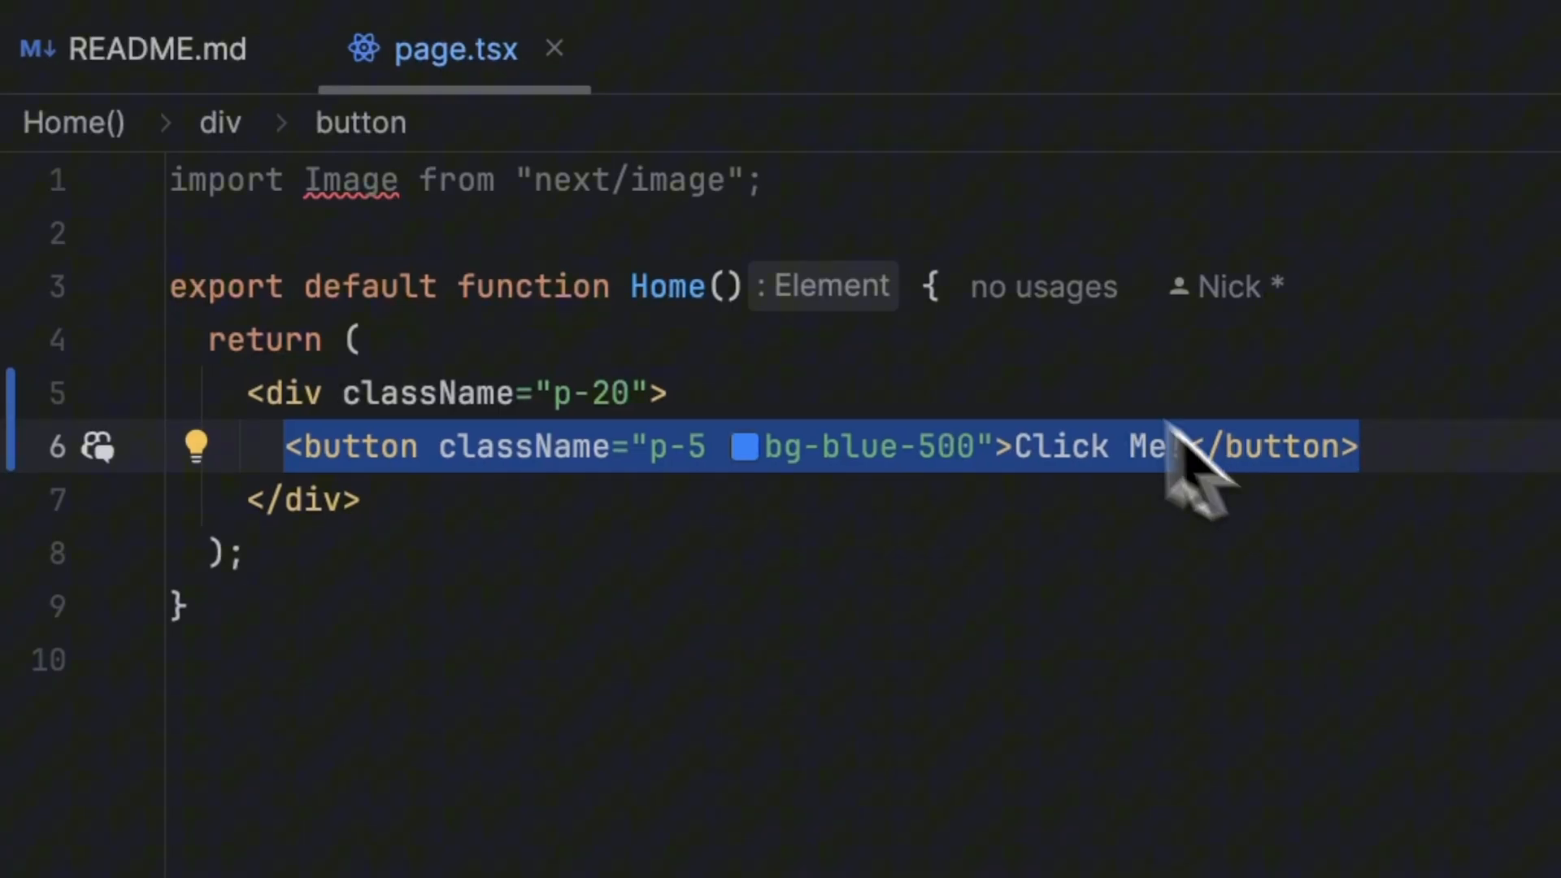
key("Enter")
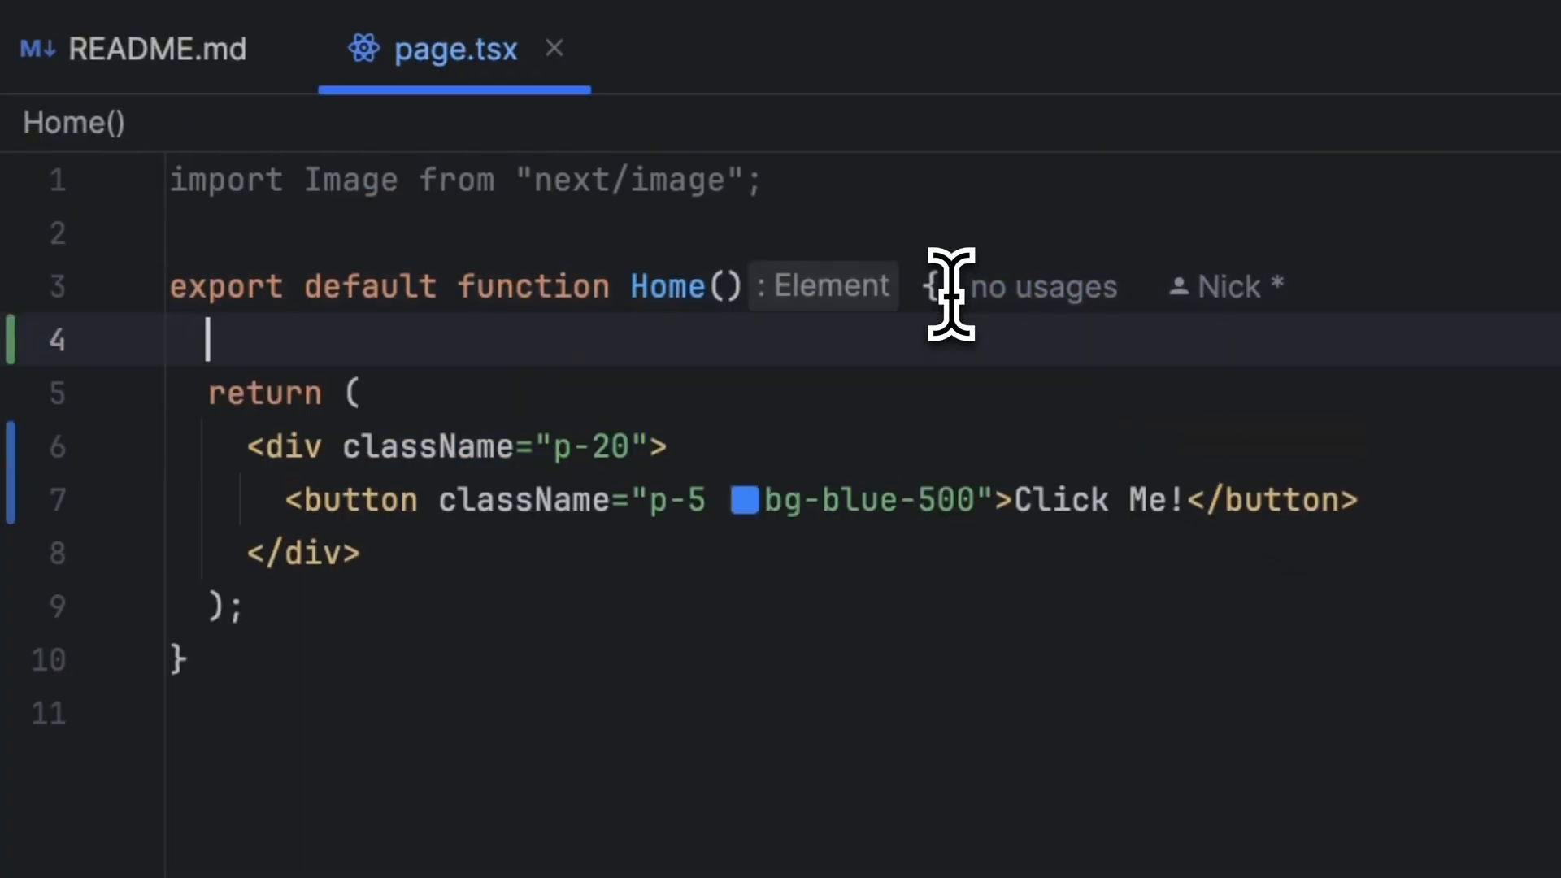
type("const")
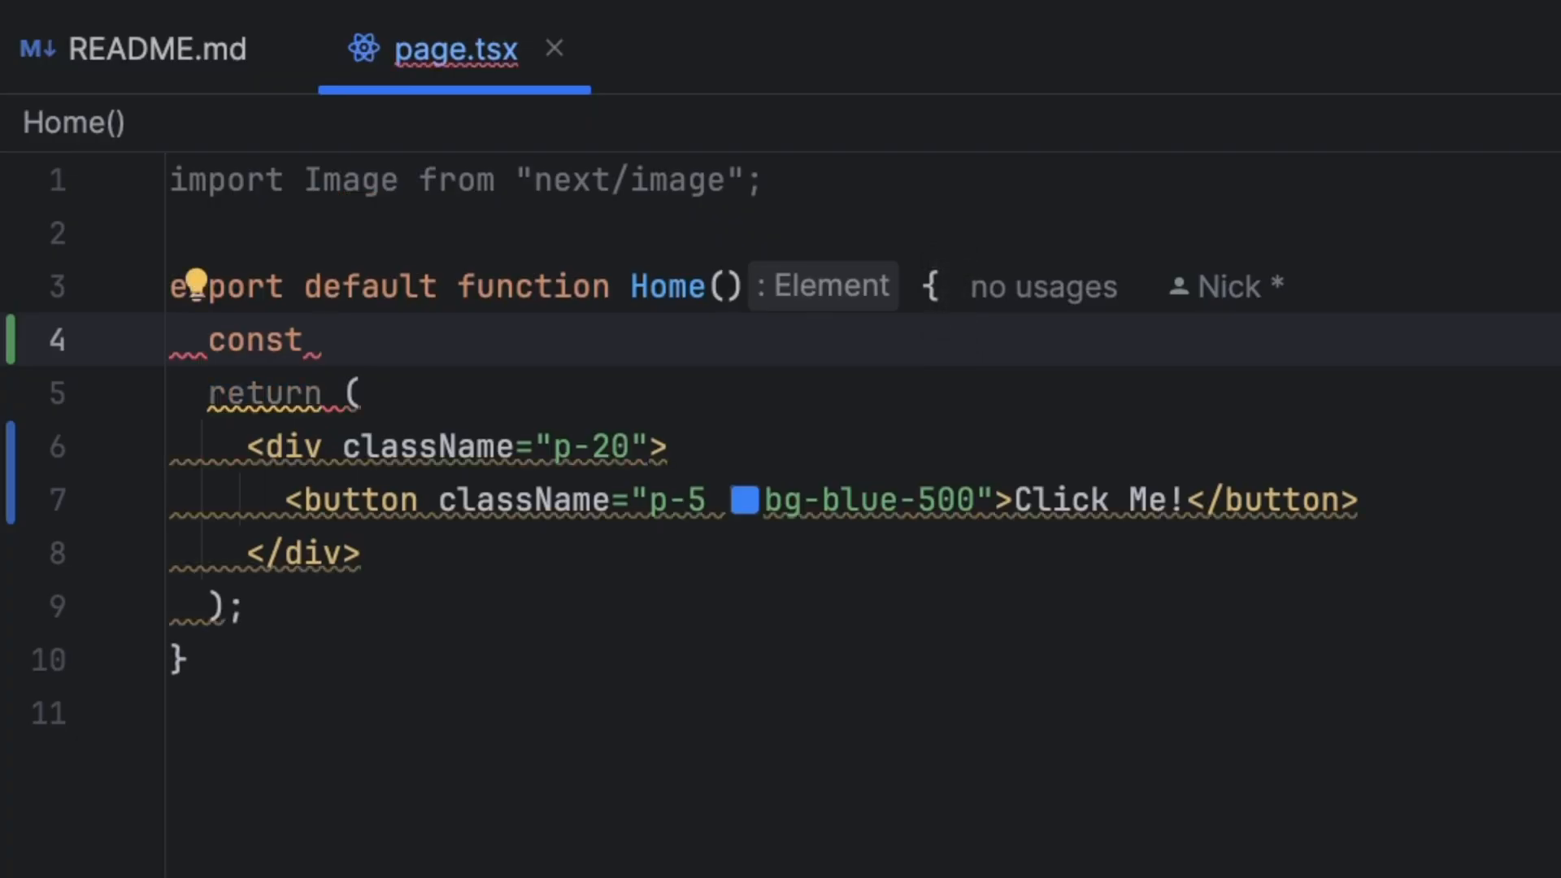
type("buttonFeature")
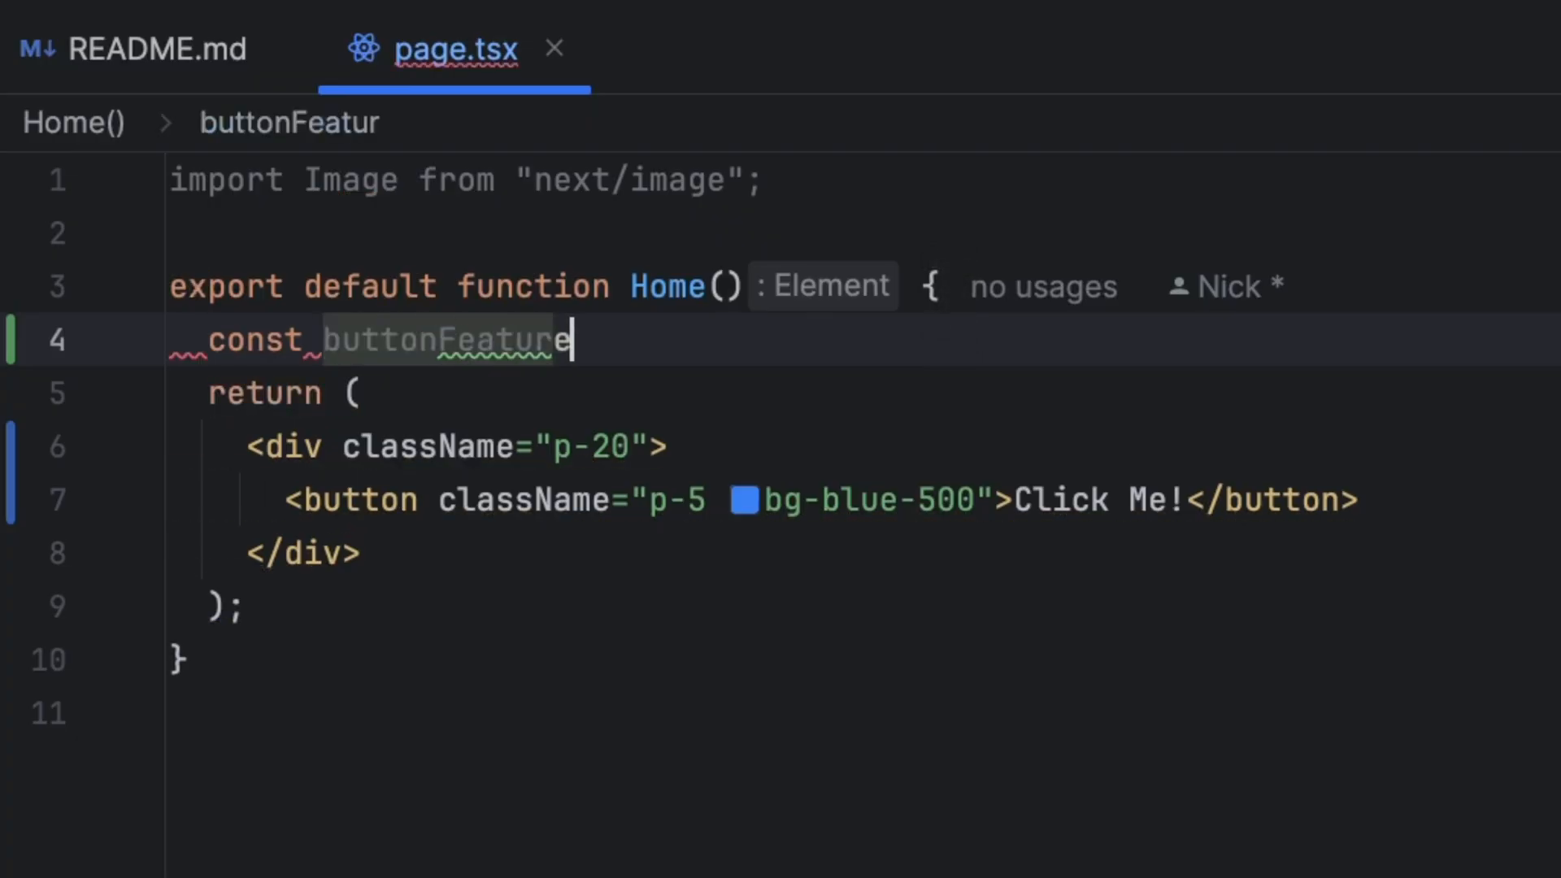
type("Flag : any =")
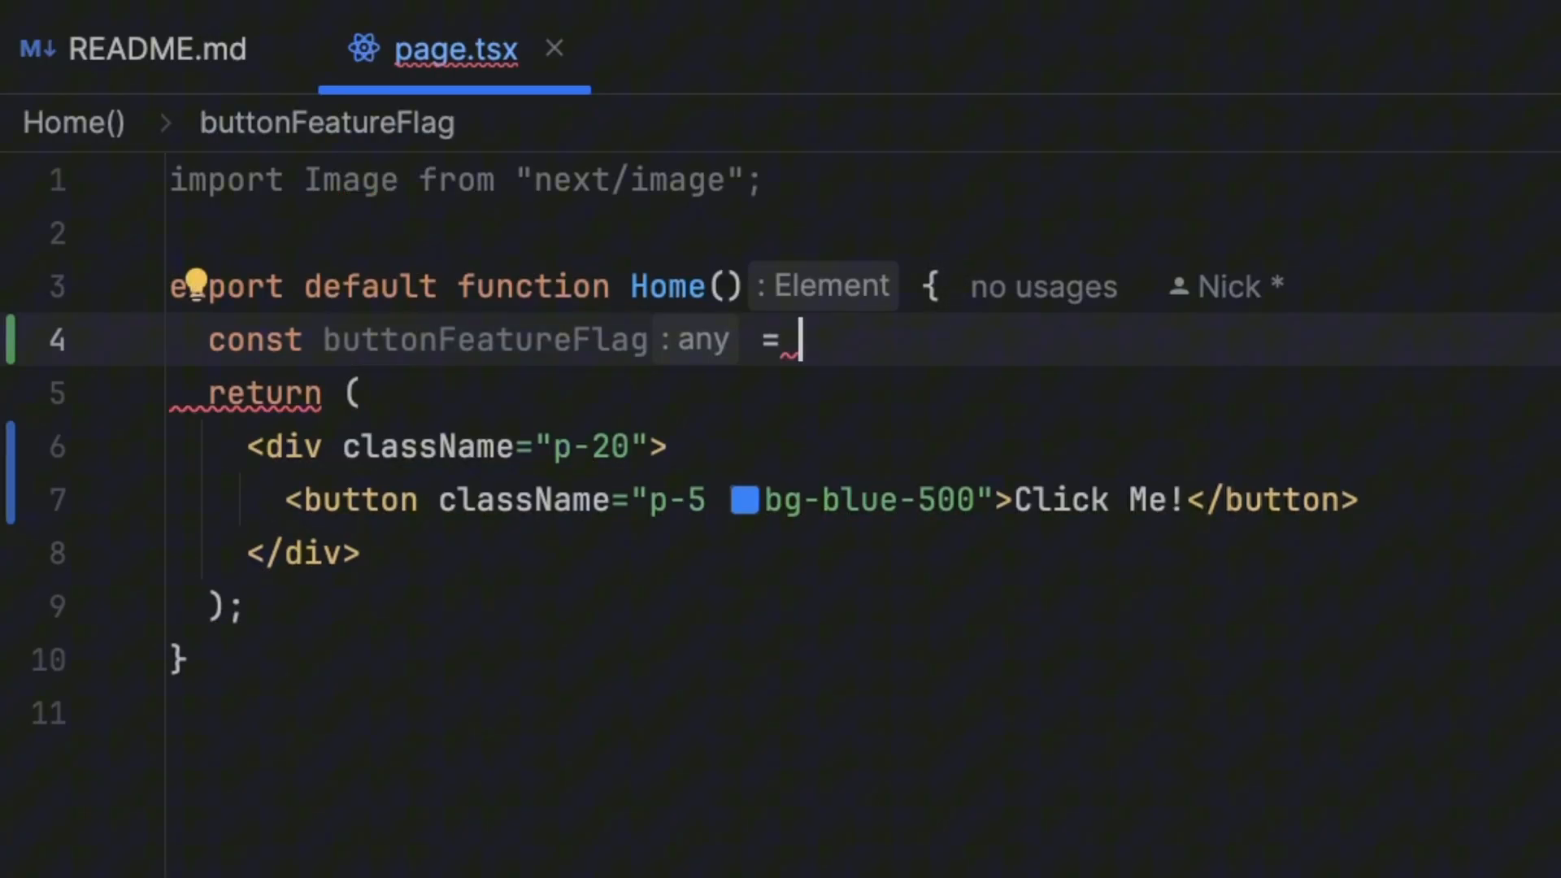
type("flag")
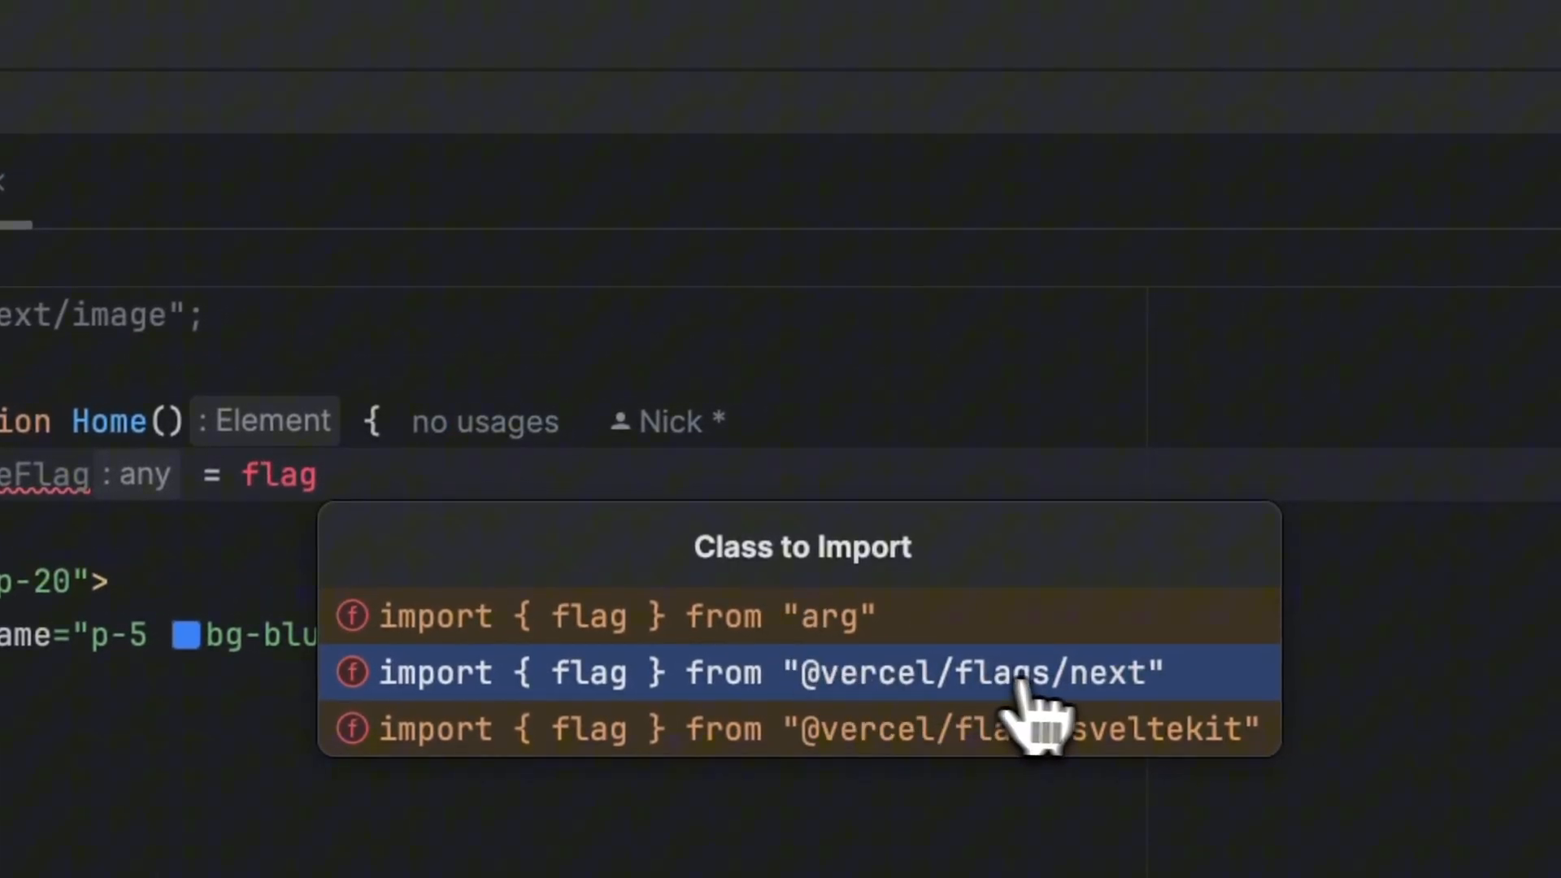
left_click(971, 671)
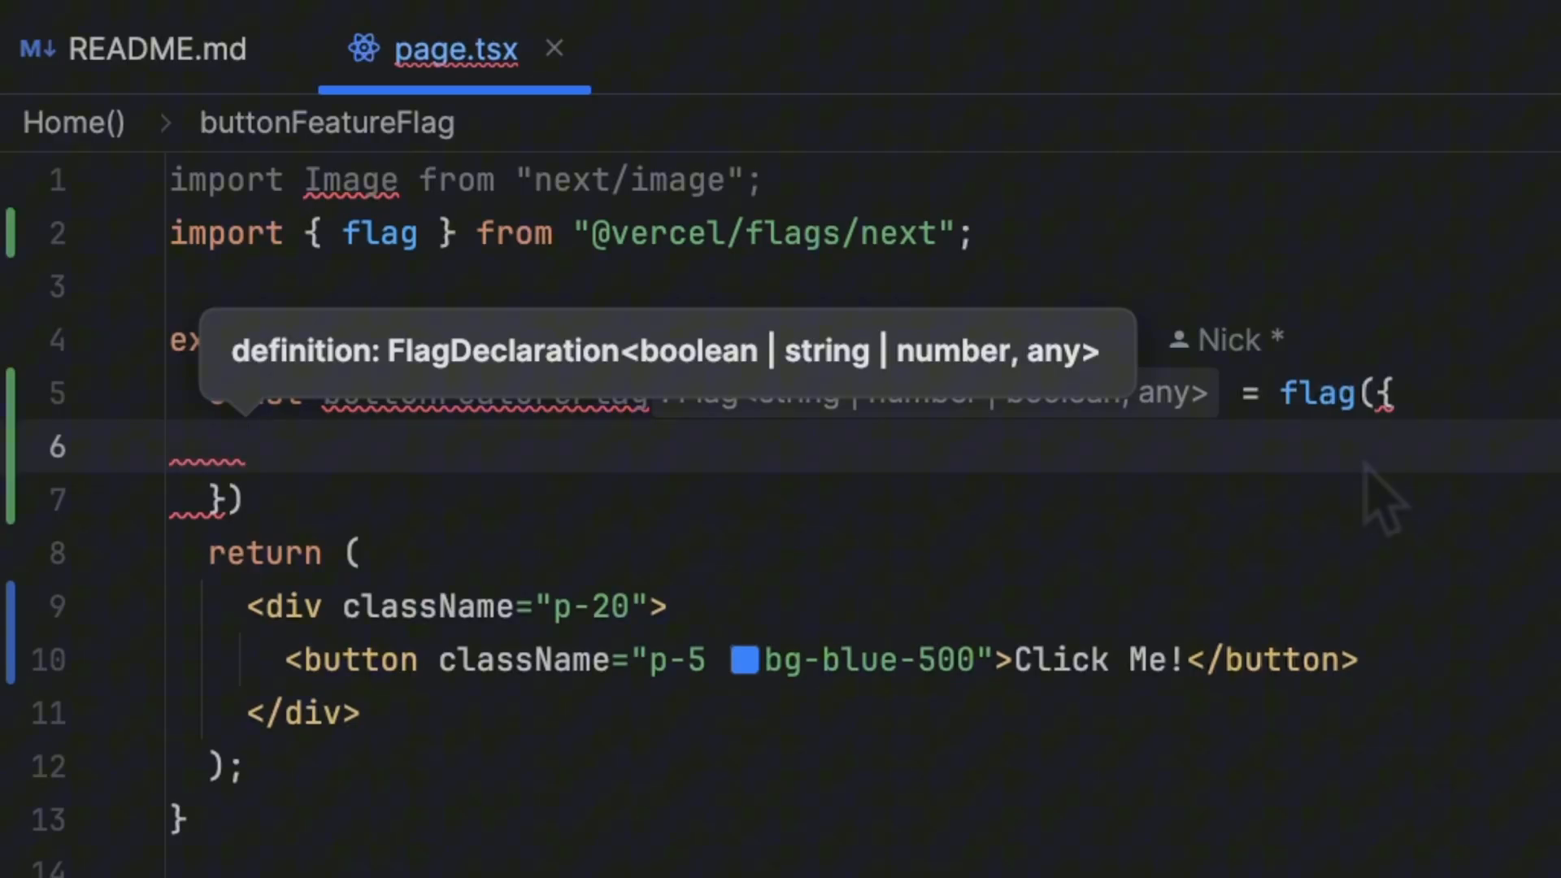
- Configure the flag with key 'buttonFeatureFlag', a decide returning true, and defaultValue false
type("key: 'bu")
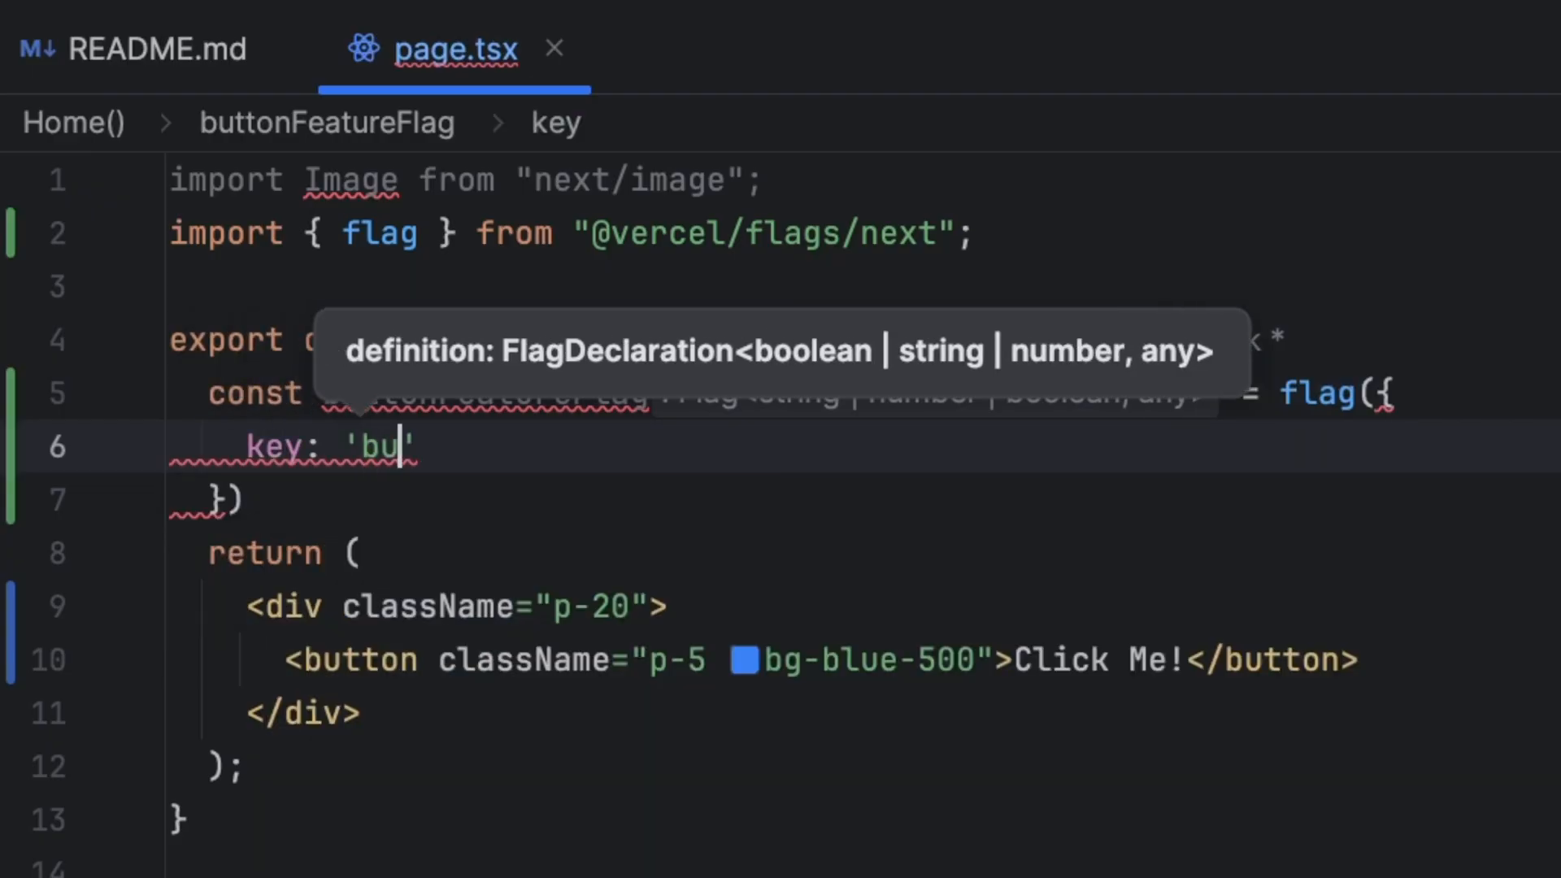
type("ttonFeatureFla")
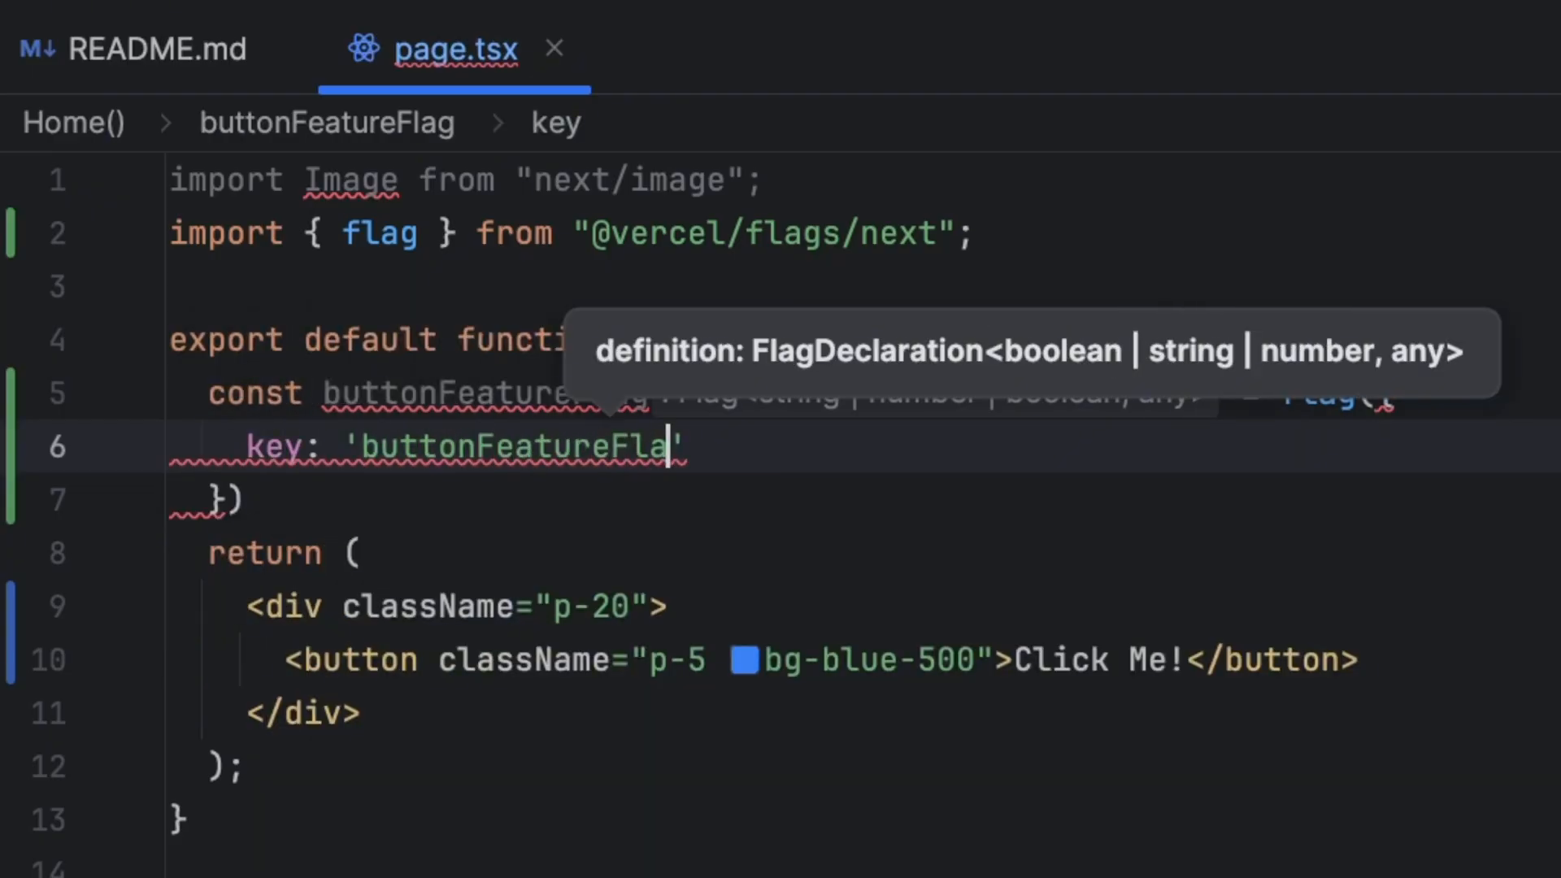
type("decide")
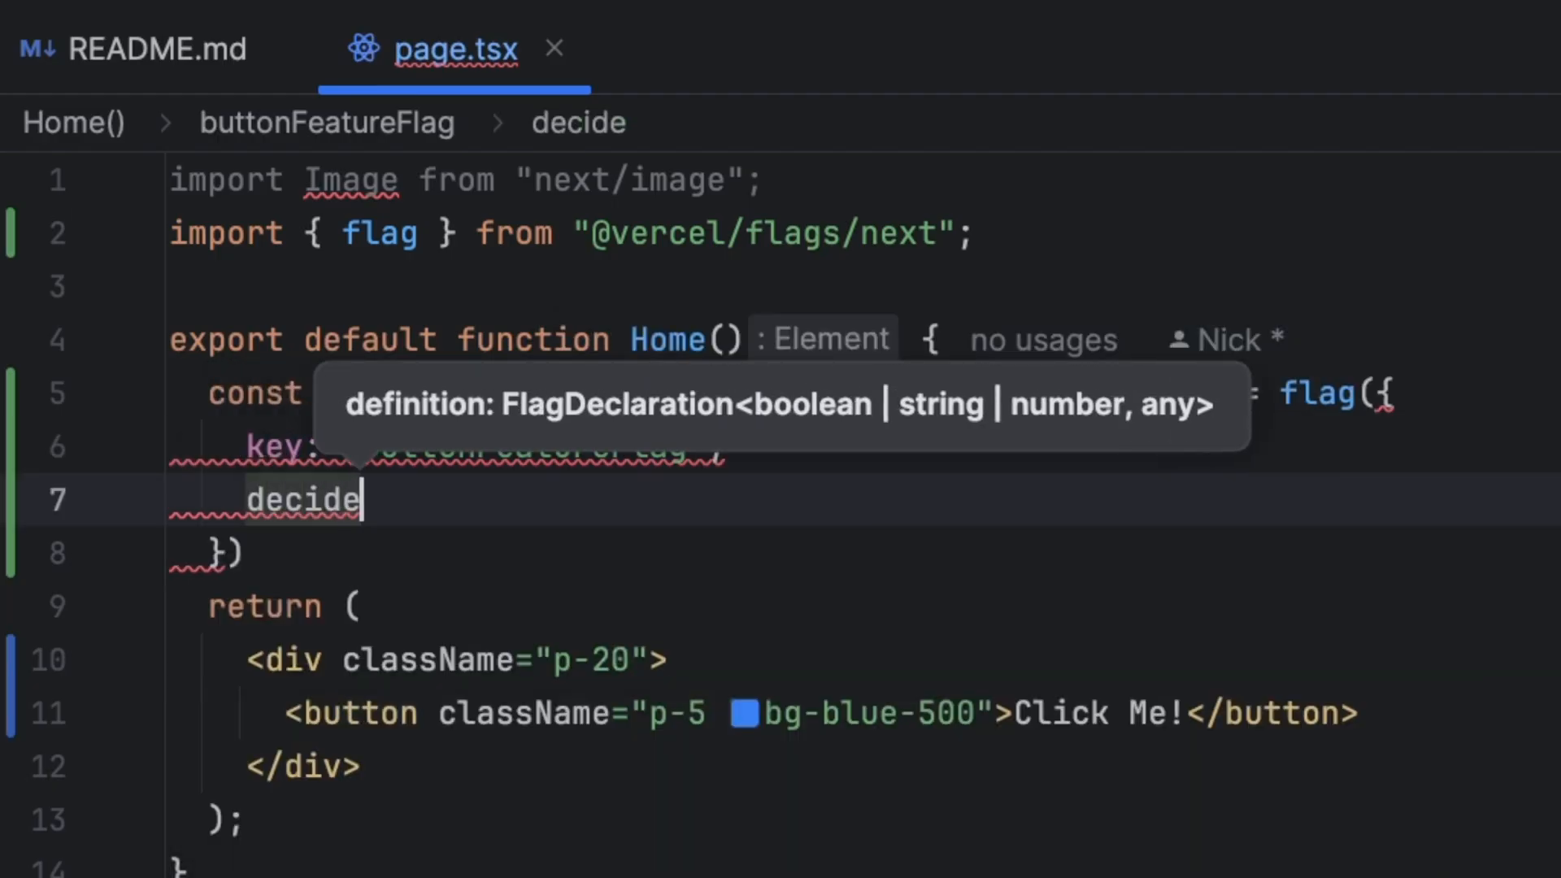
type("() {")
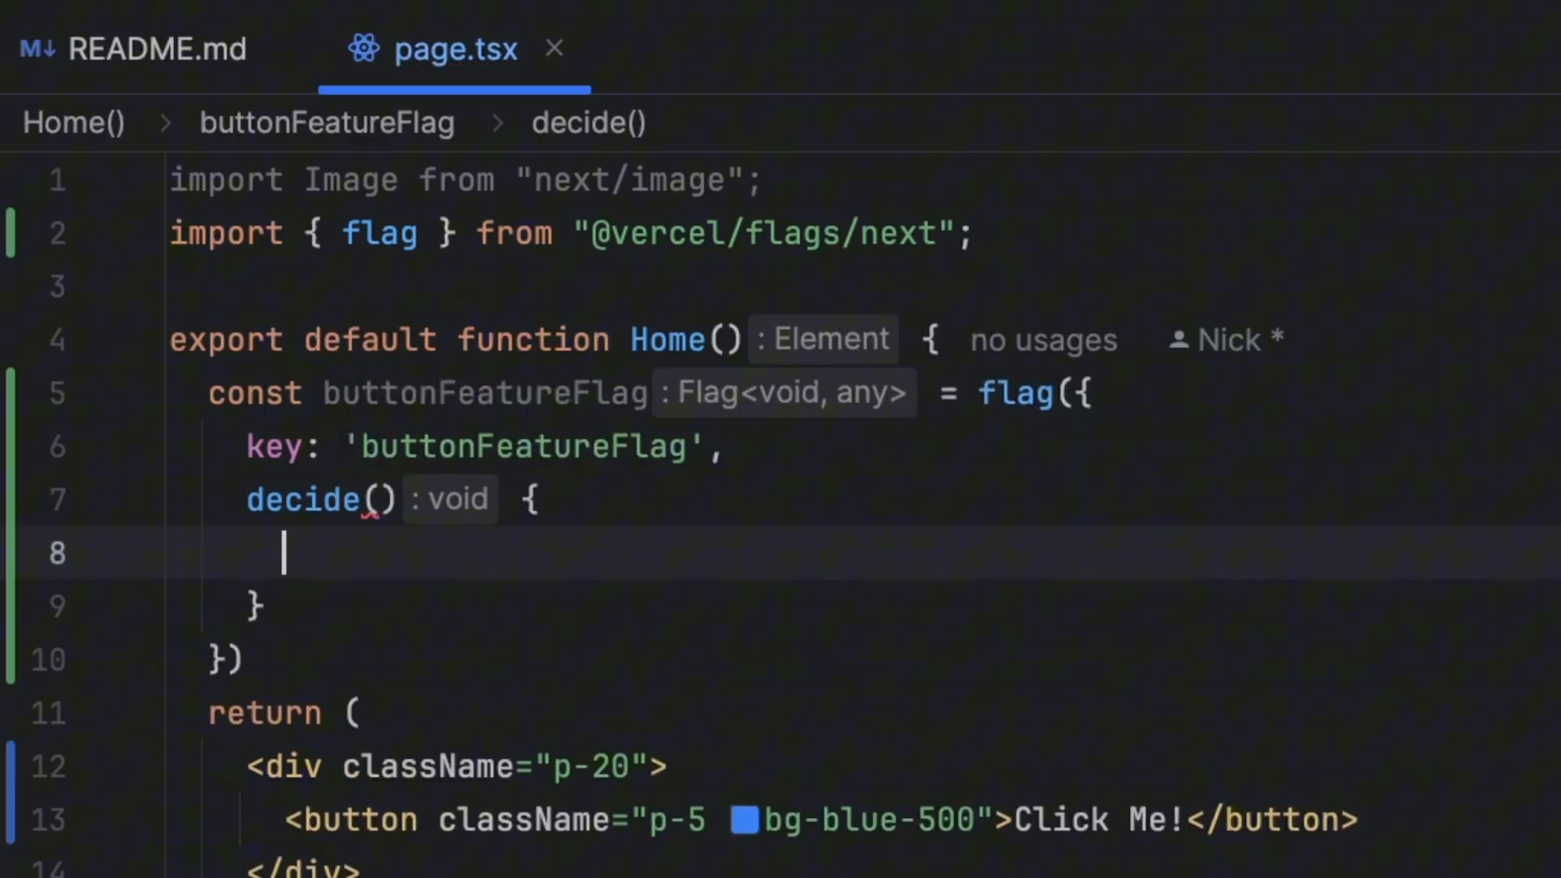
type("return true;")
type("d")
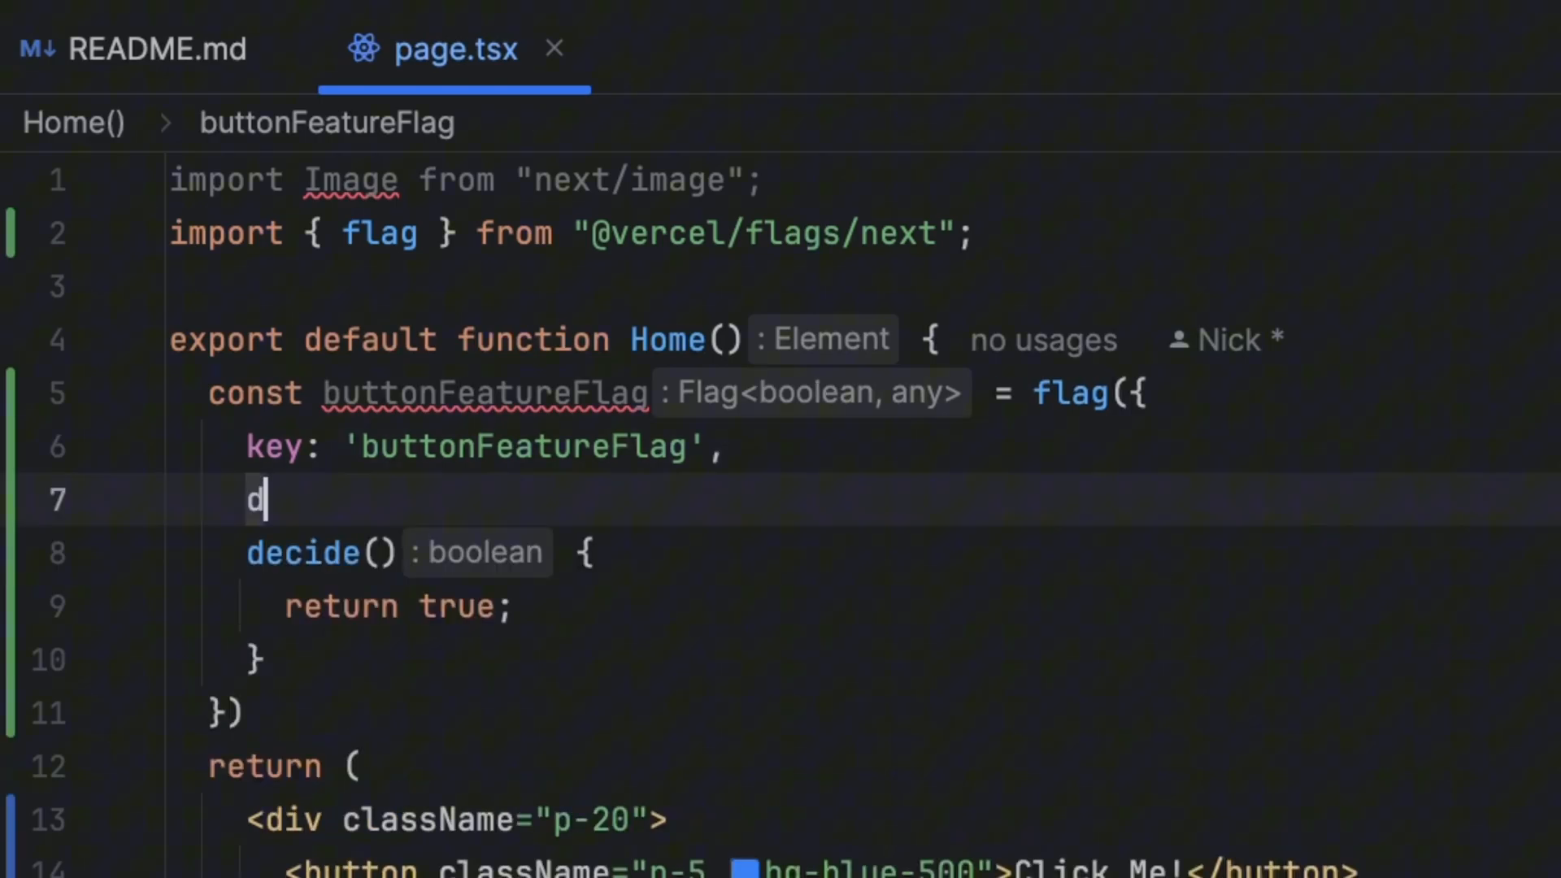
type("efaultValue:")
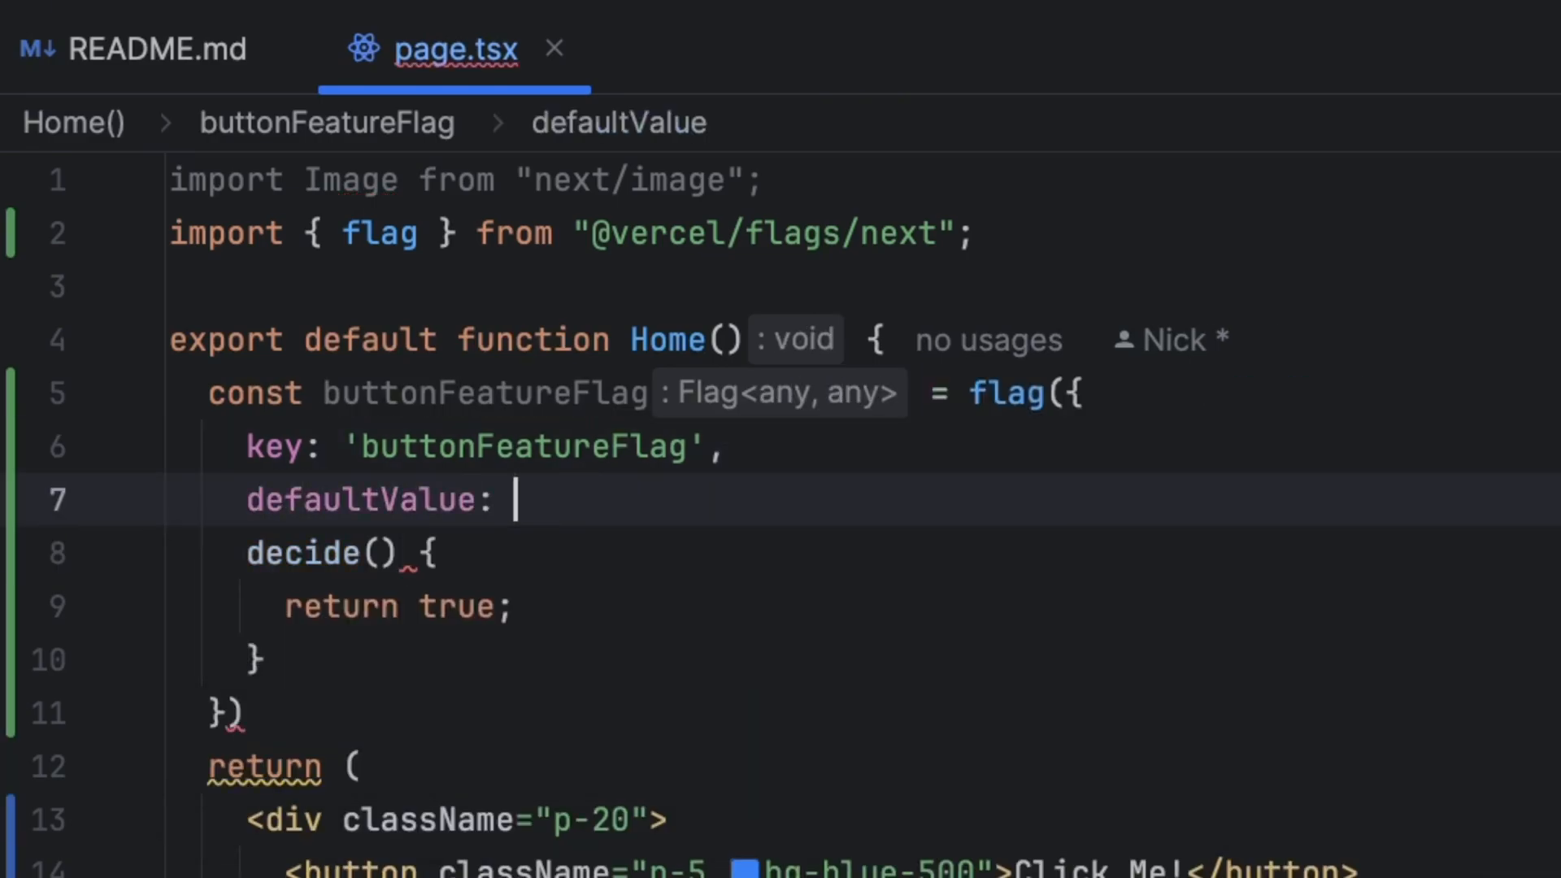
type("false,")
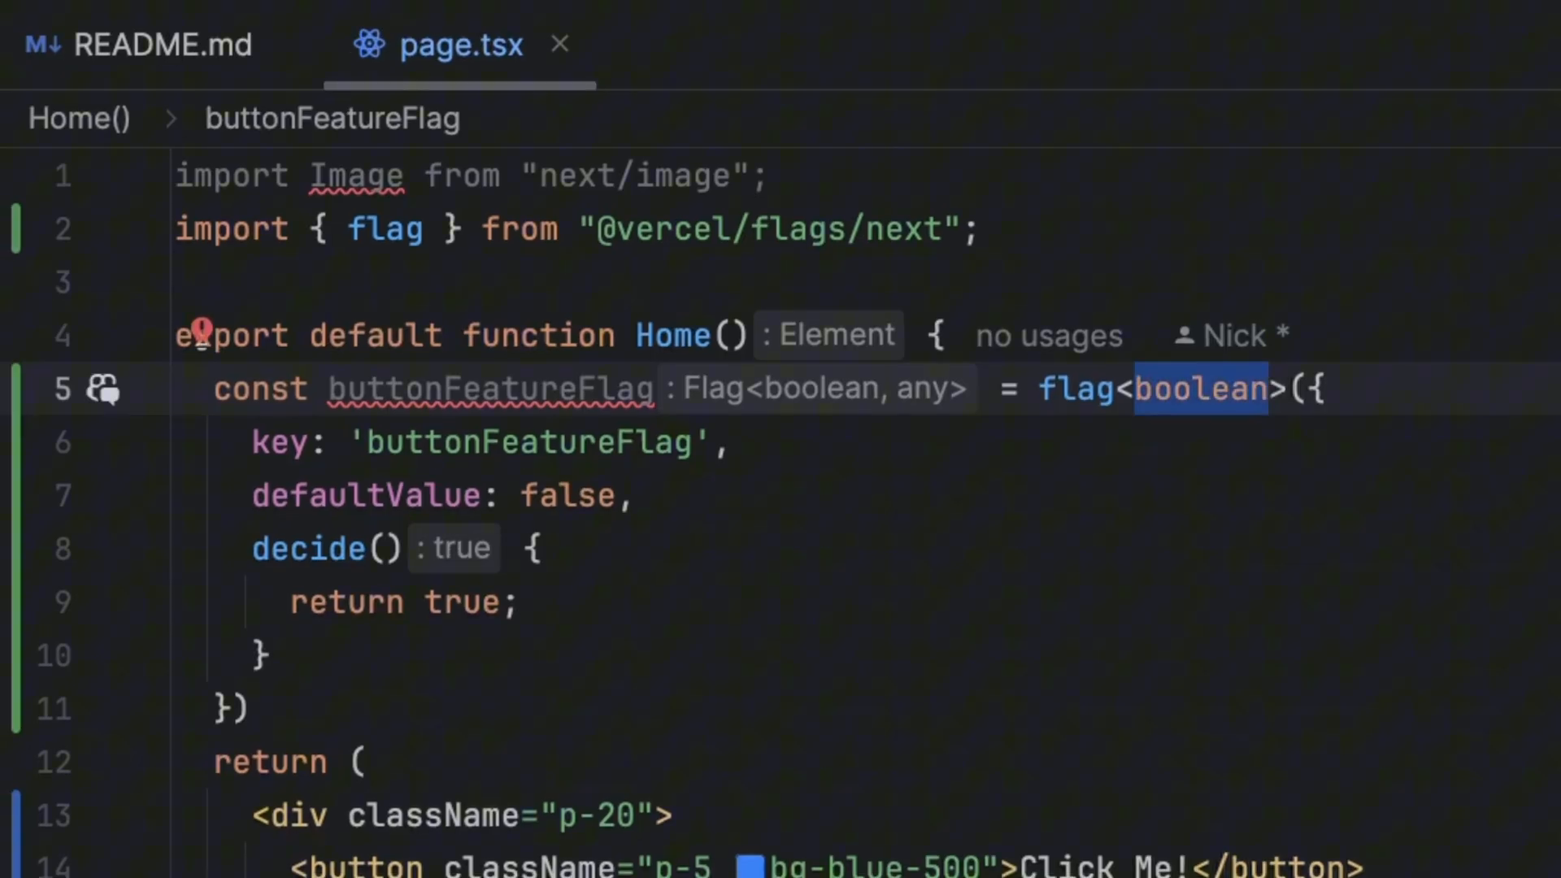
mouse_move(1181, 413)
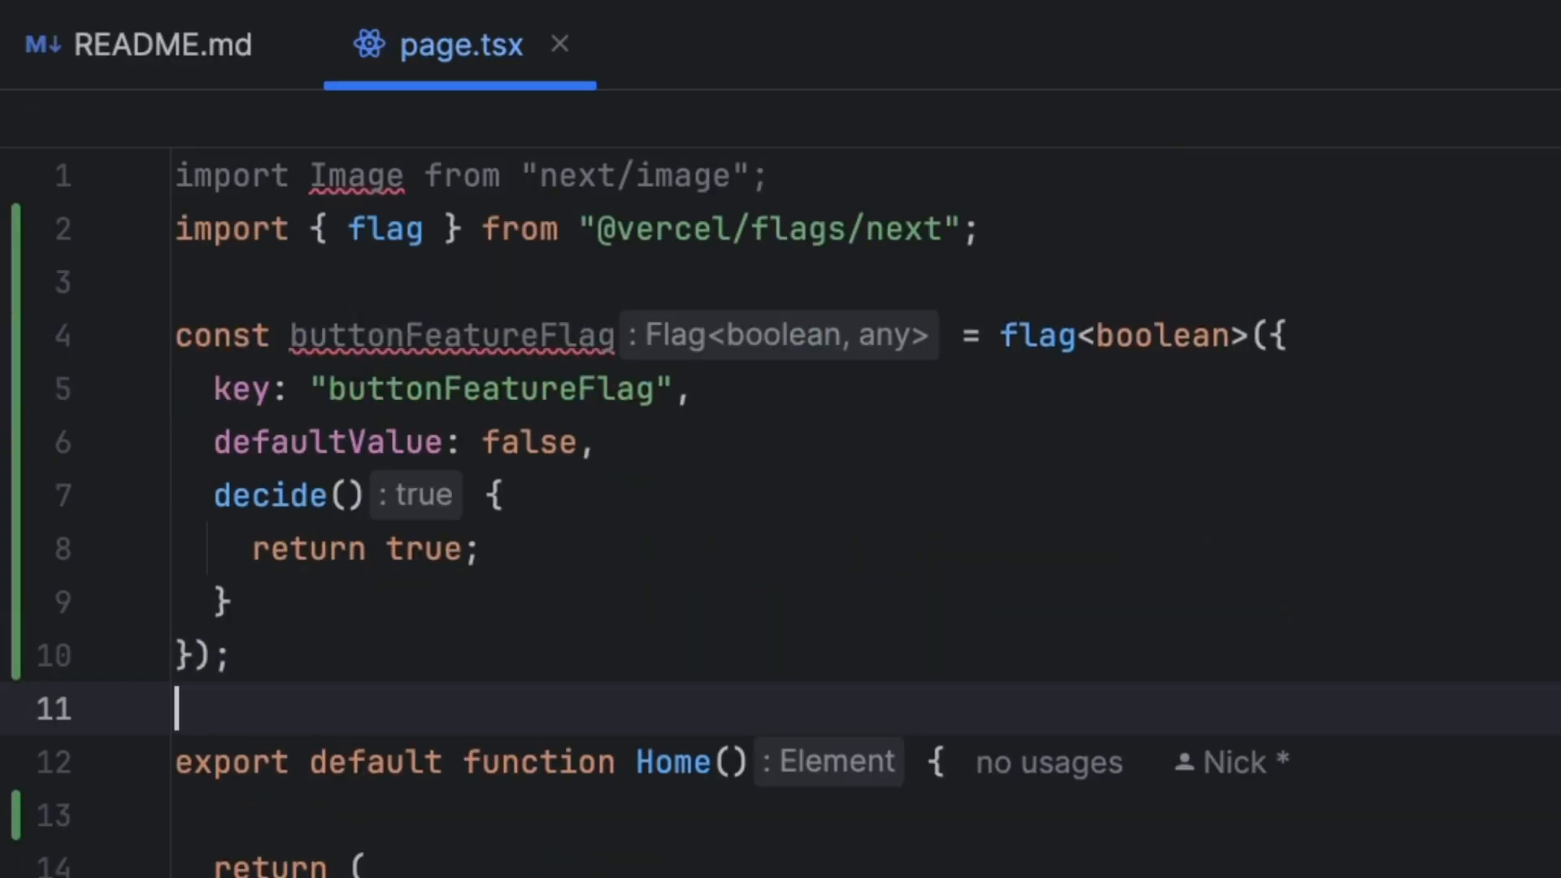
- Await buttonFeatureFlag into flag in an async Home and render the button only when flag is true
scroll("down", 3)
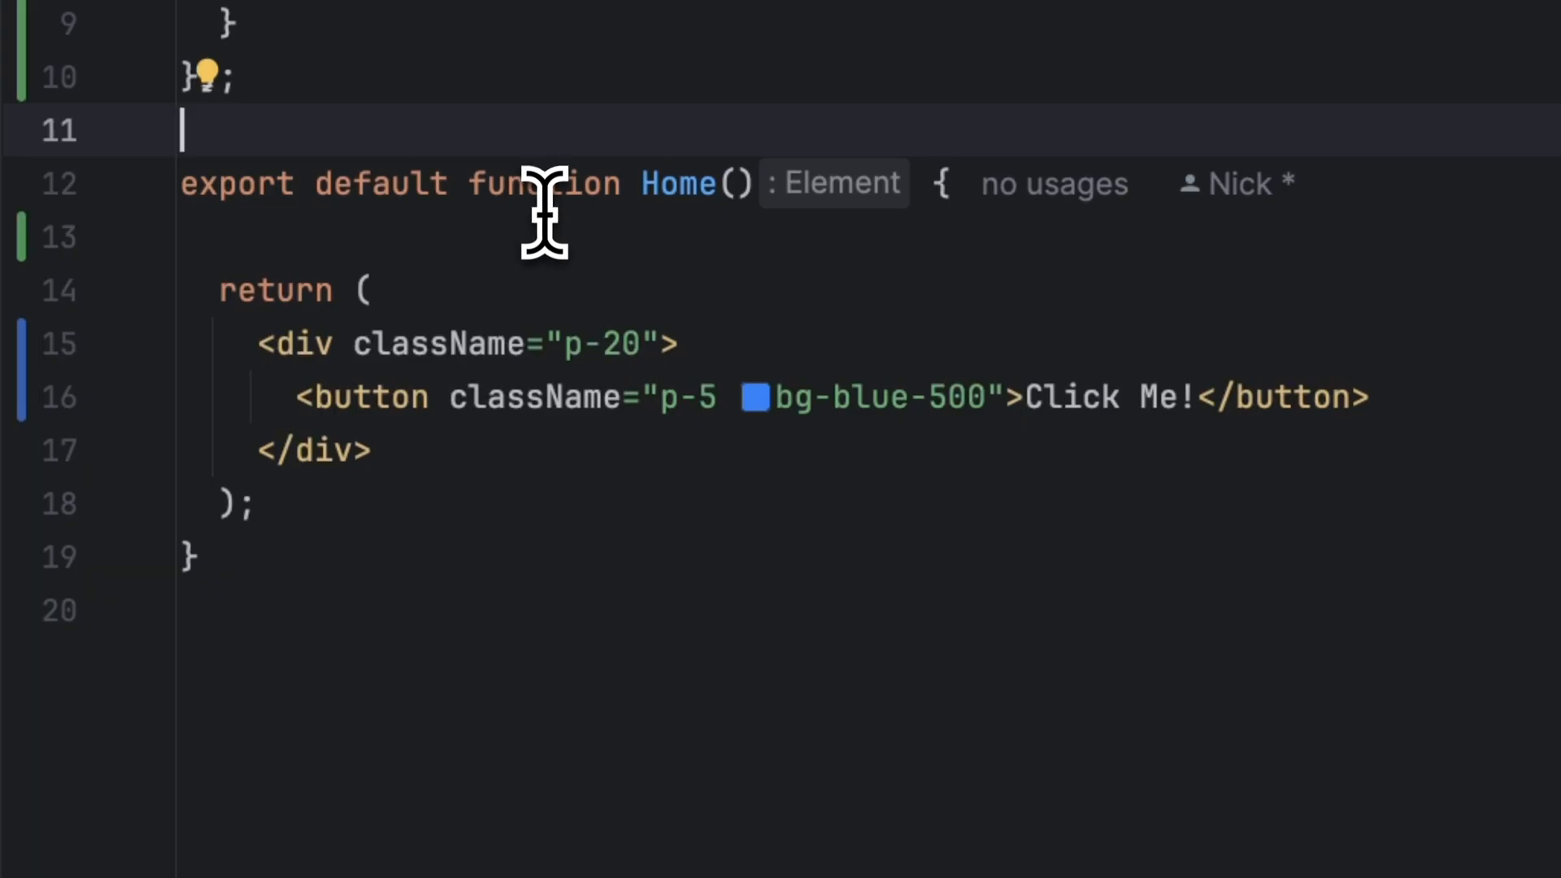
type("const flag = await")
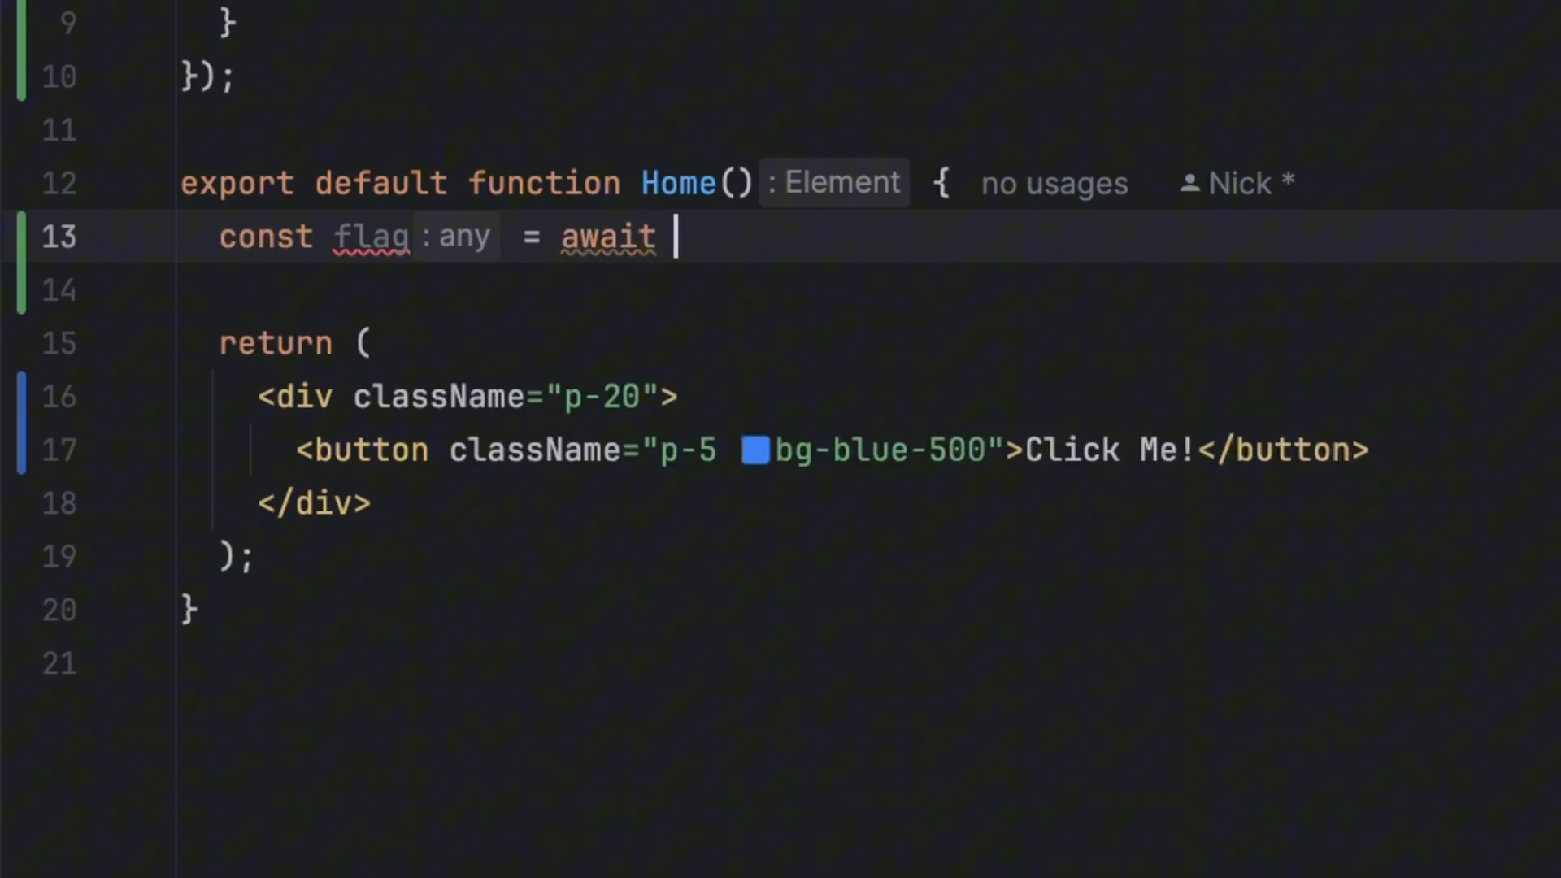
type("buttonFeatureFlag();")
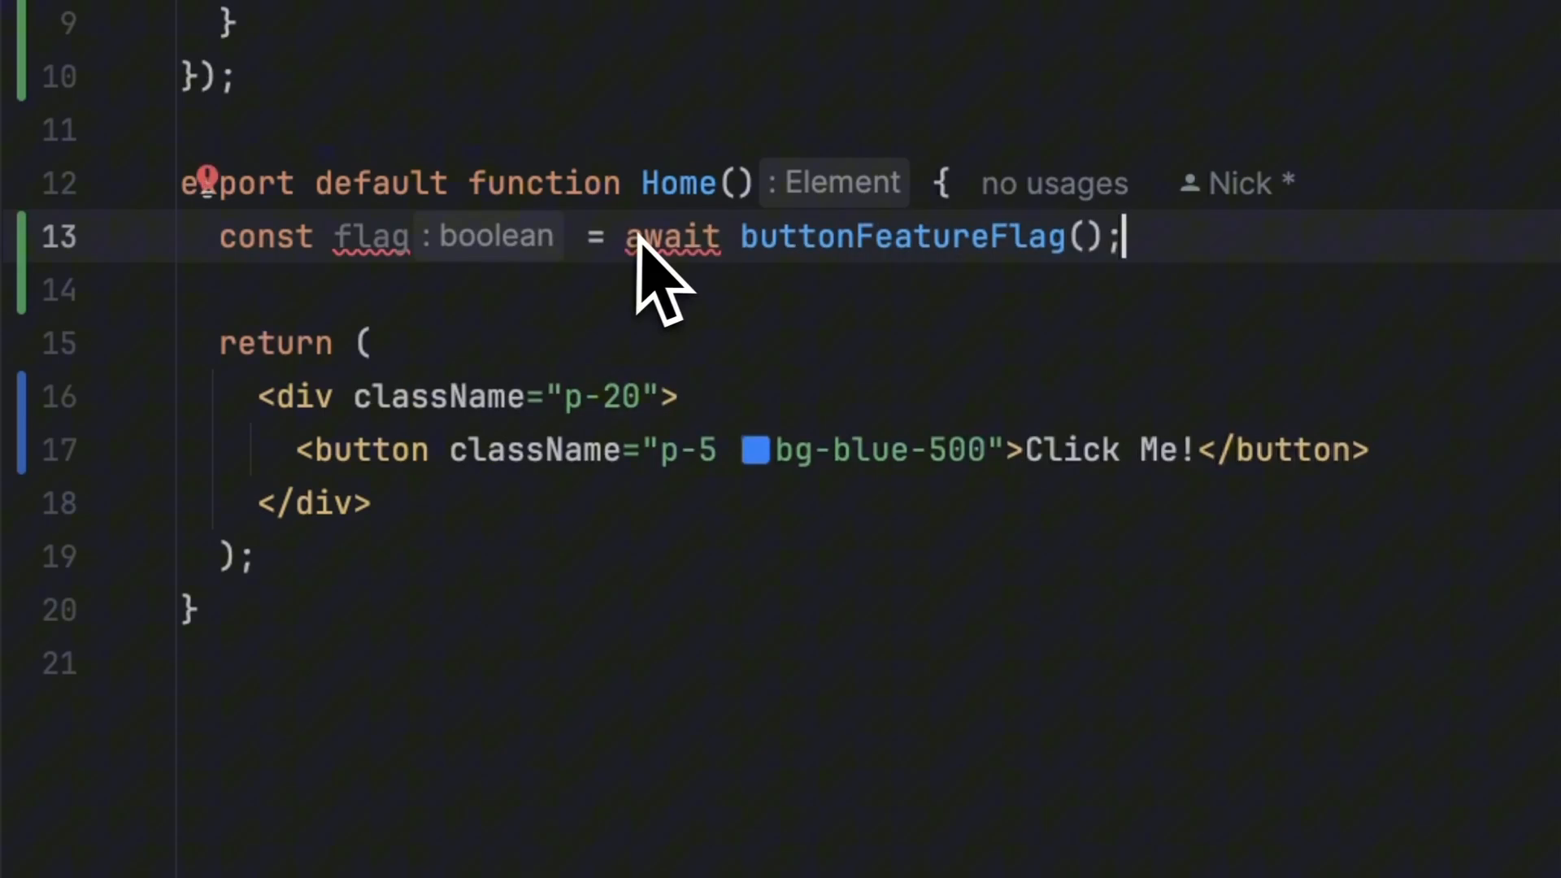
mouse_move(666, 235)
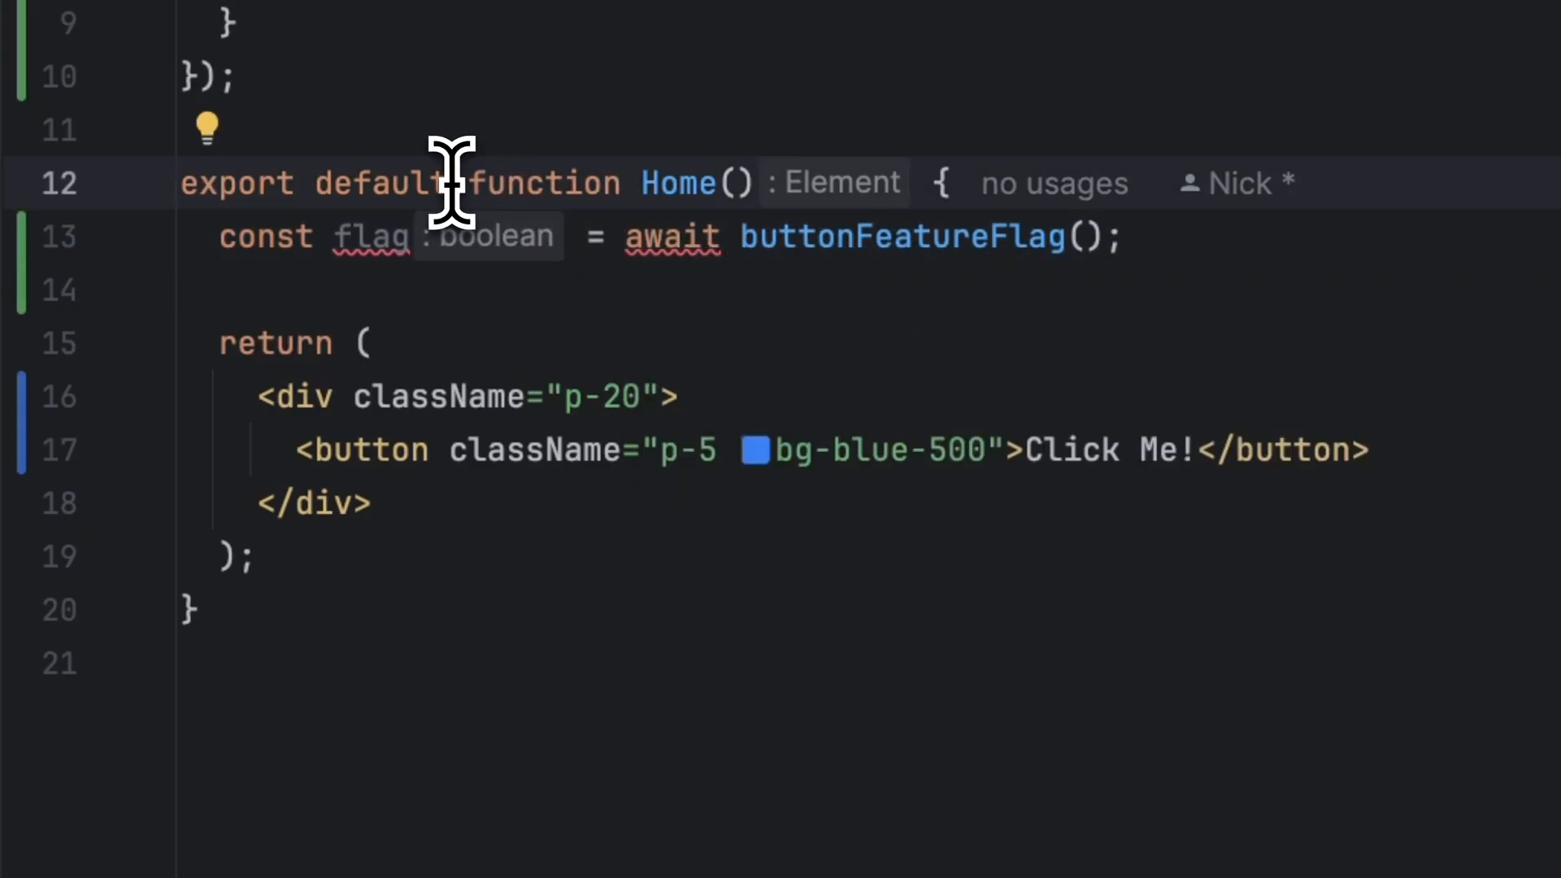
type("async")
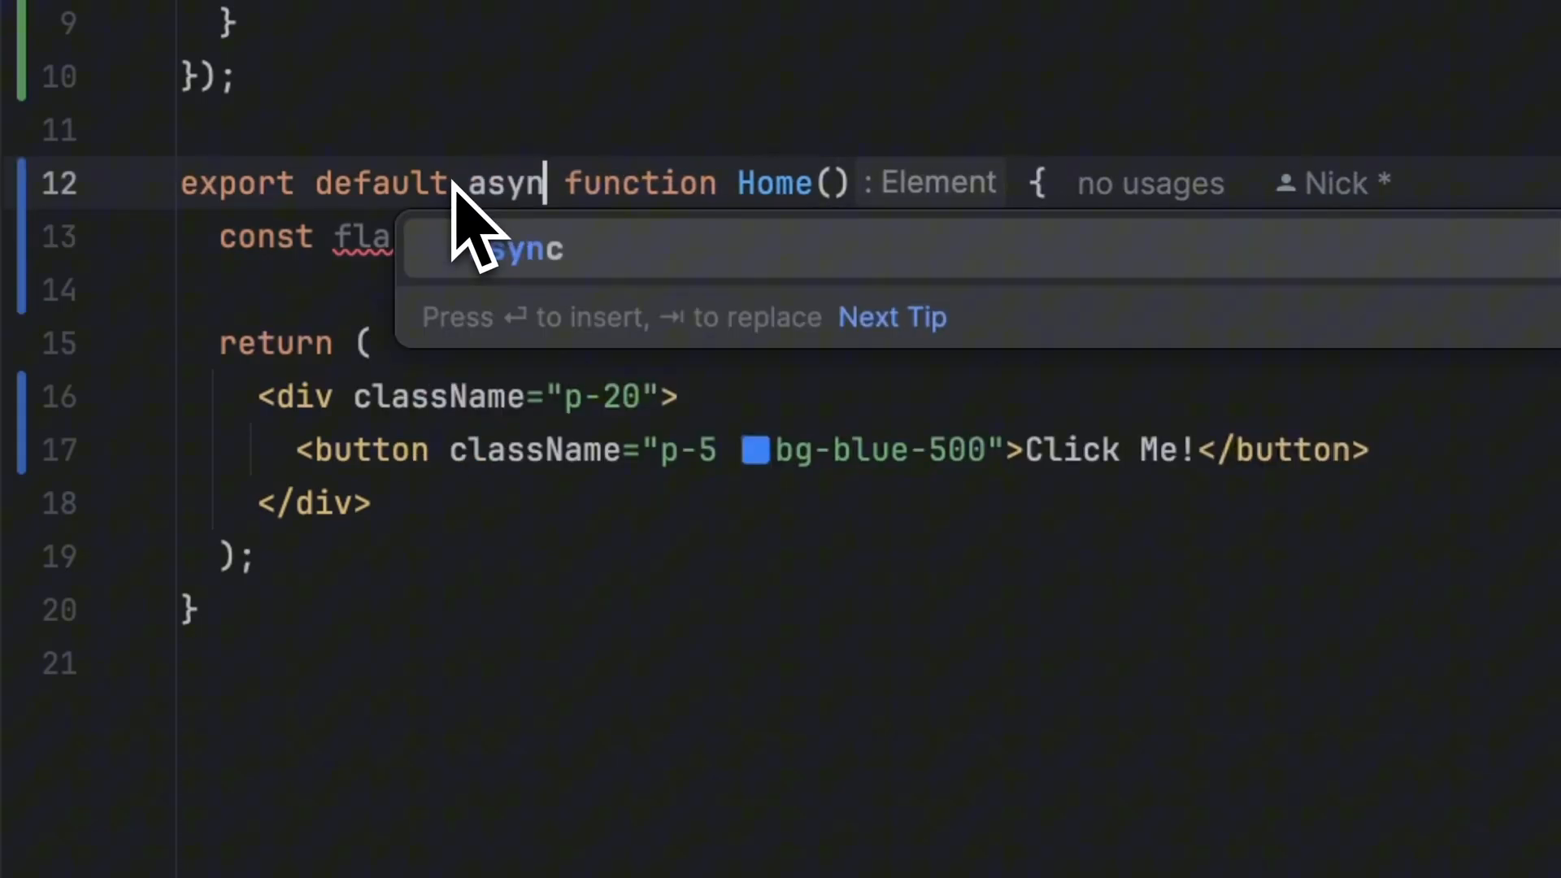
key("Enter")
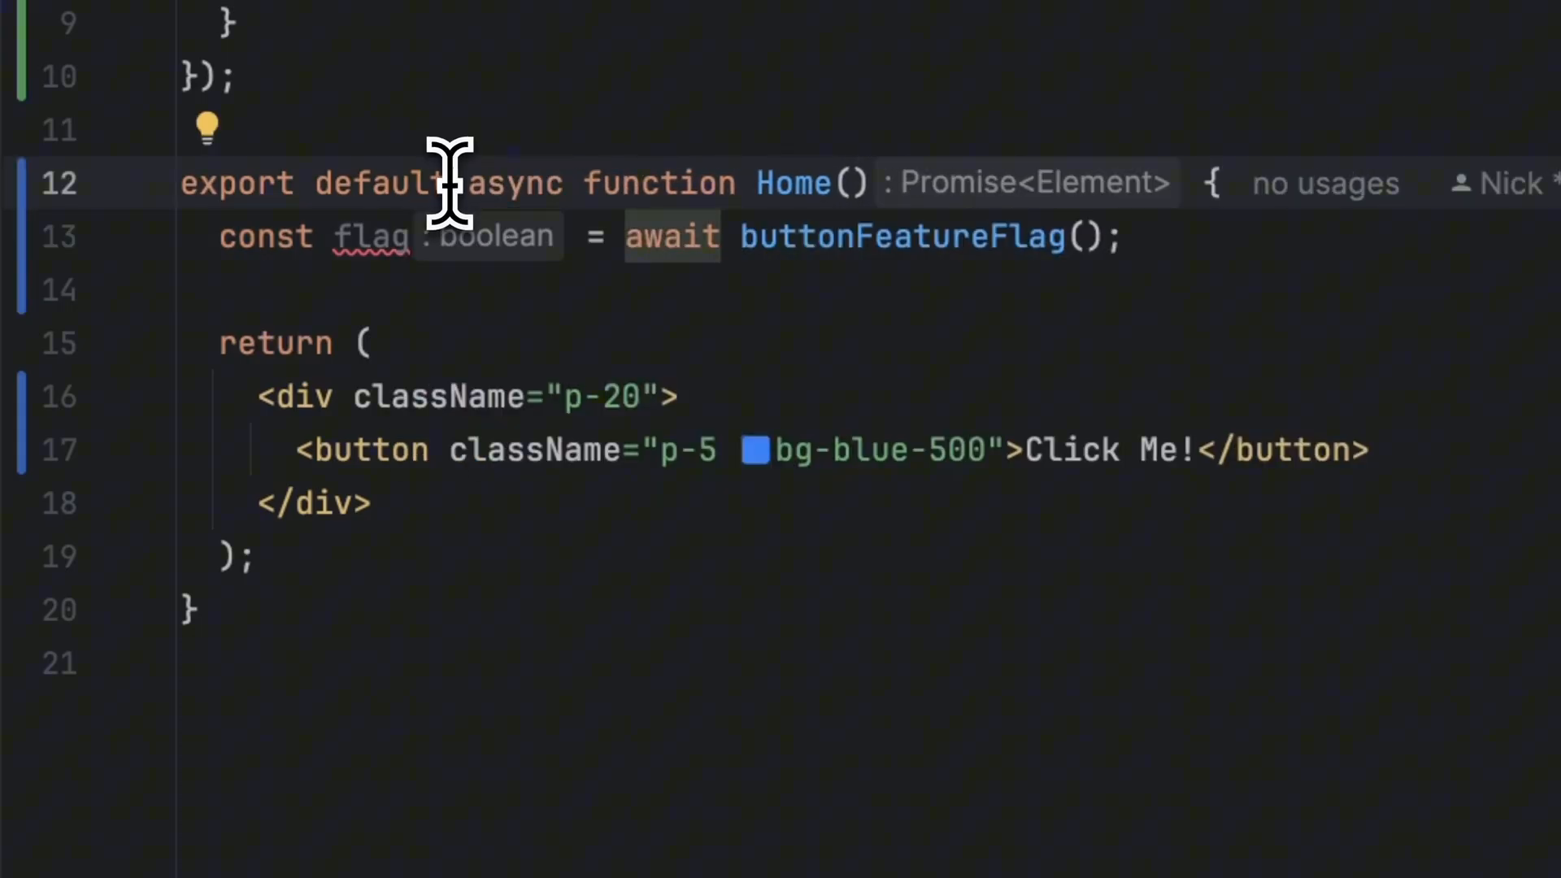
mouse_move(371, 236)
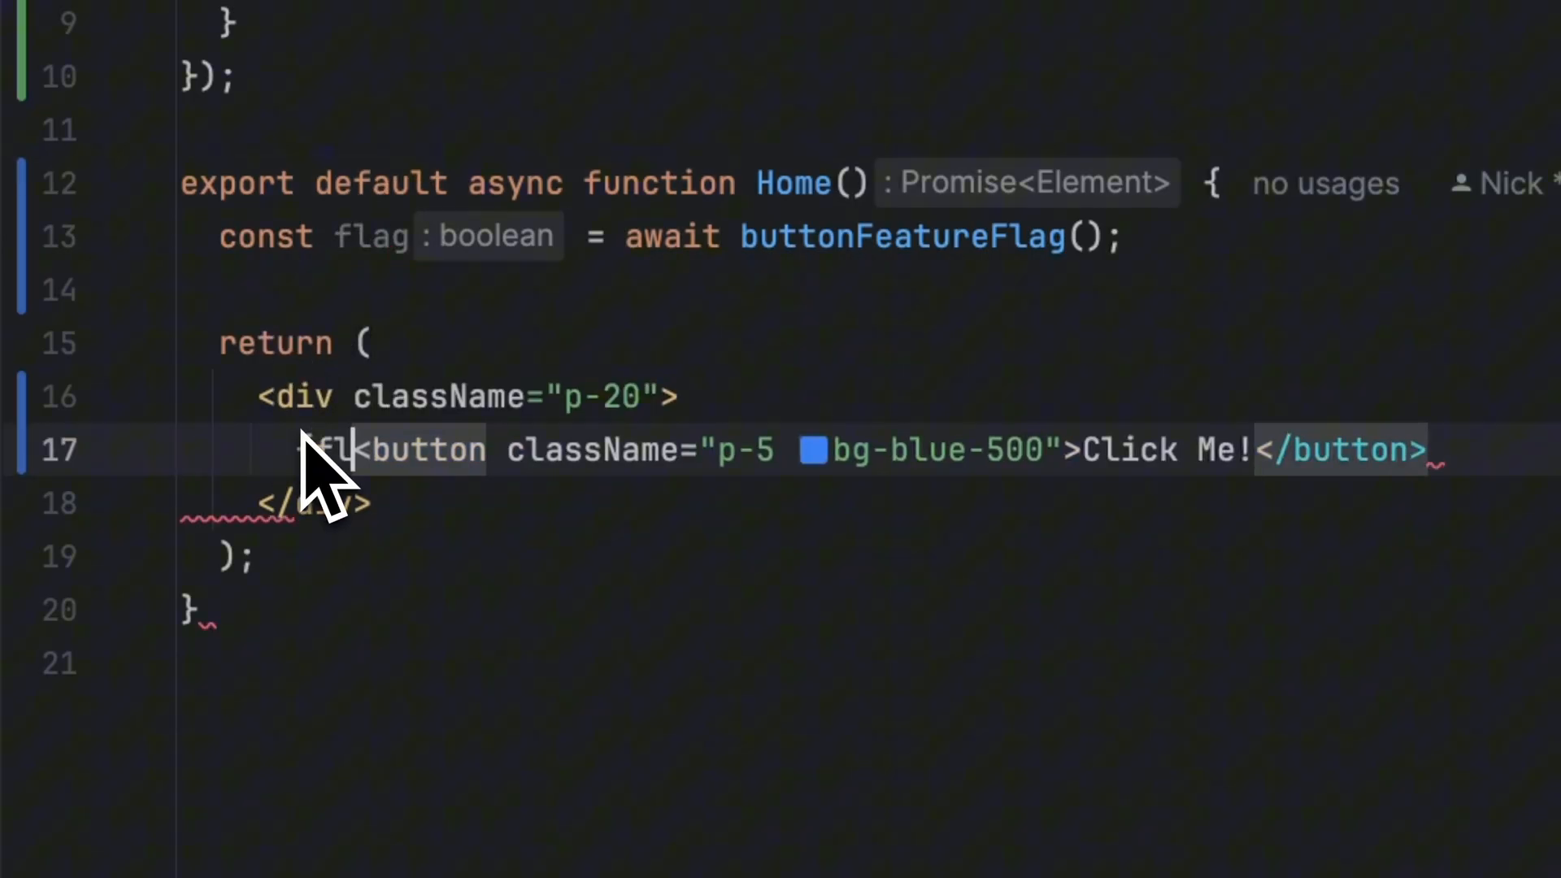
type("{flag &&")
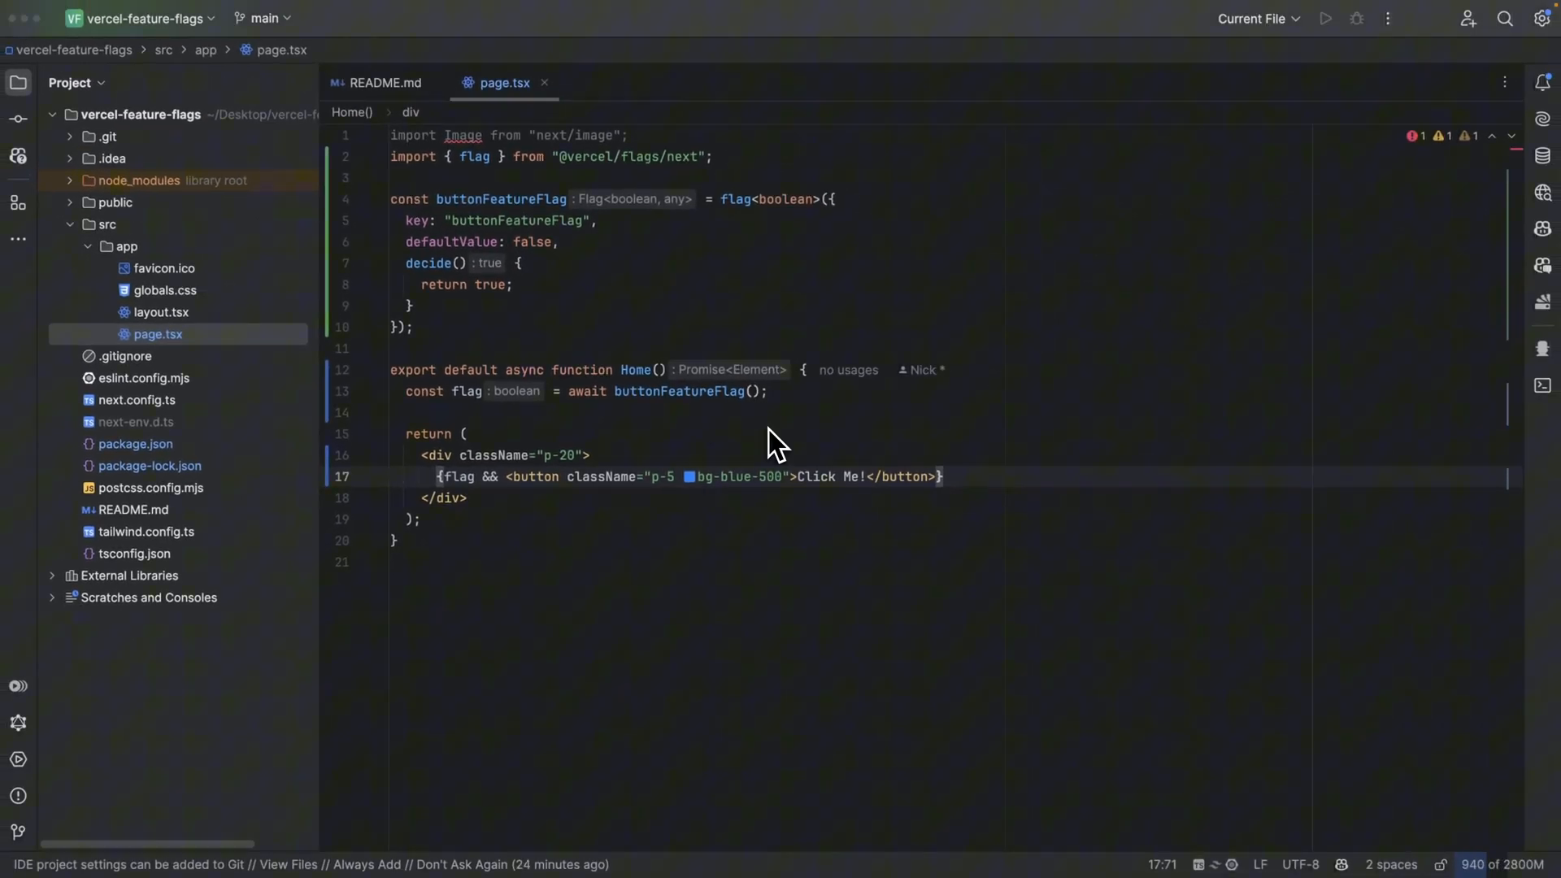
- Run npm run dev in the project terminal to start the dev server
left_click(1512, 491)
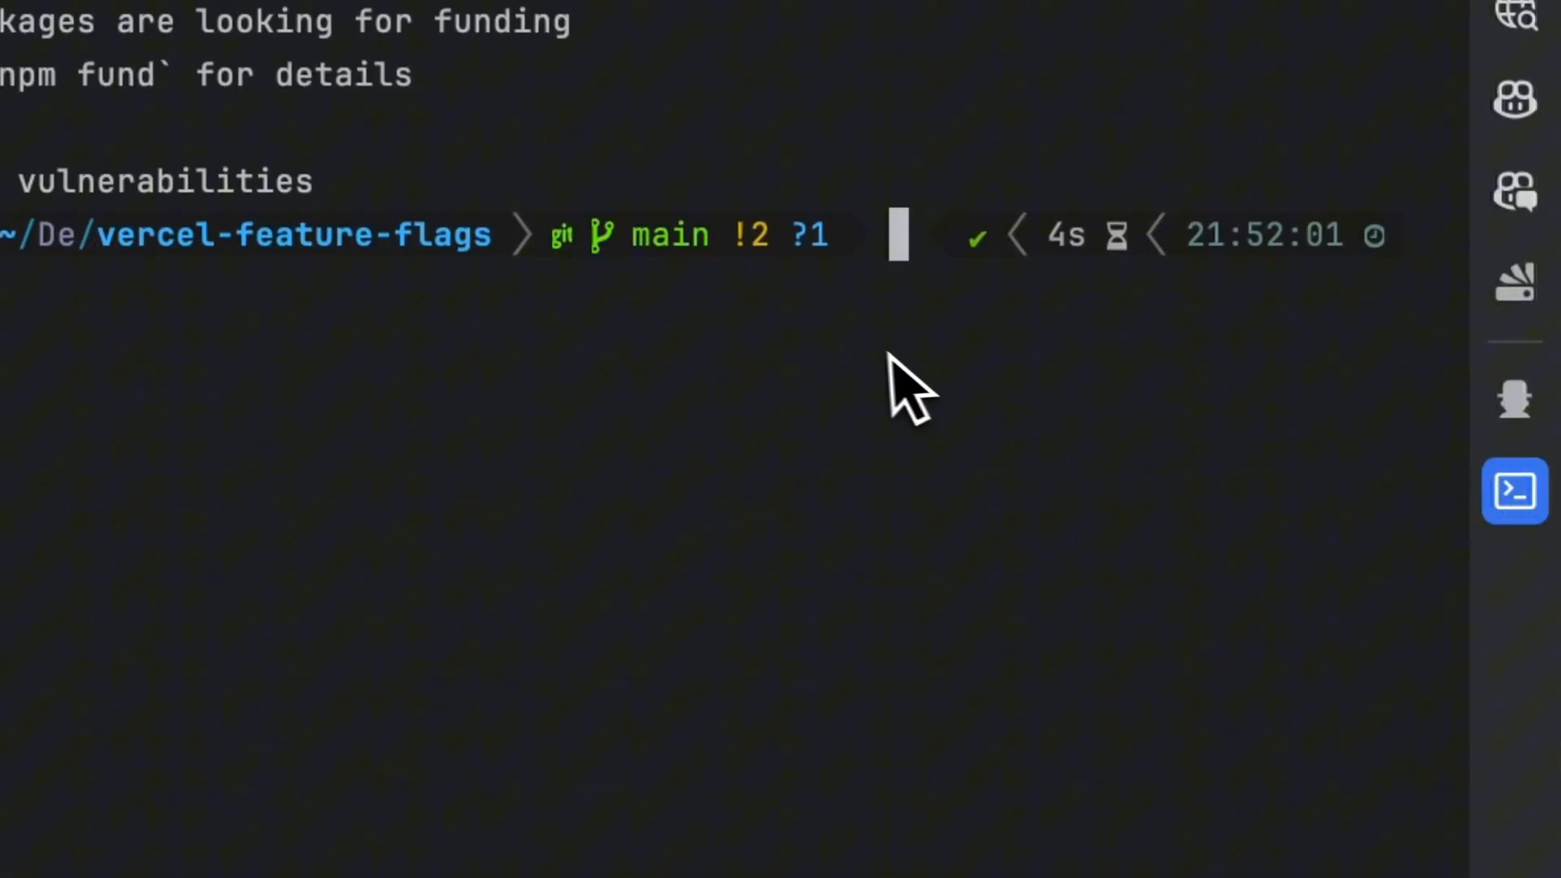
type("npm run dev")
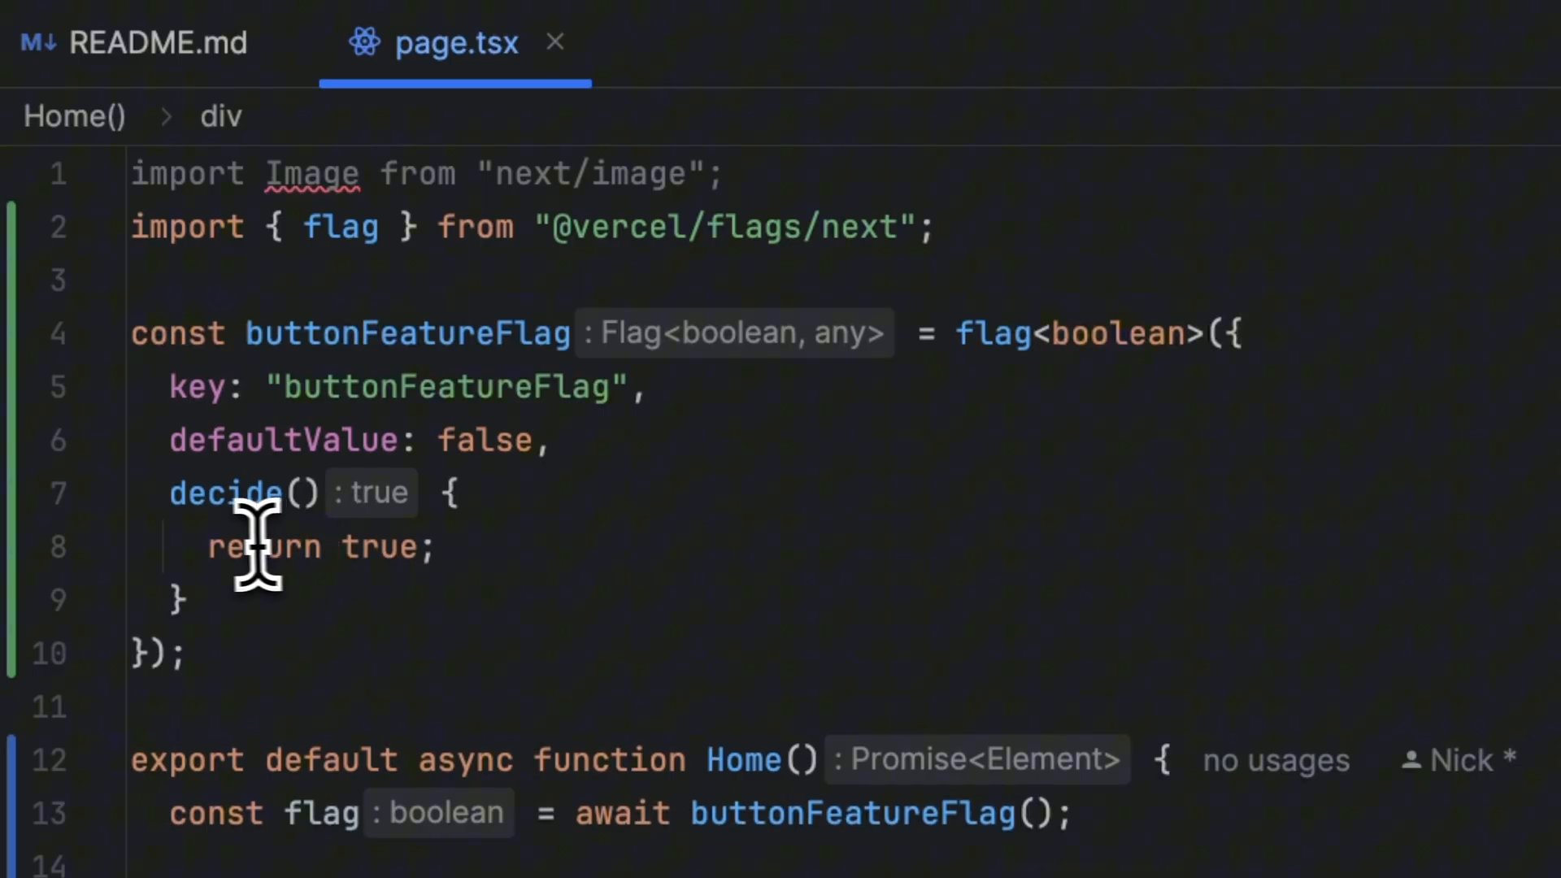
double_click(414, 547)
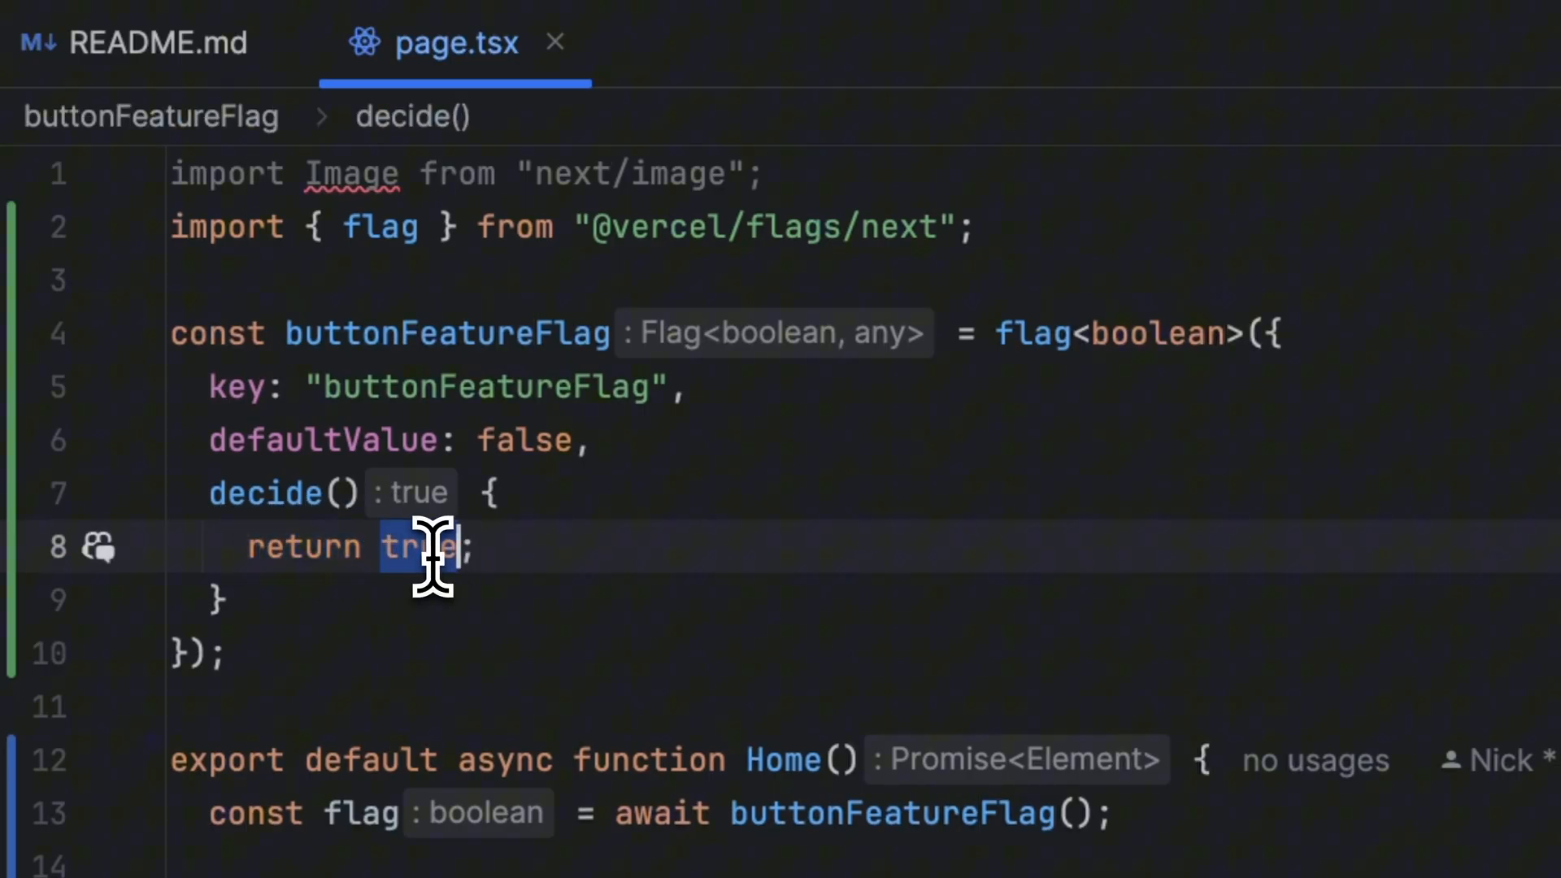
type("false")
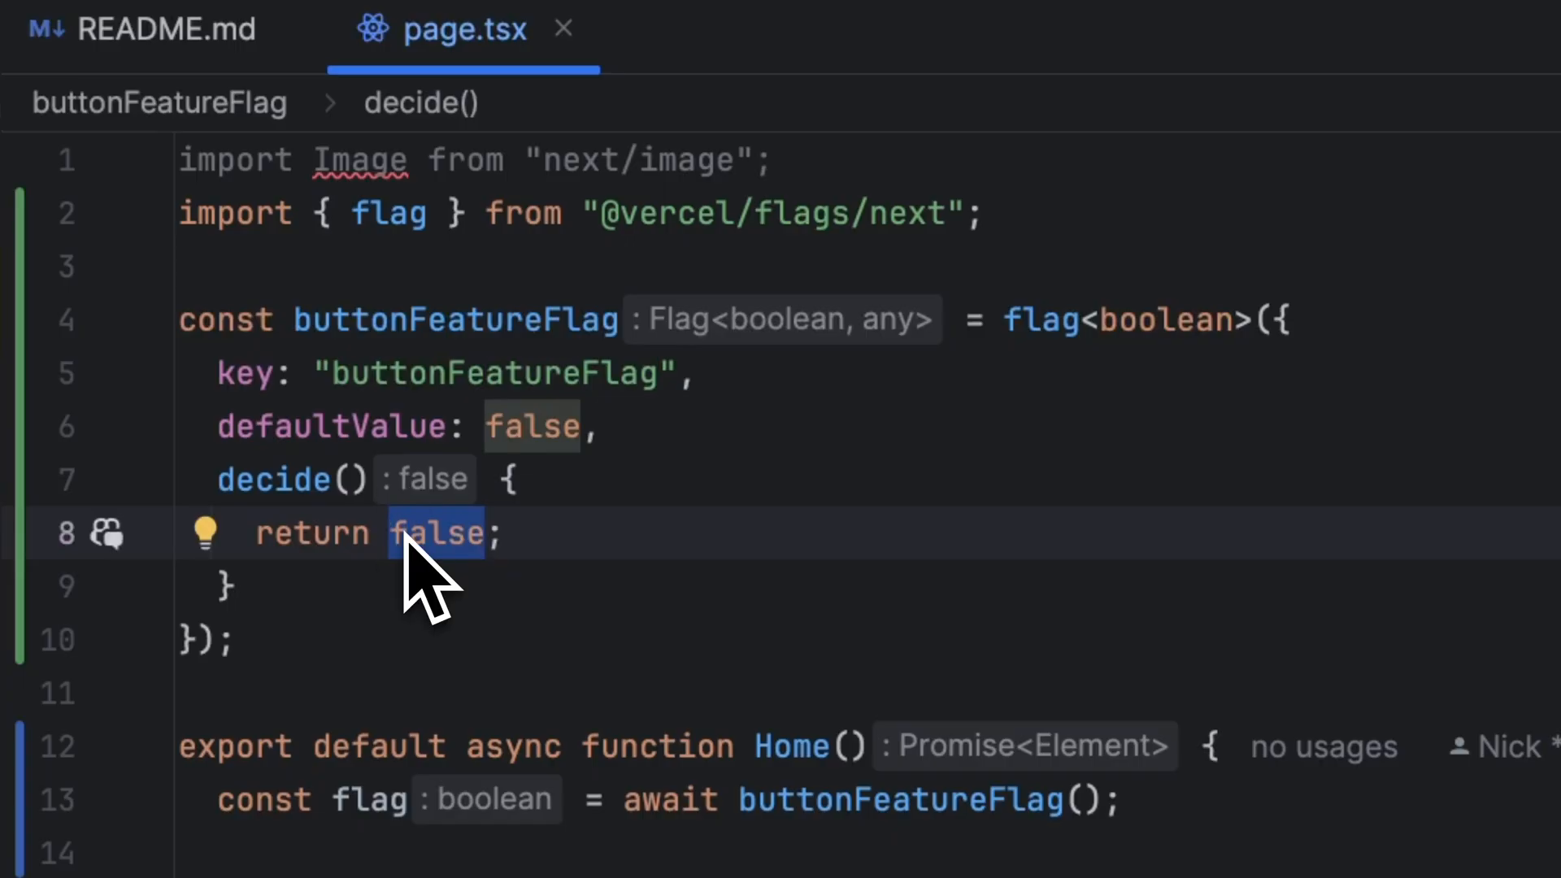
type("undefined")
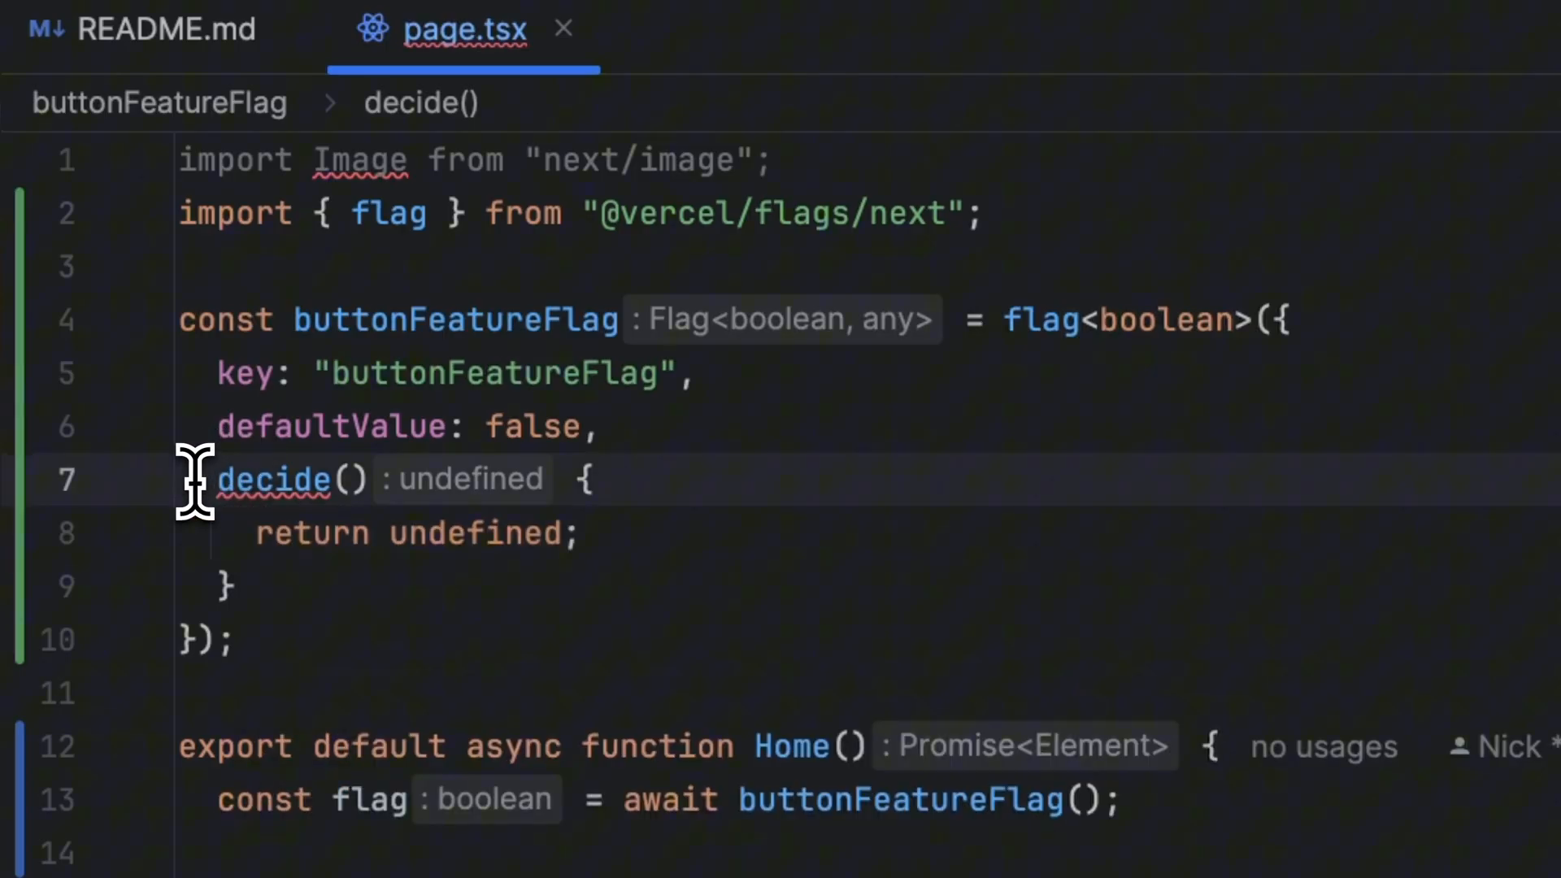
double_click(473, 533)
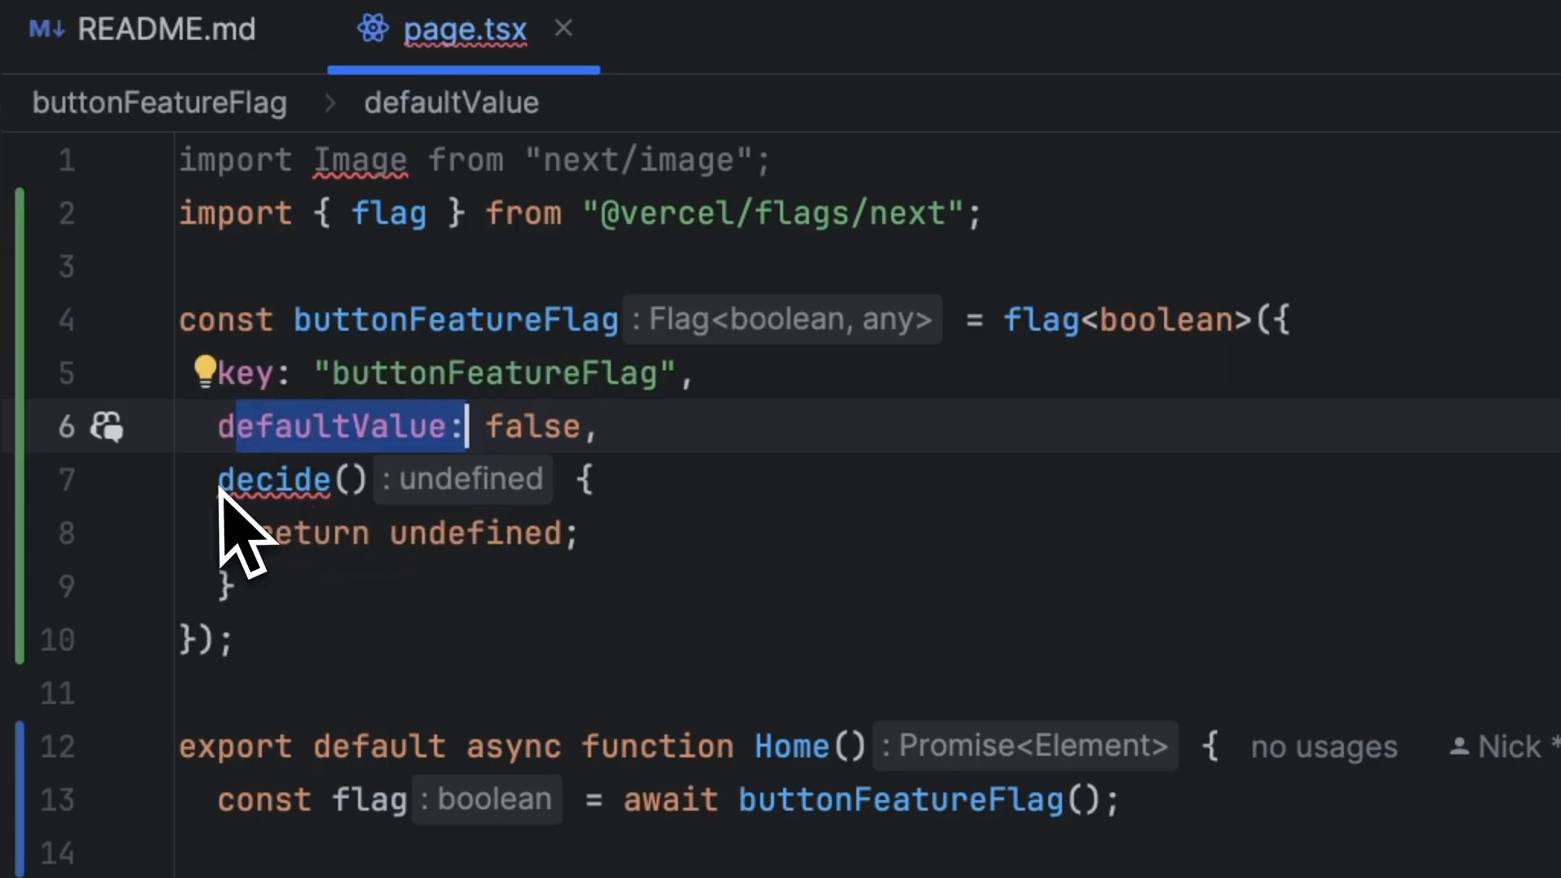
mouse_move(271, 478)
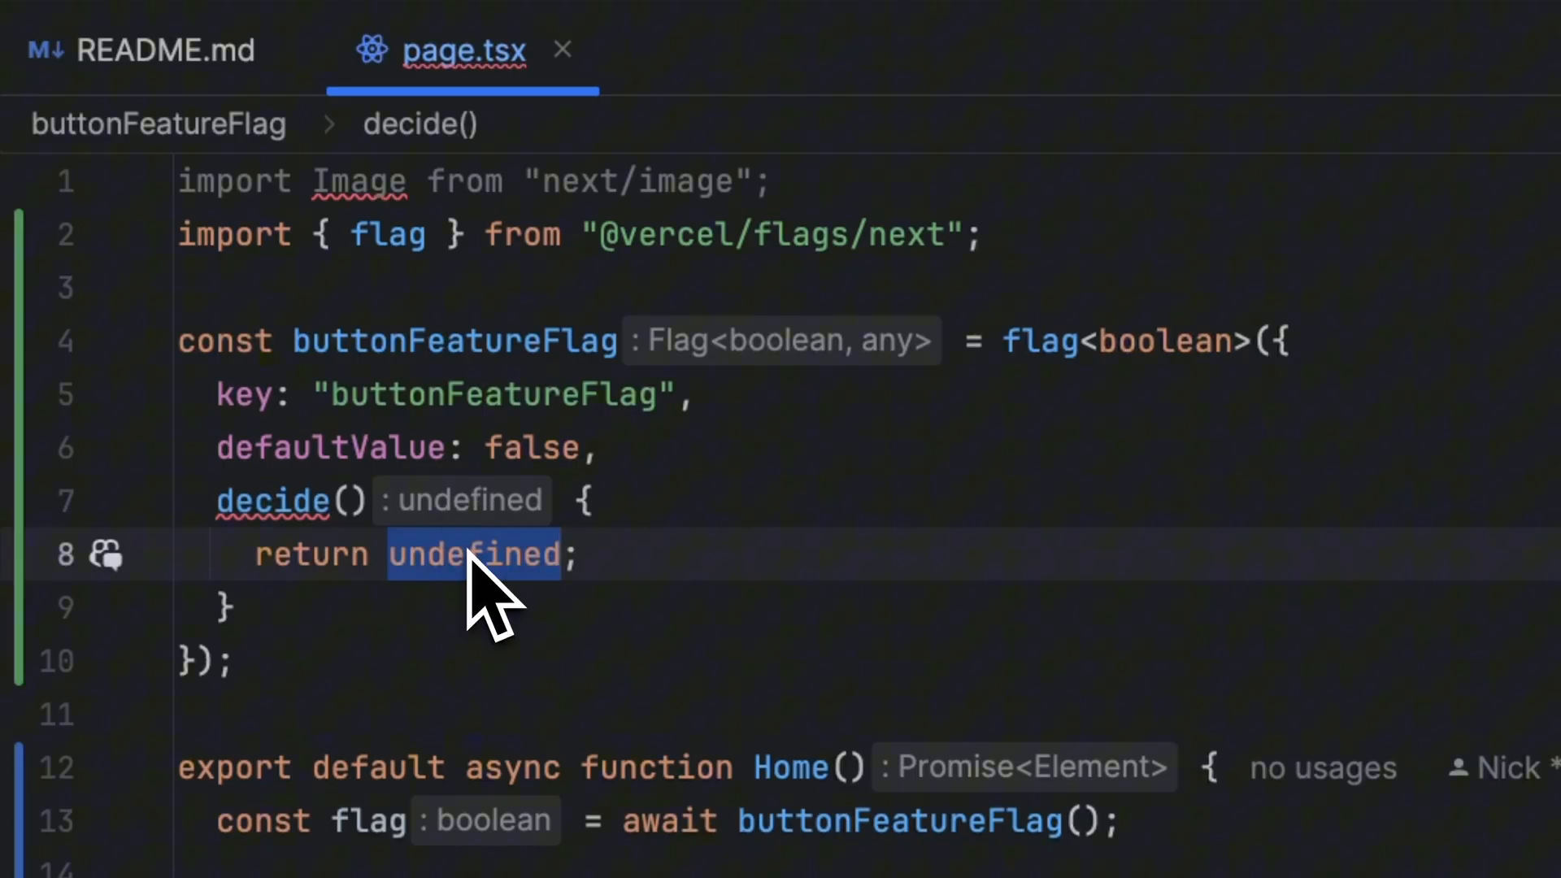
type("true")
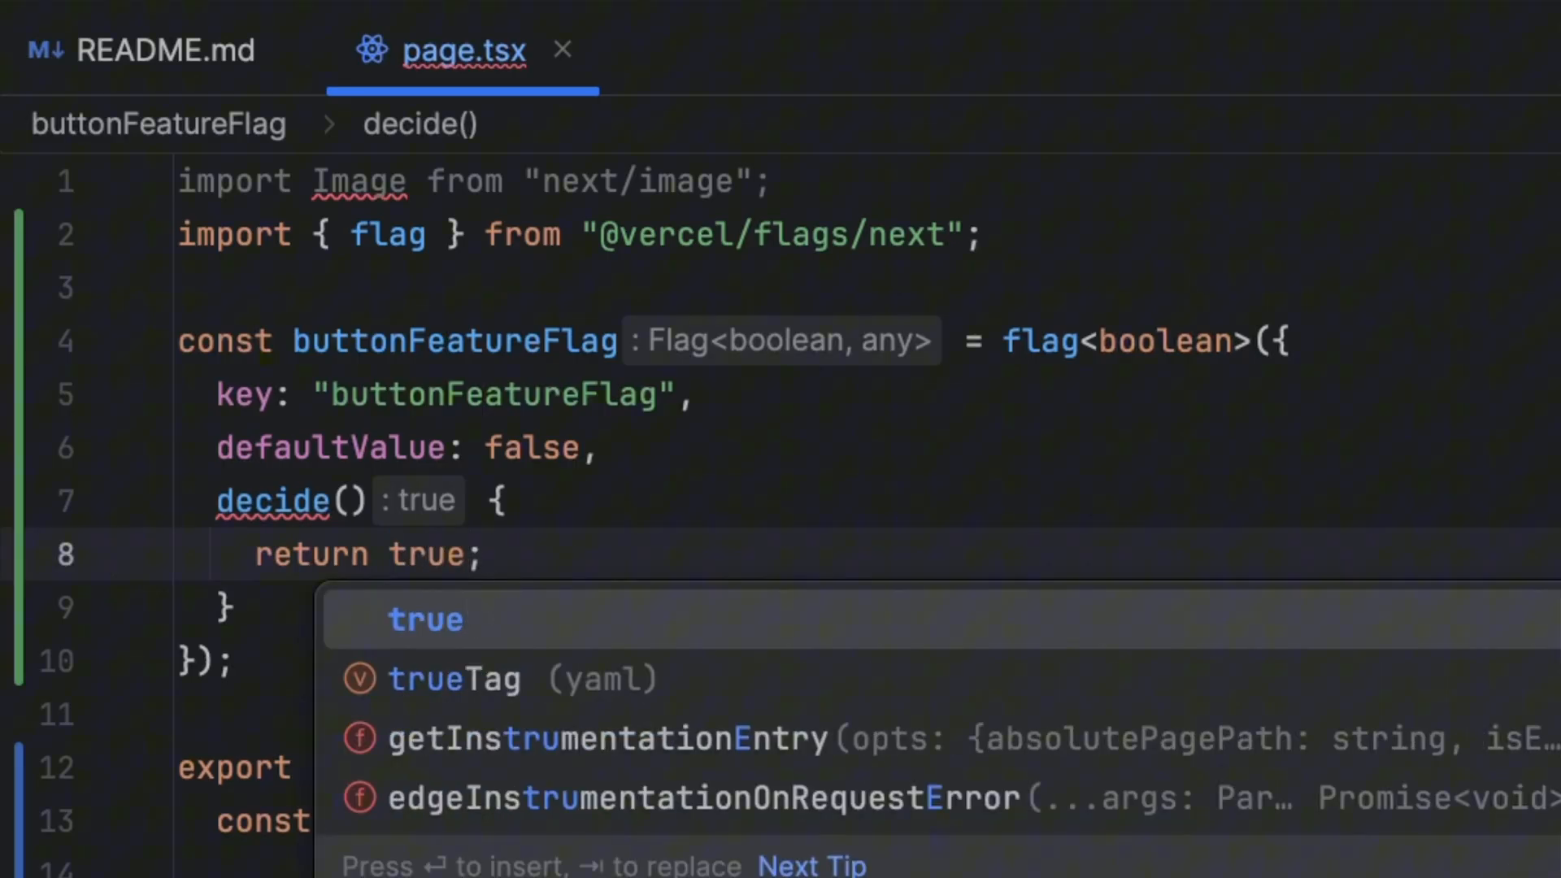
- Give the flag the description 'Flips the button visibility' and a commented-out origin/adapter line
type("description: '")
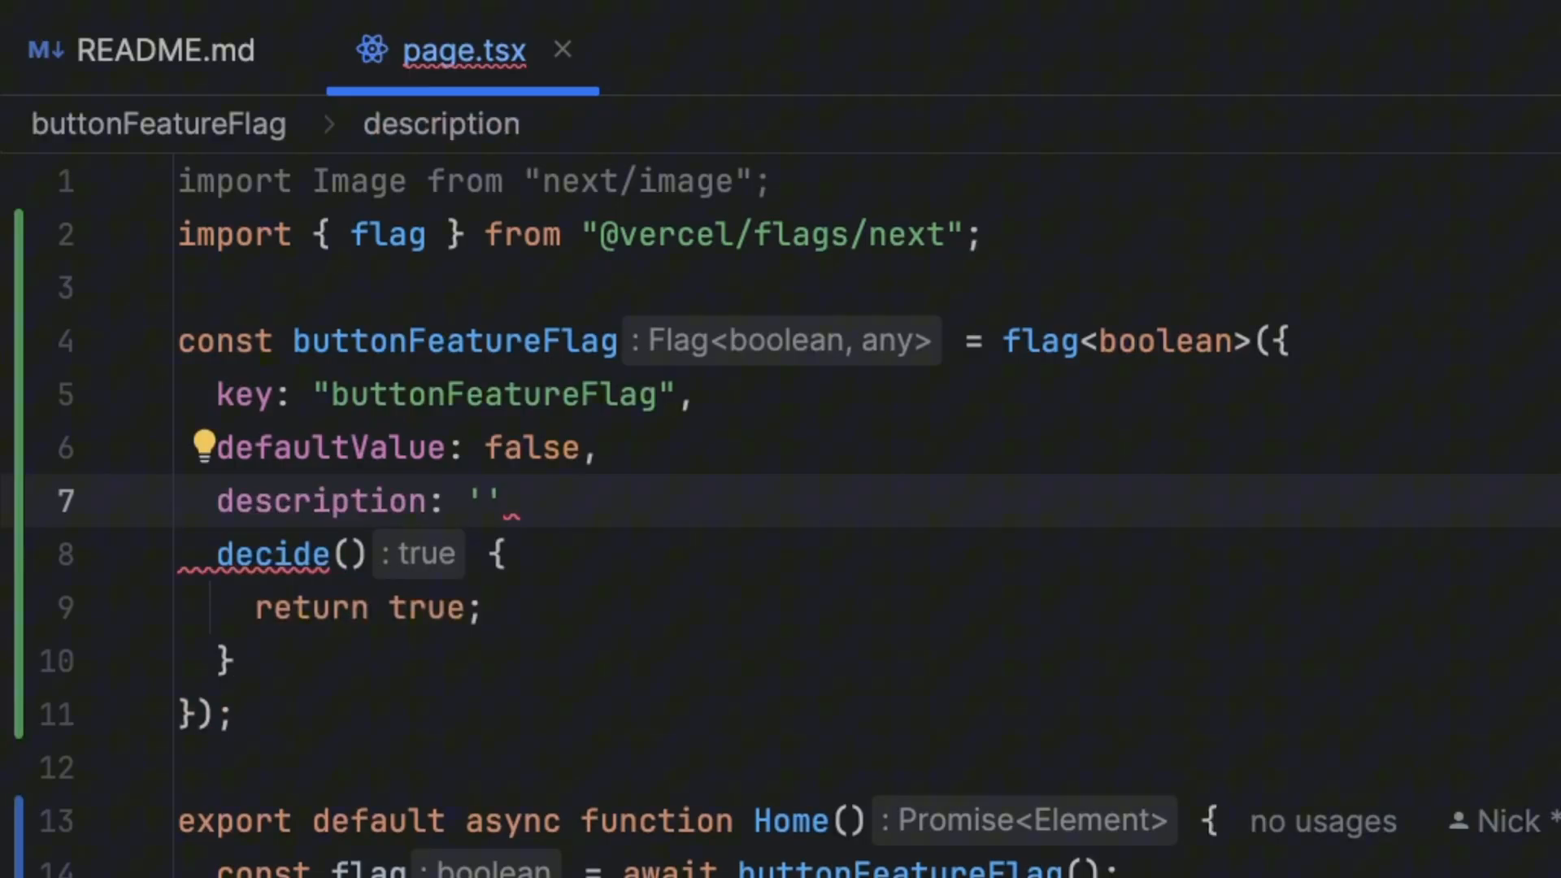
type("Flip")
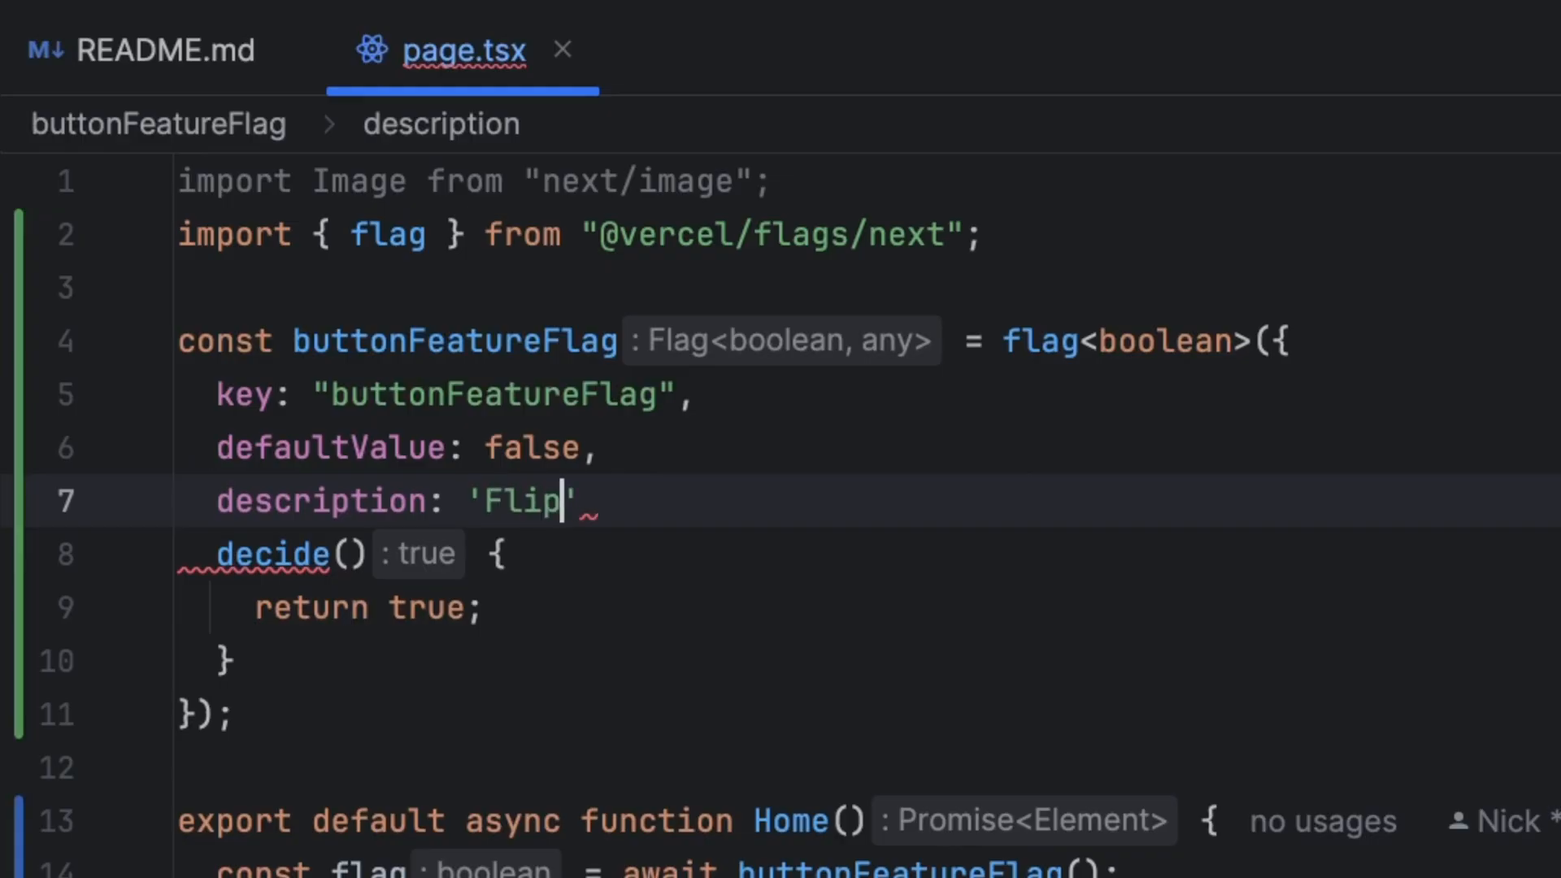
type("s the button visibility")
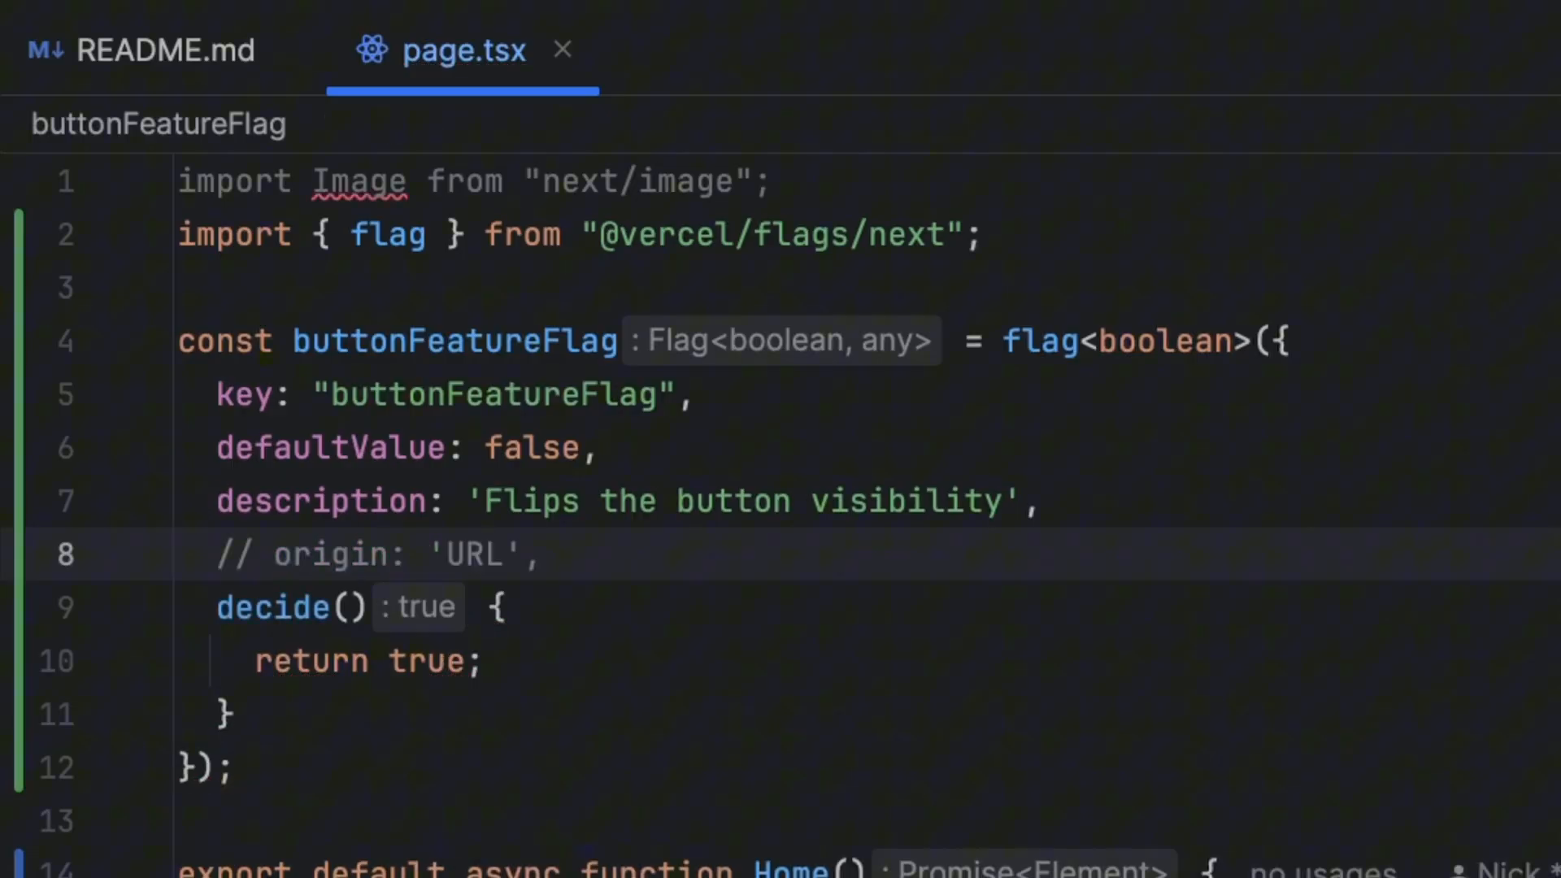
type("adapter")
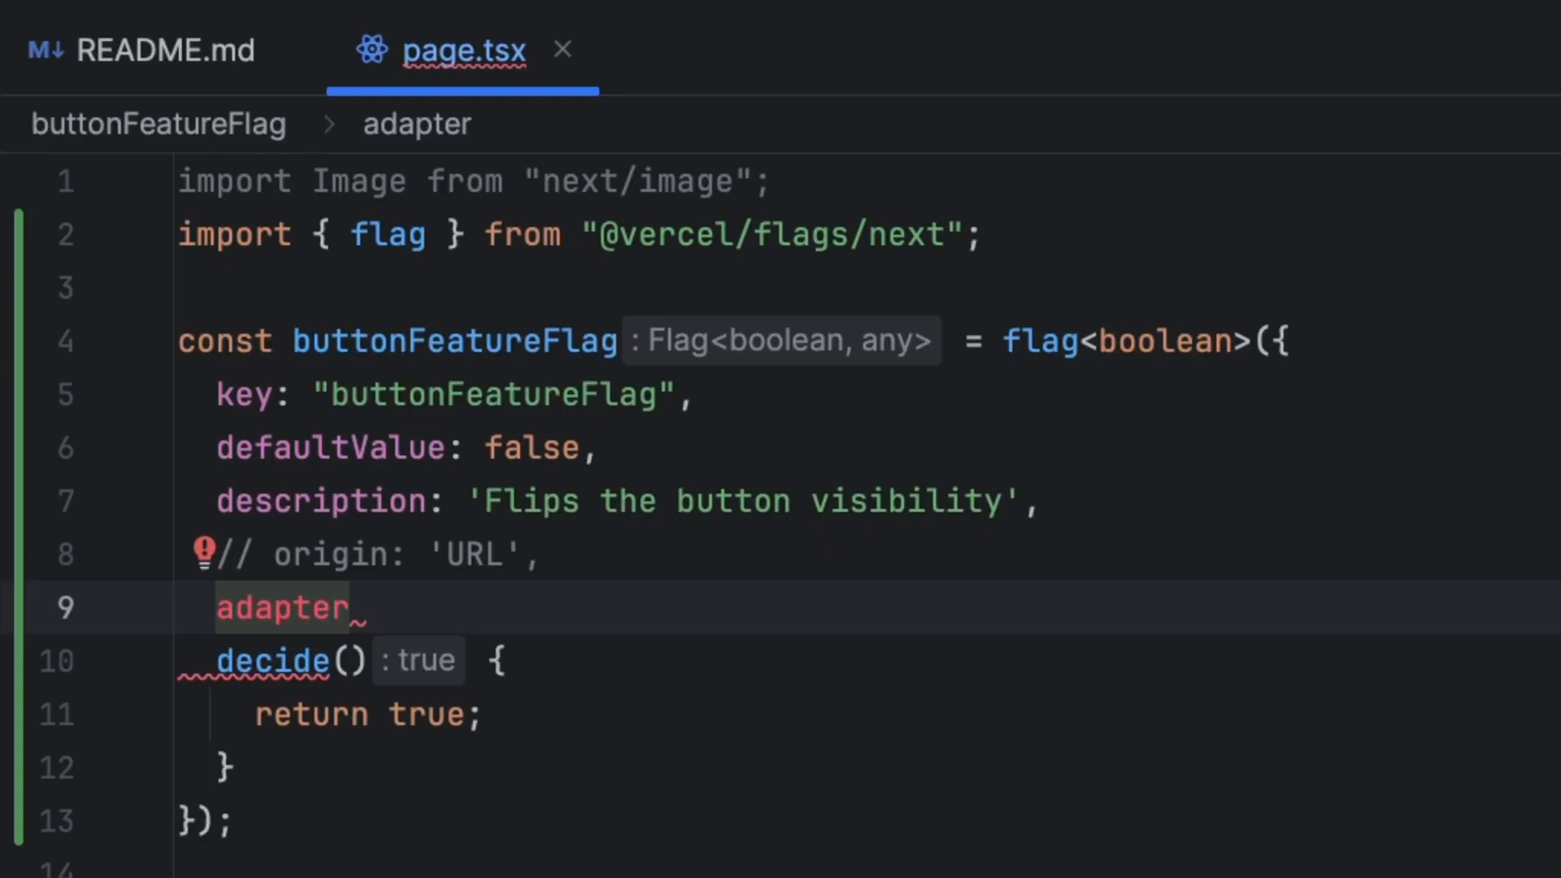
- Add an empty identify() function to the flag config
type("id")
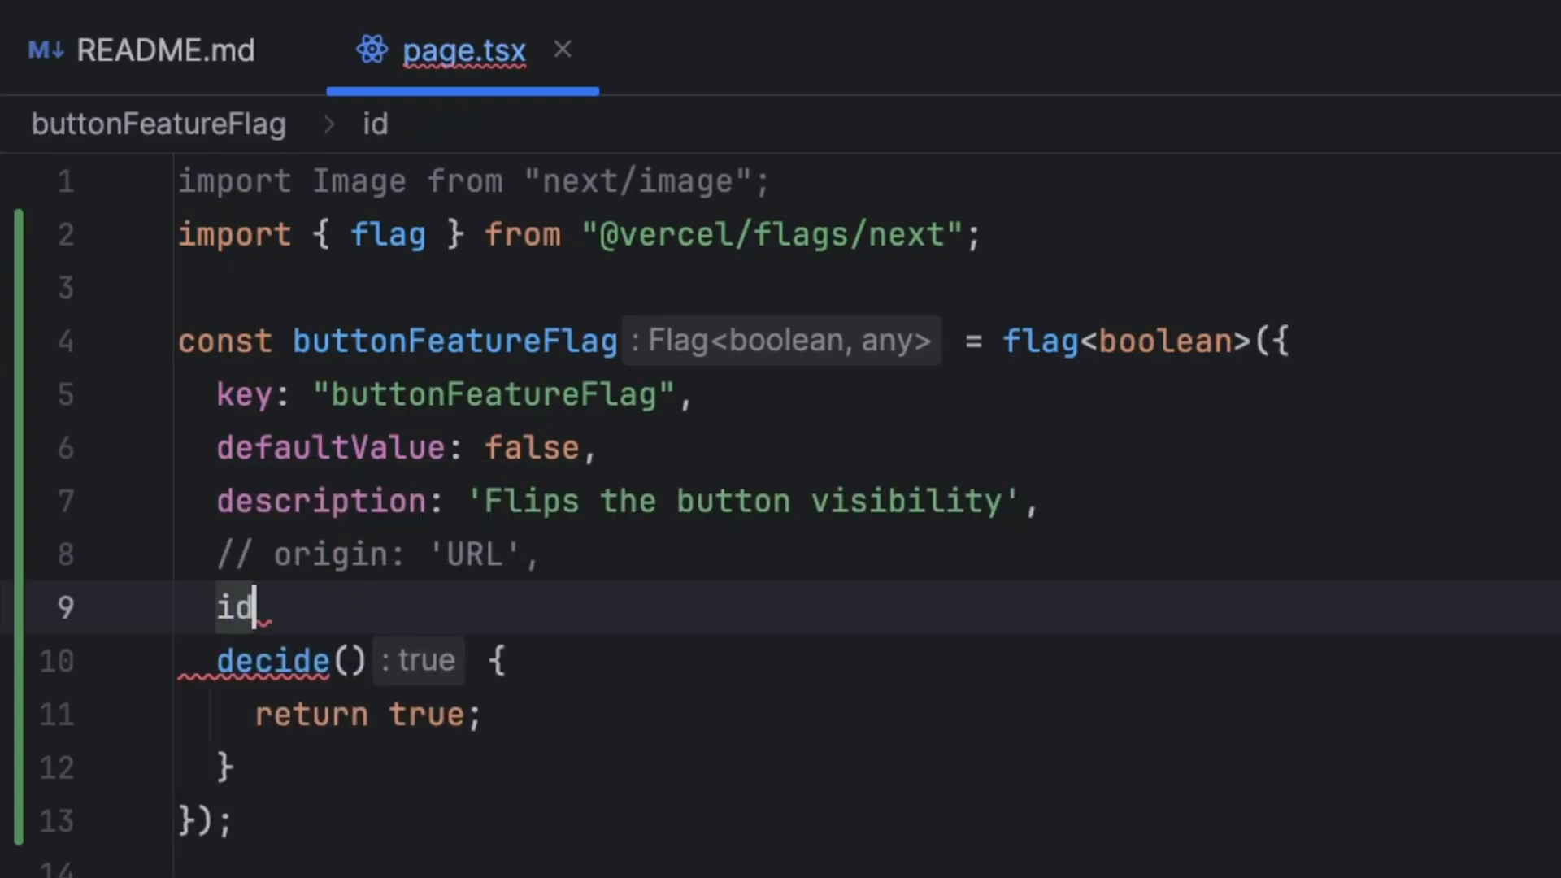
type("entify")
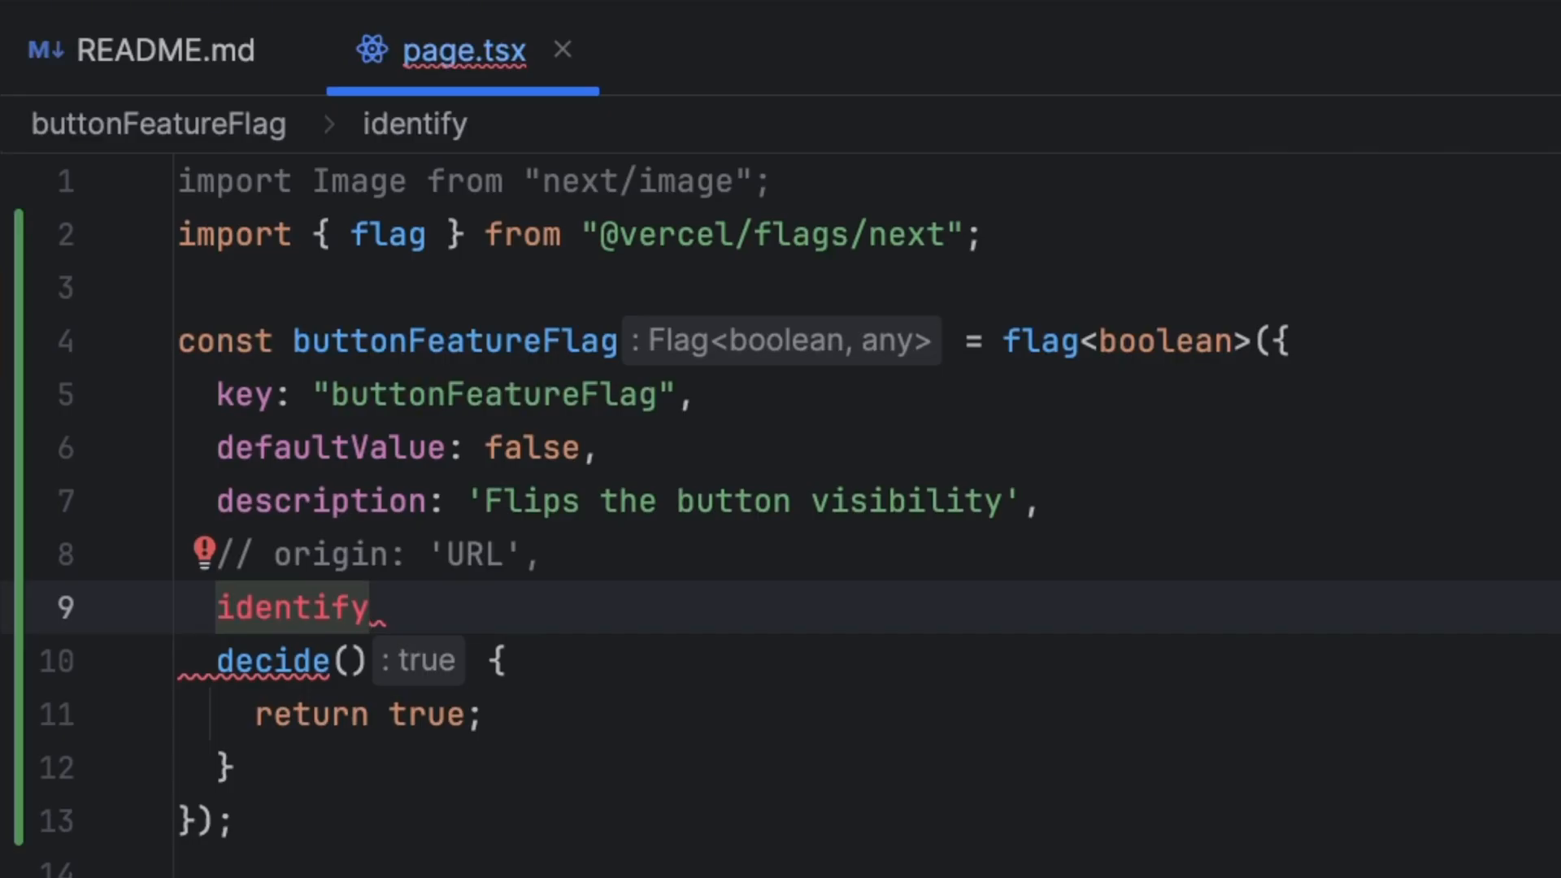
type("() {")
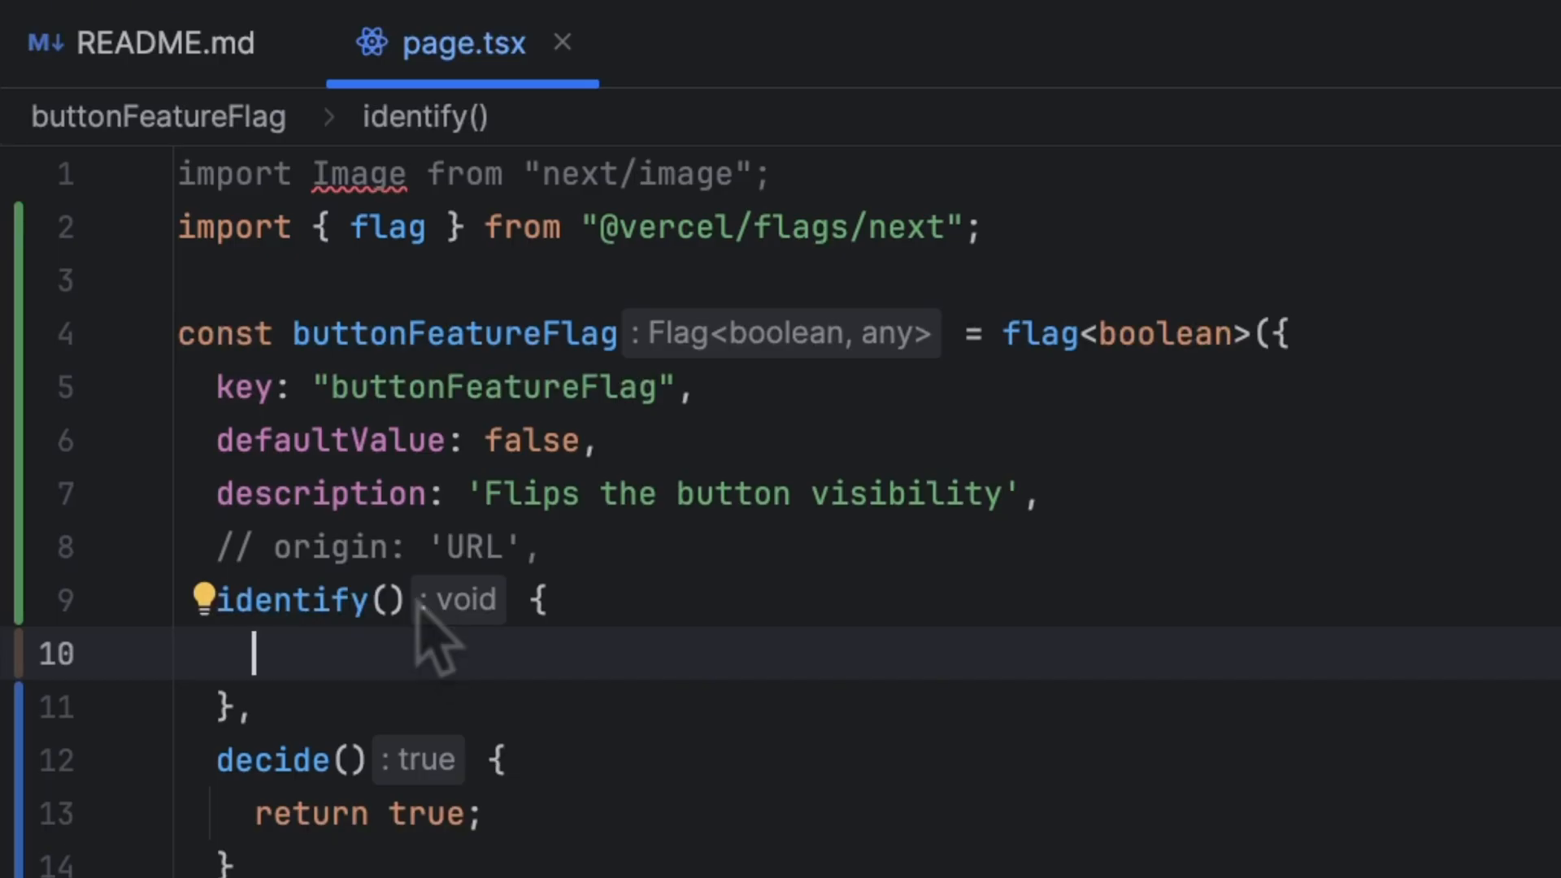
- Make identify return { user: { id: 'test' } }
type("return { user: {")
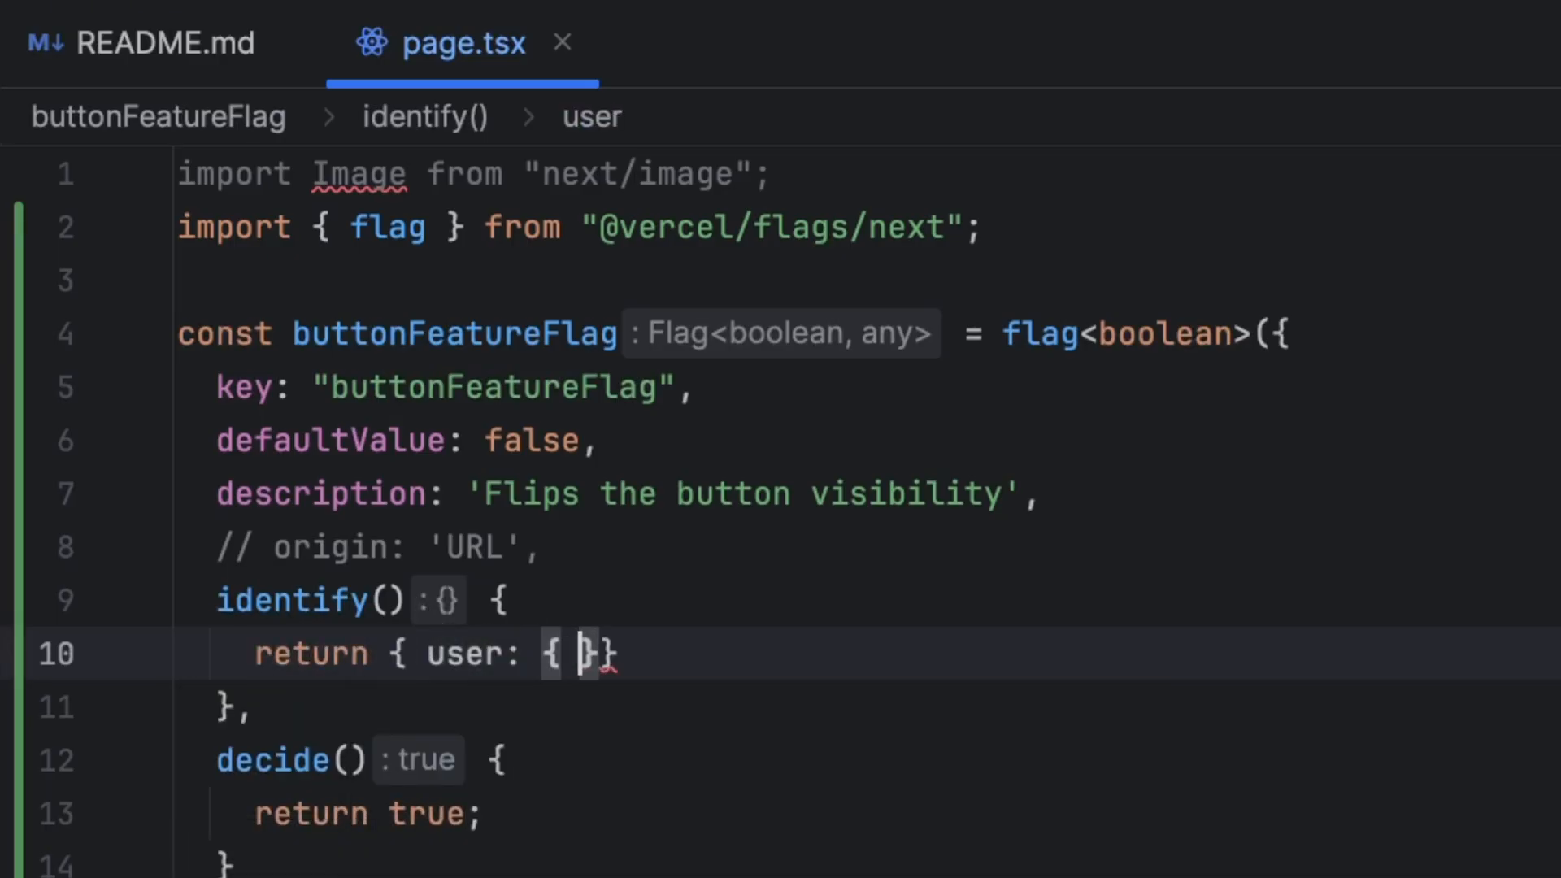
type("id: '")
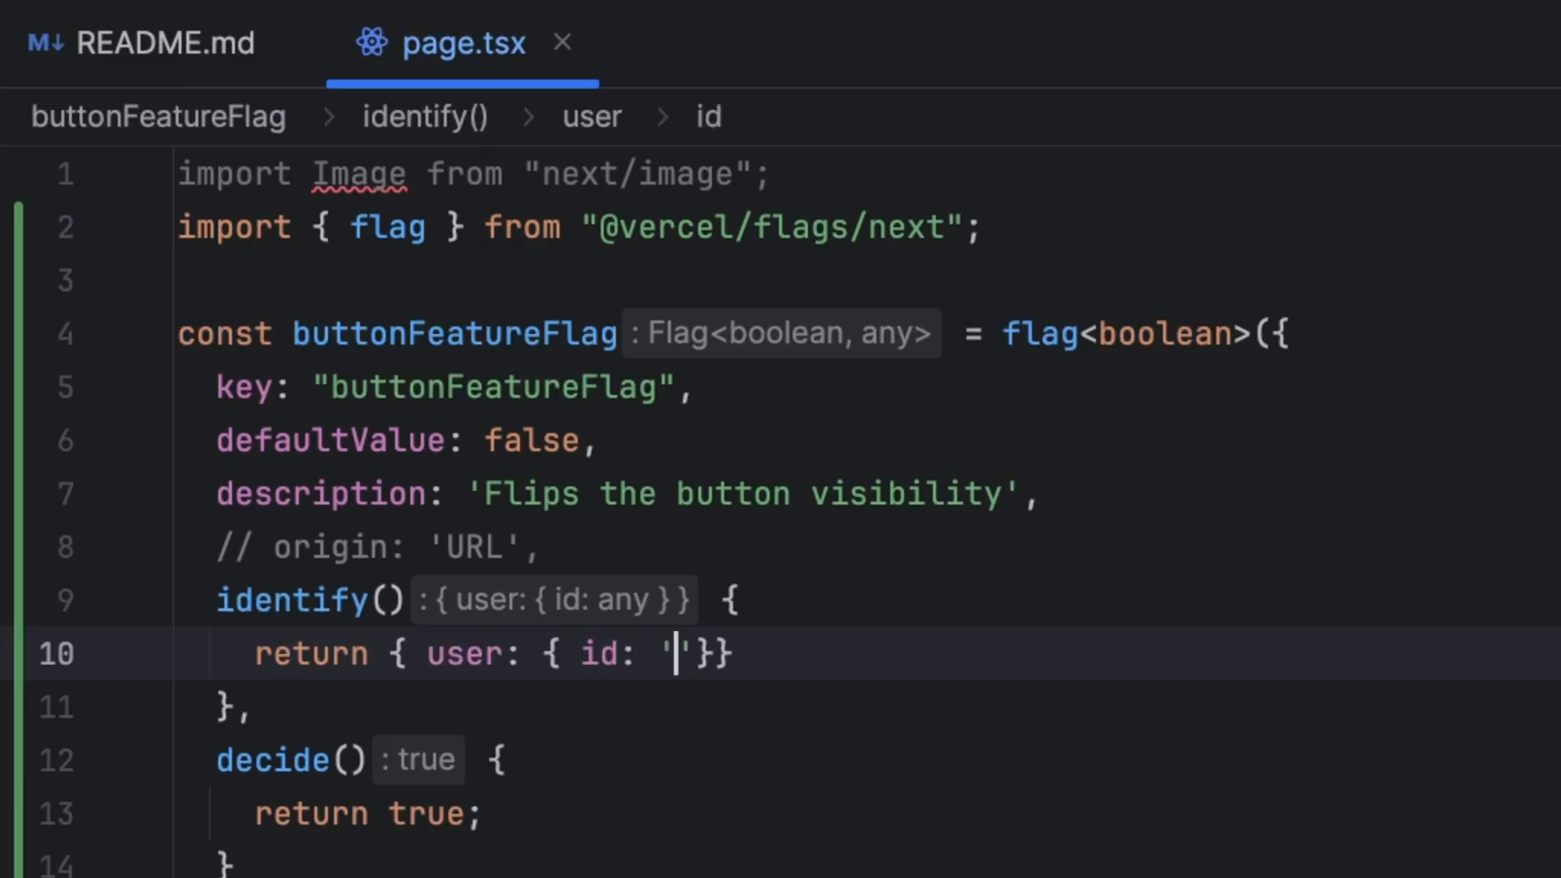
type("test")
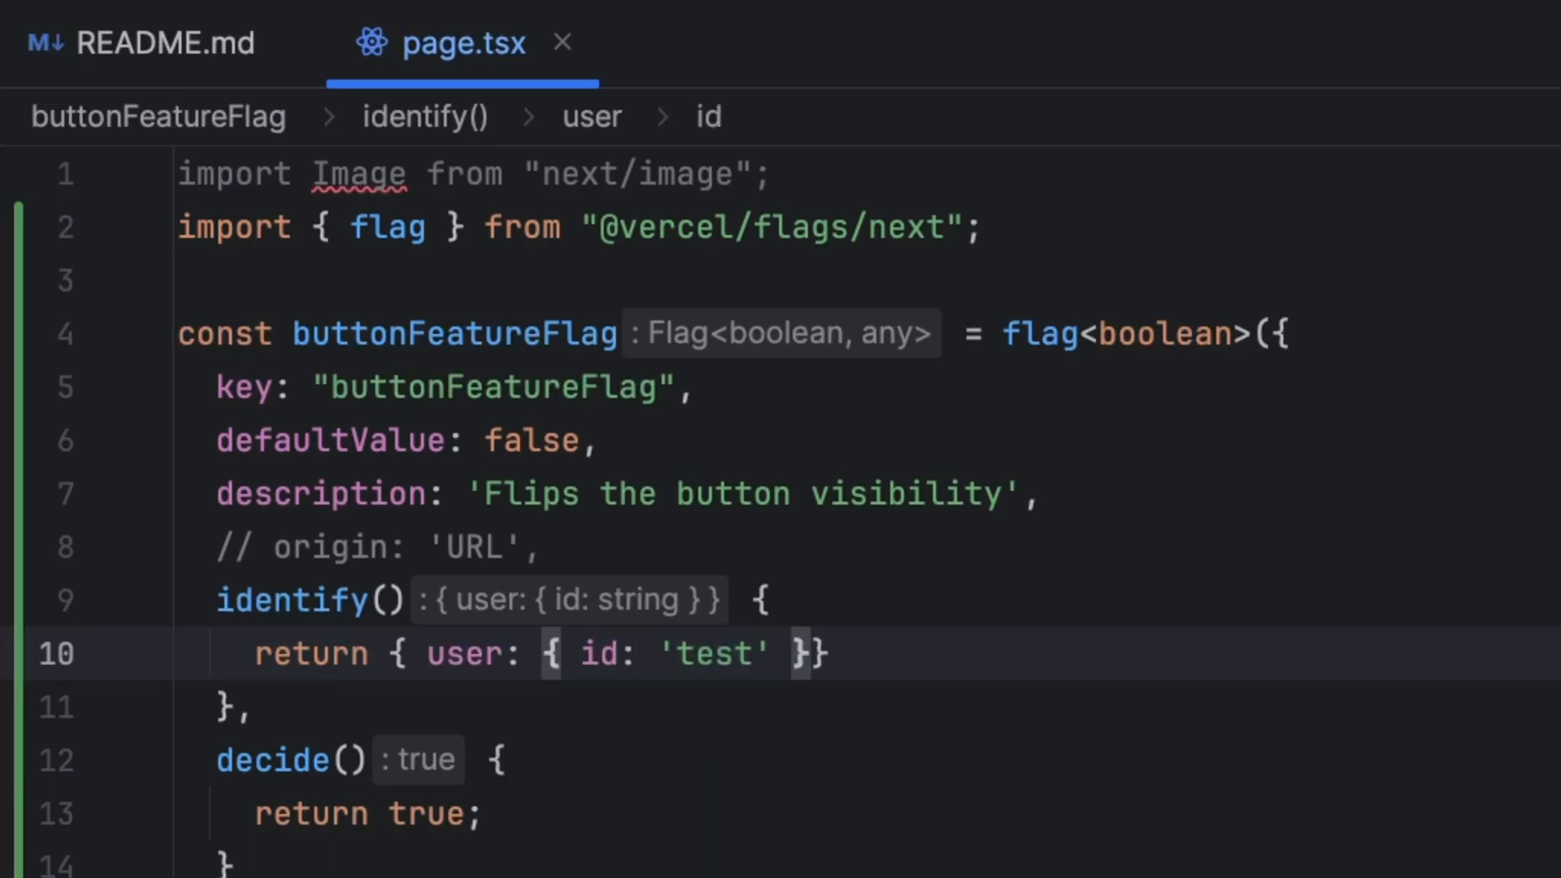
scroll("down", 3)
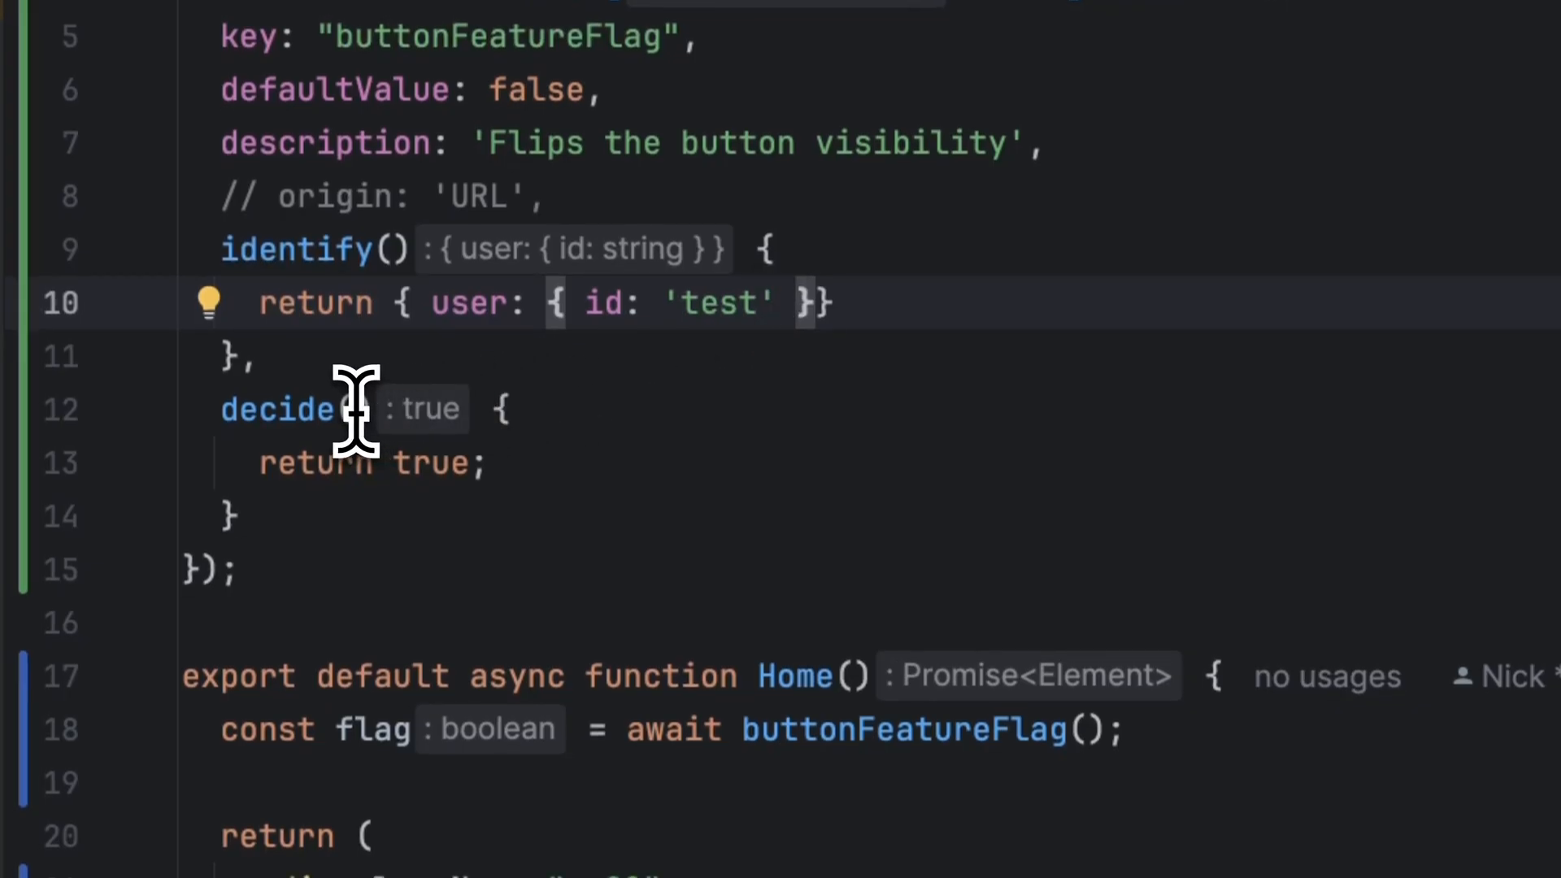
type("r")
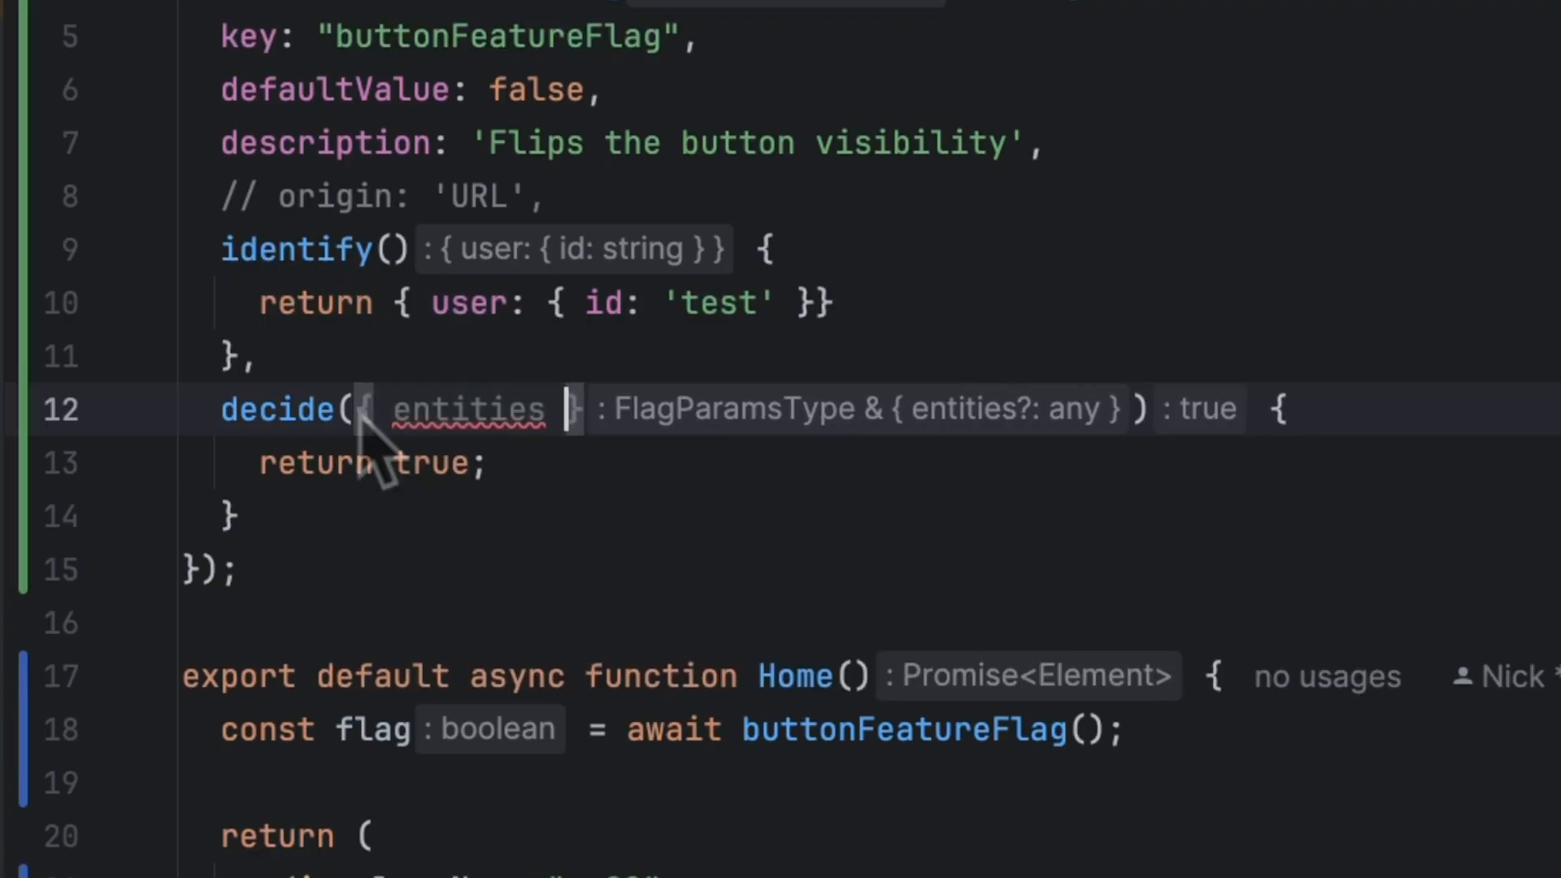
double_click(468, 408)
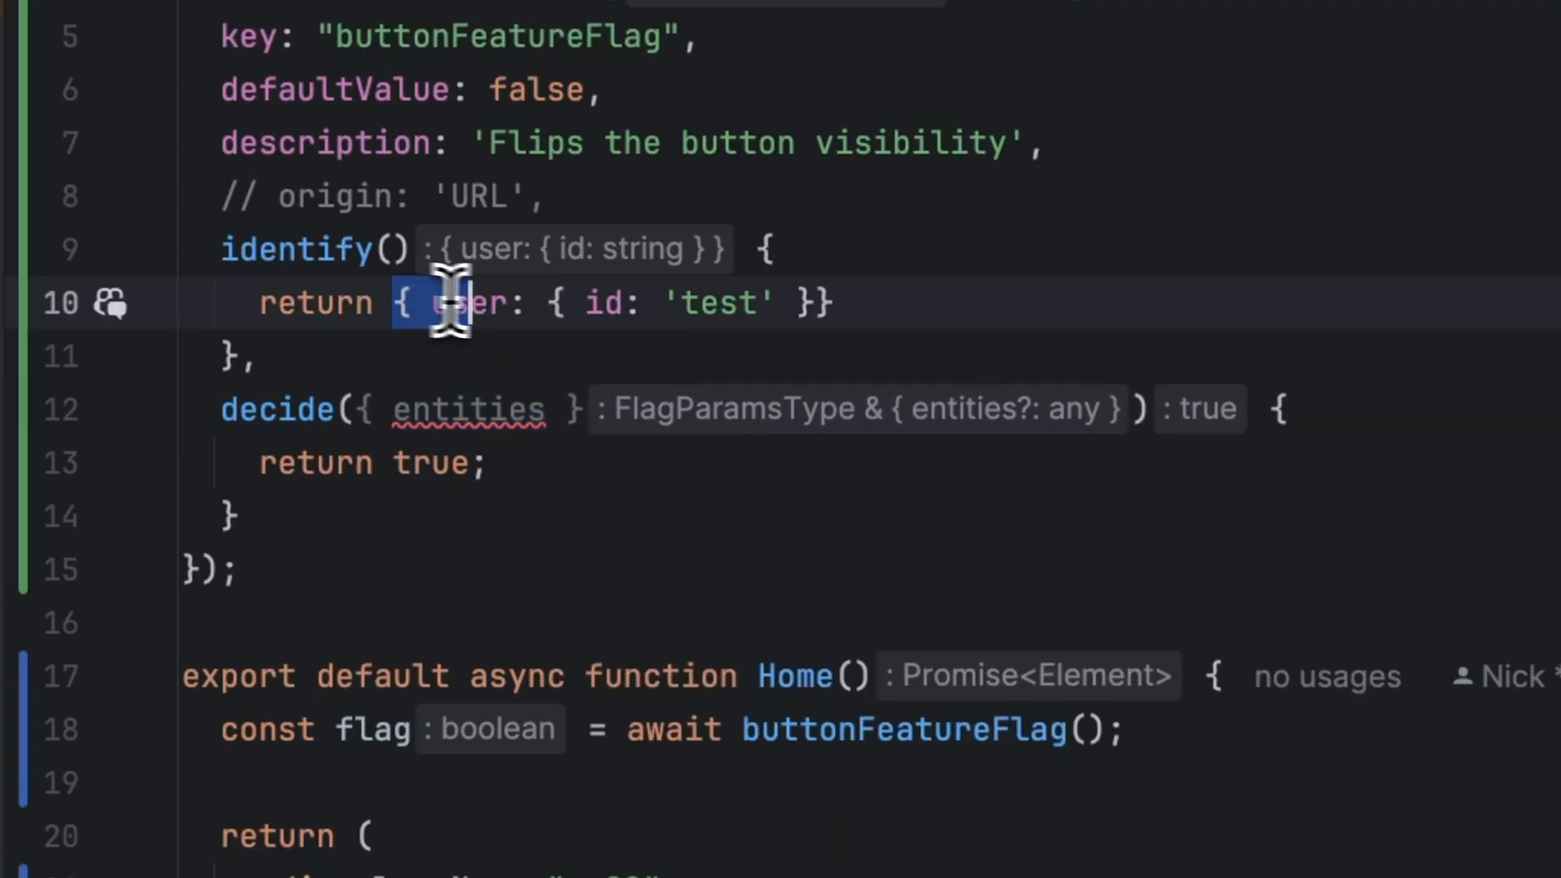
- Change decide to take entities and return entities.user.id === 'test', with identify's id now 'test2'
left_click_drag(449, 304, 846, 304)
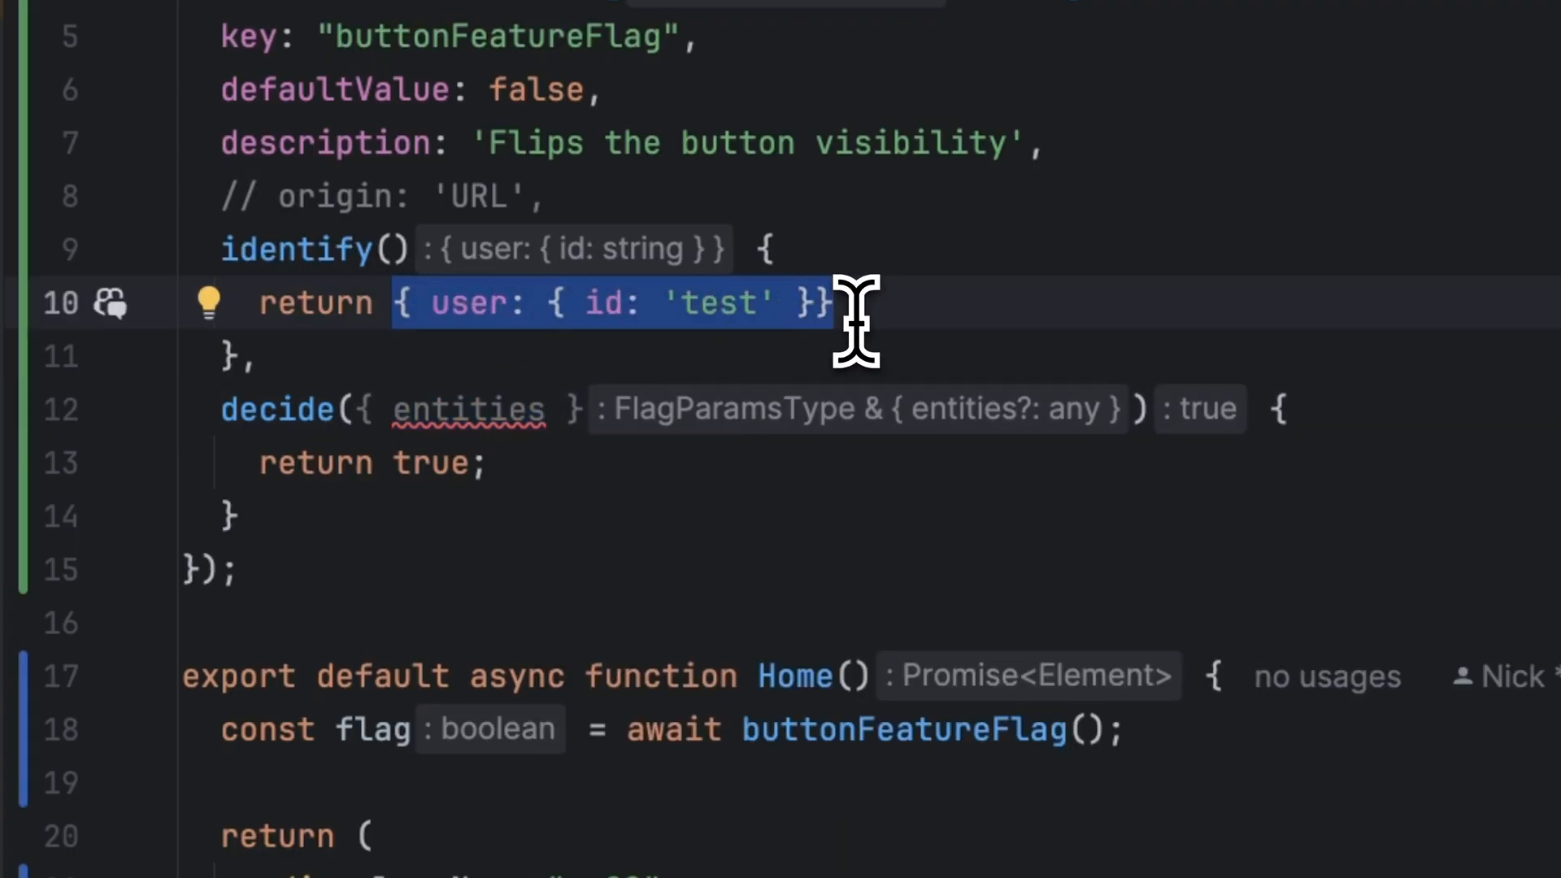
mouse_move(433, 464)
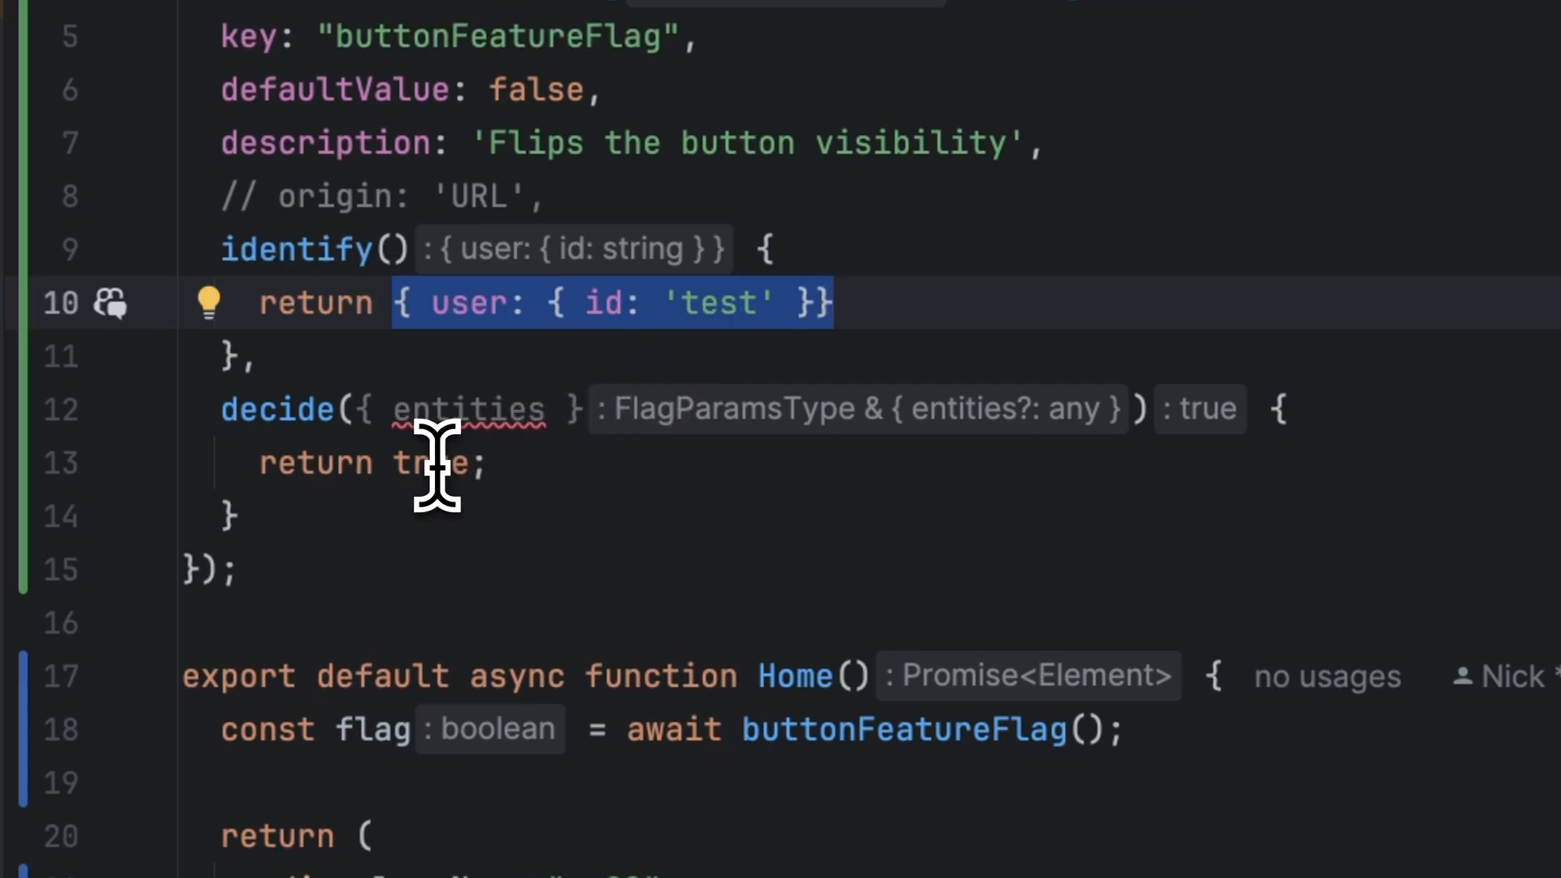
double_click(430, 462)
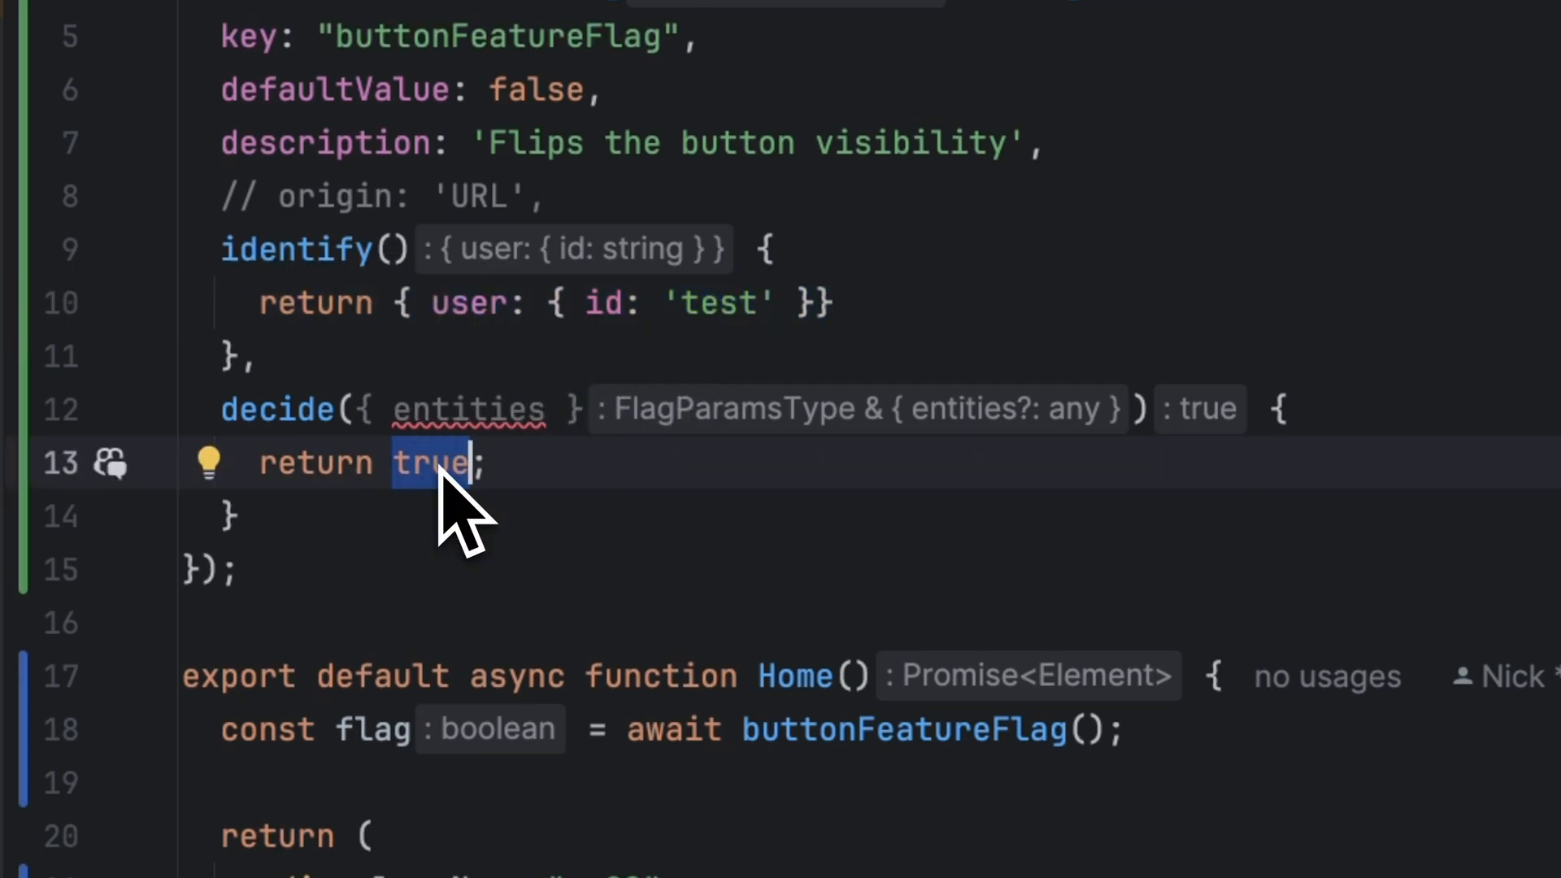
type("entities.user.id === 'test")
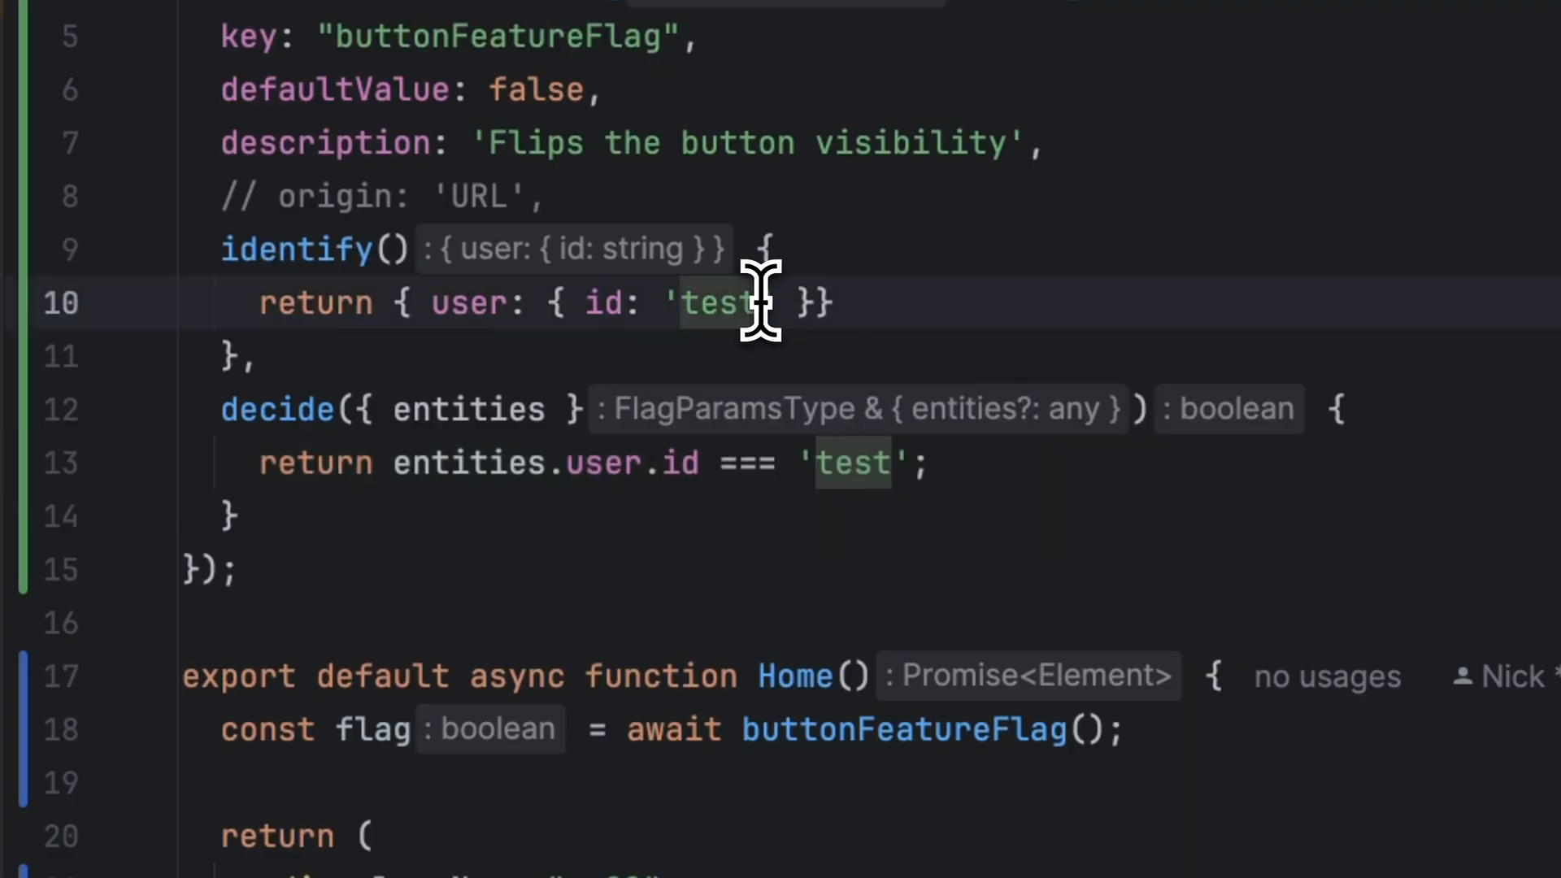
type("2")
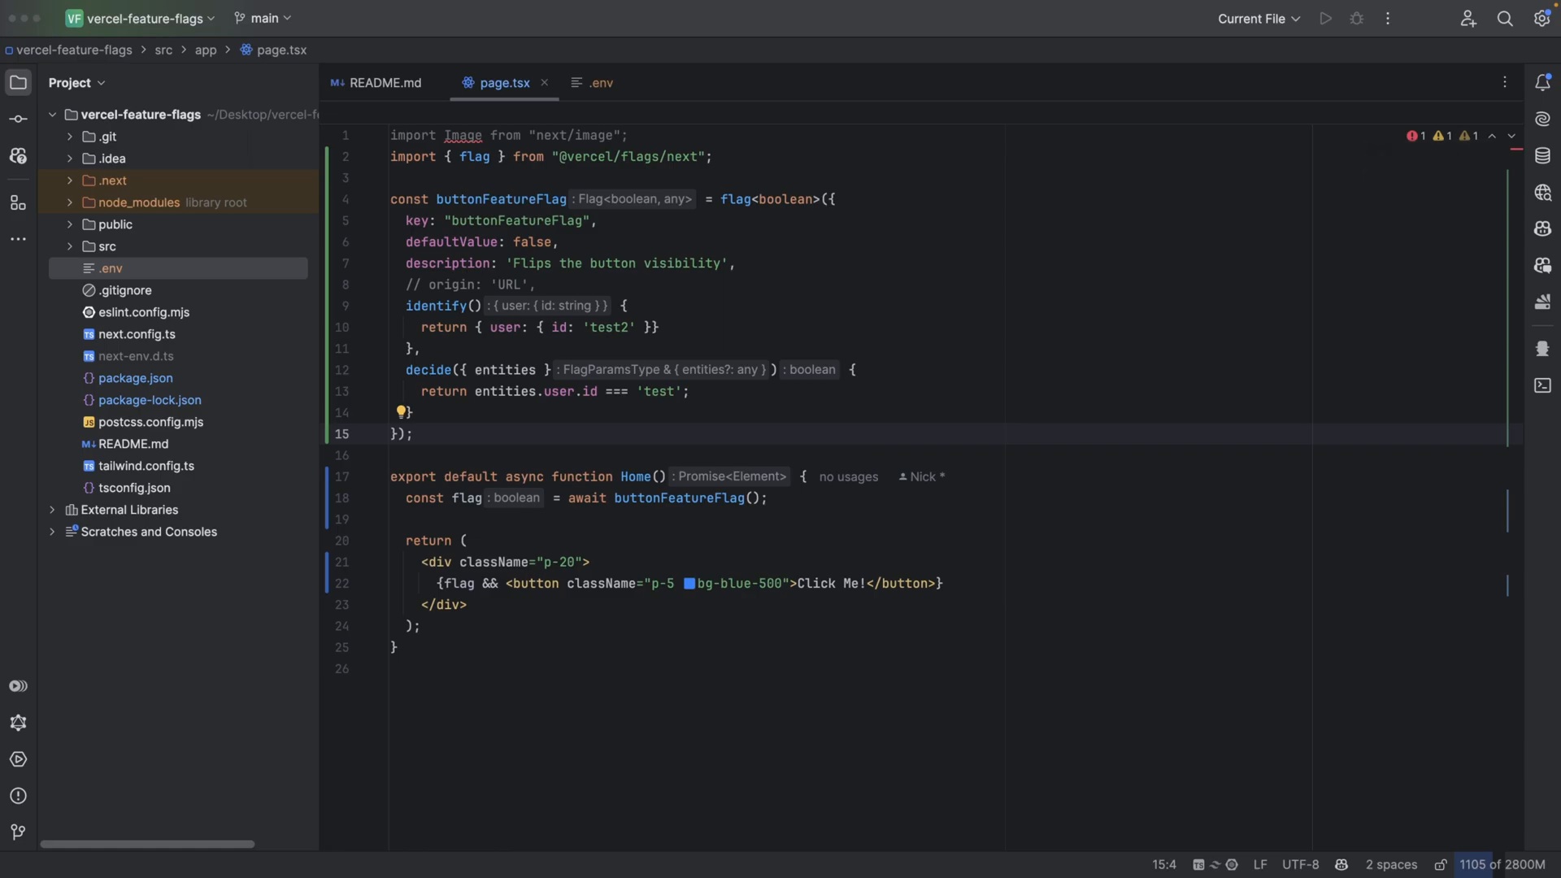
mouse_move(628, 433)
type("const")
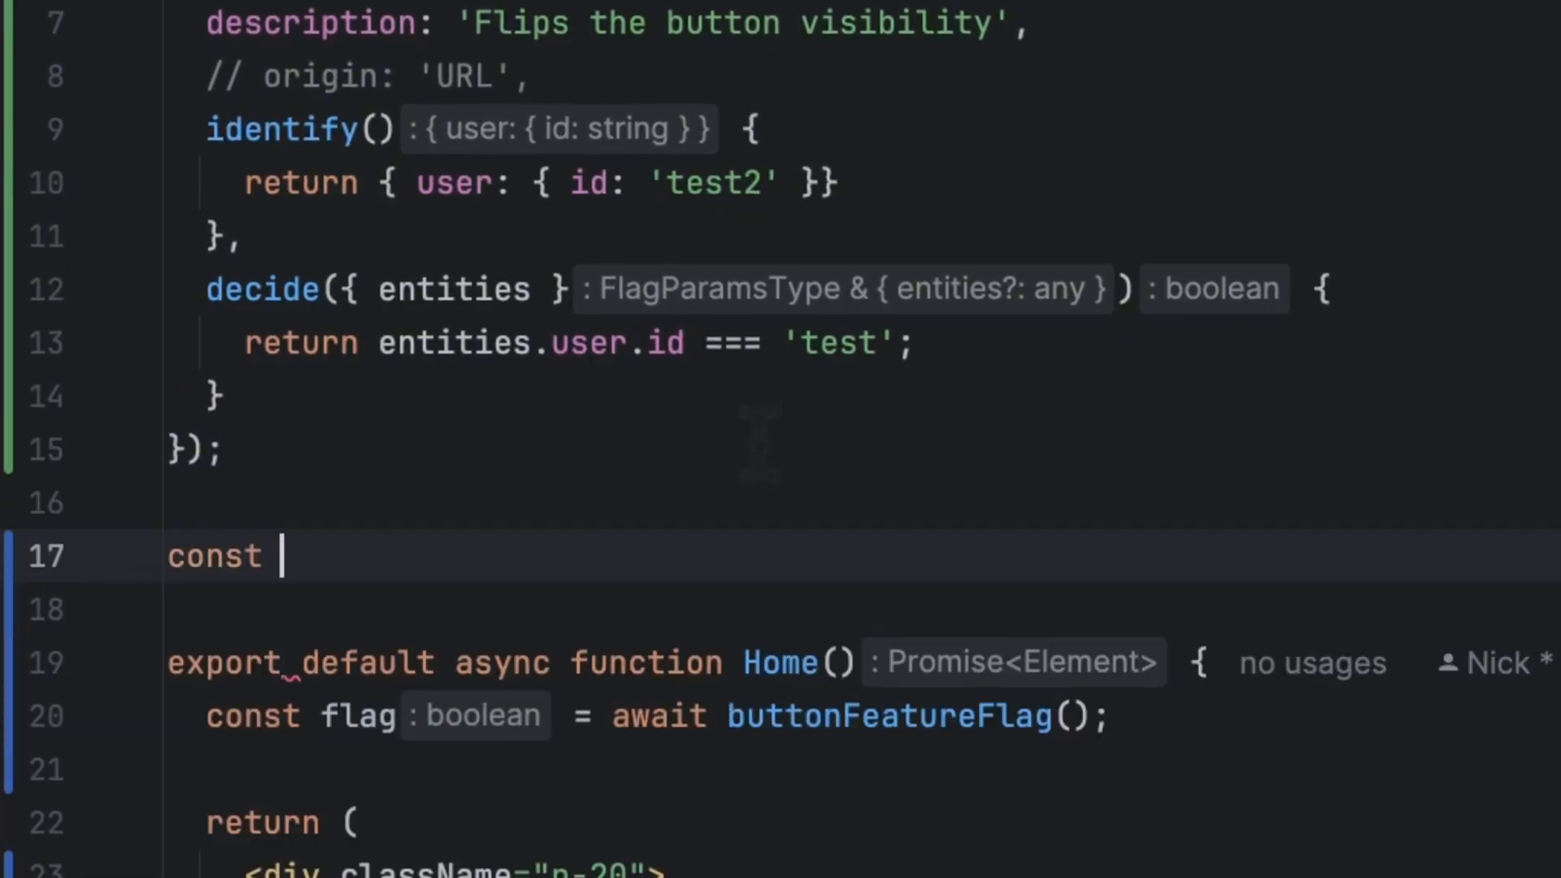
- Declare const randomNumberFlag = dedupe(() => Math.random()), importing dedupe
type("randomNumberFla")
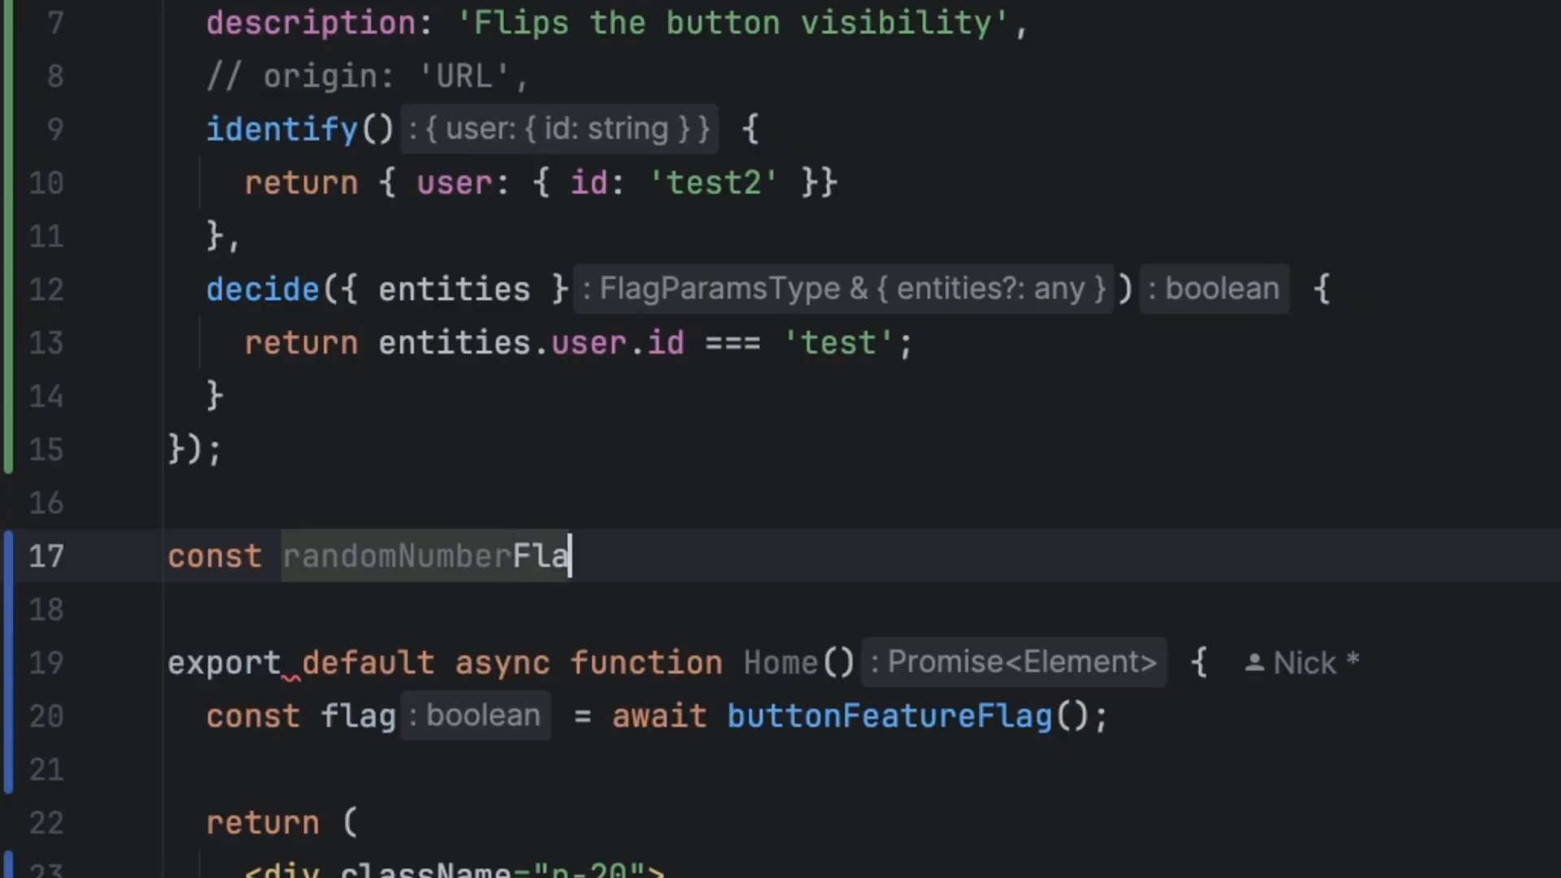
scroll("up", 3)
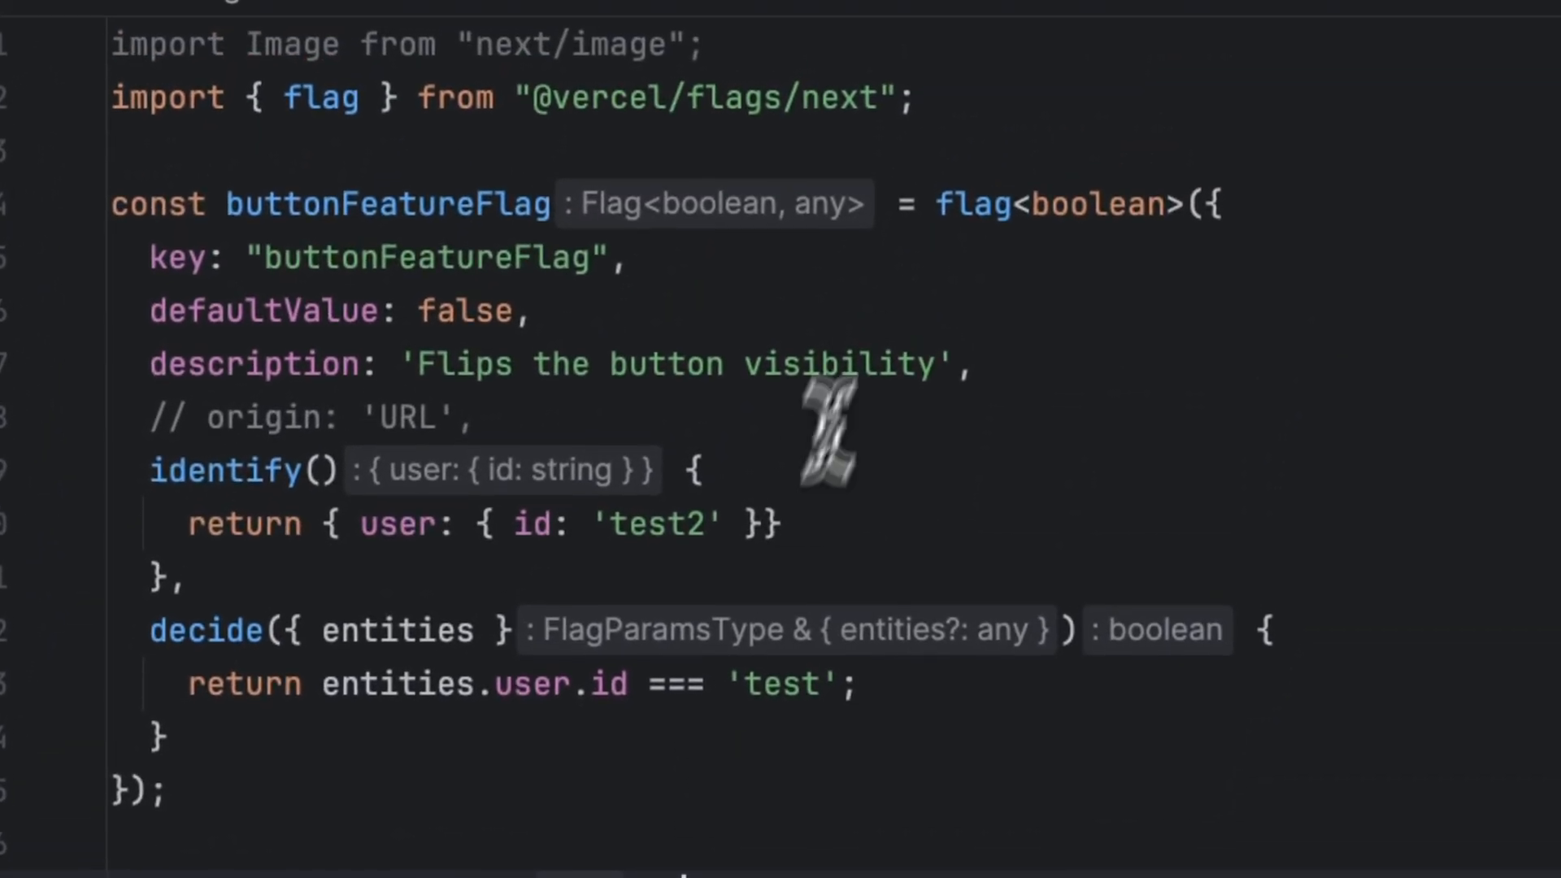
type("domNumberFlag = dedupe(")
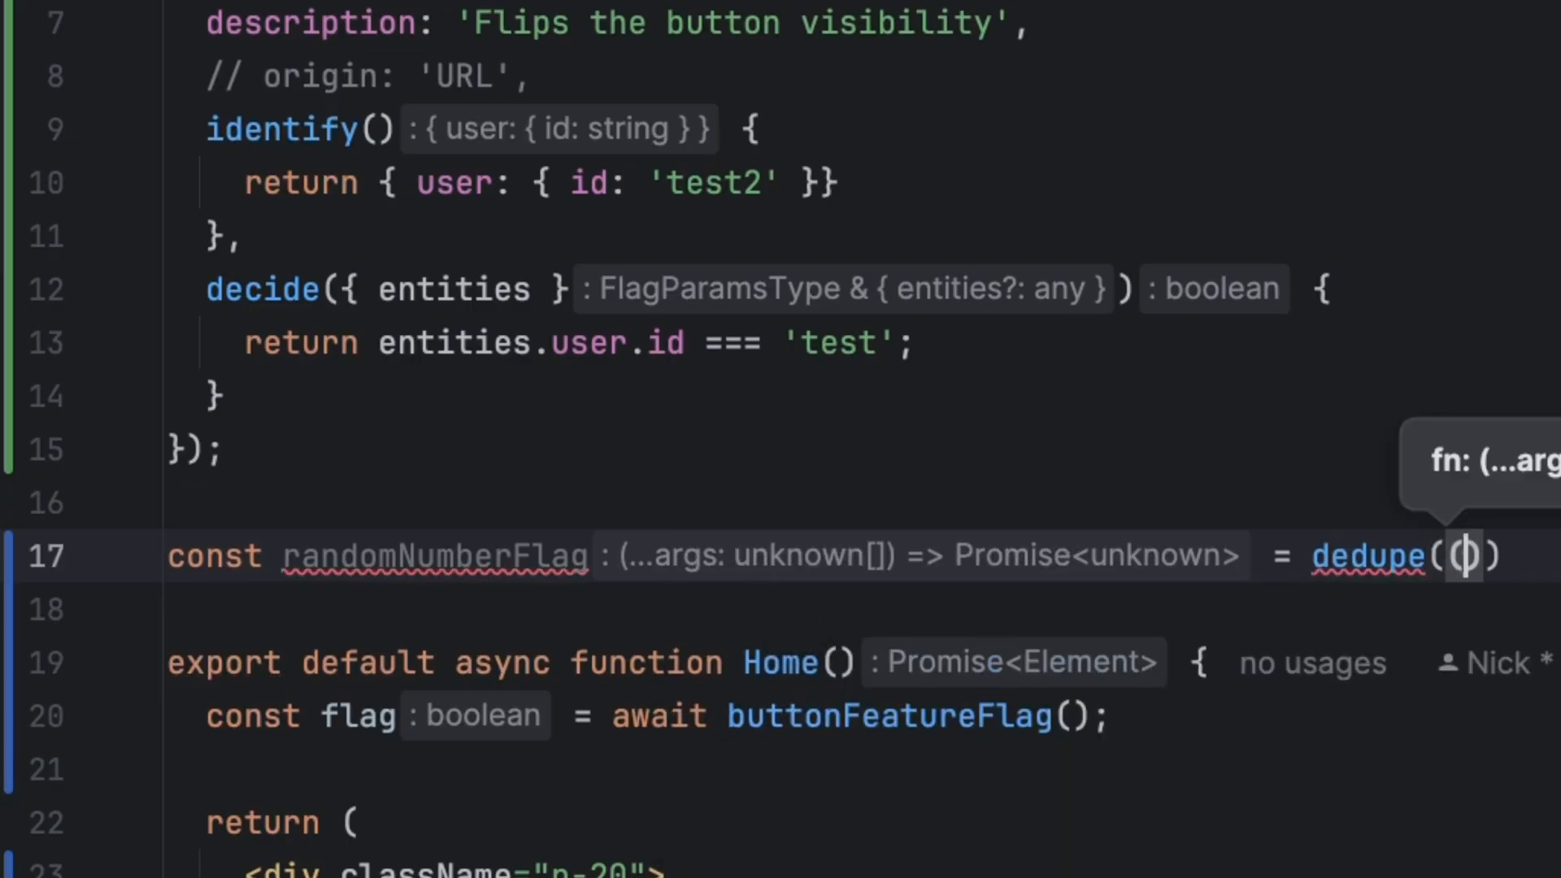
type("() => {")
left_click(860, 610)
type("return Math.random();")
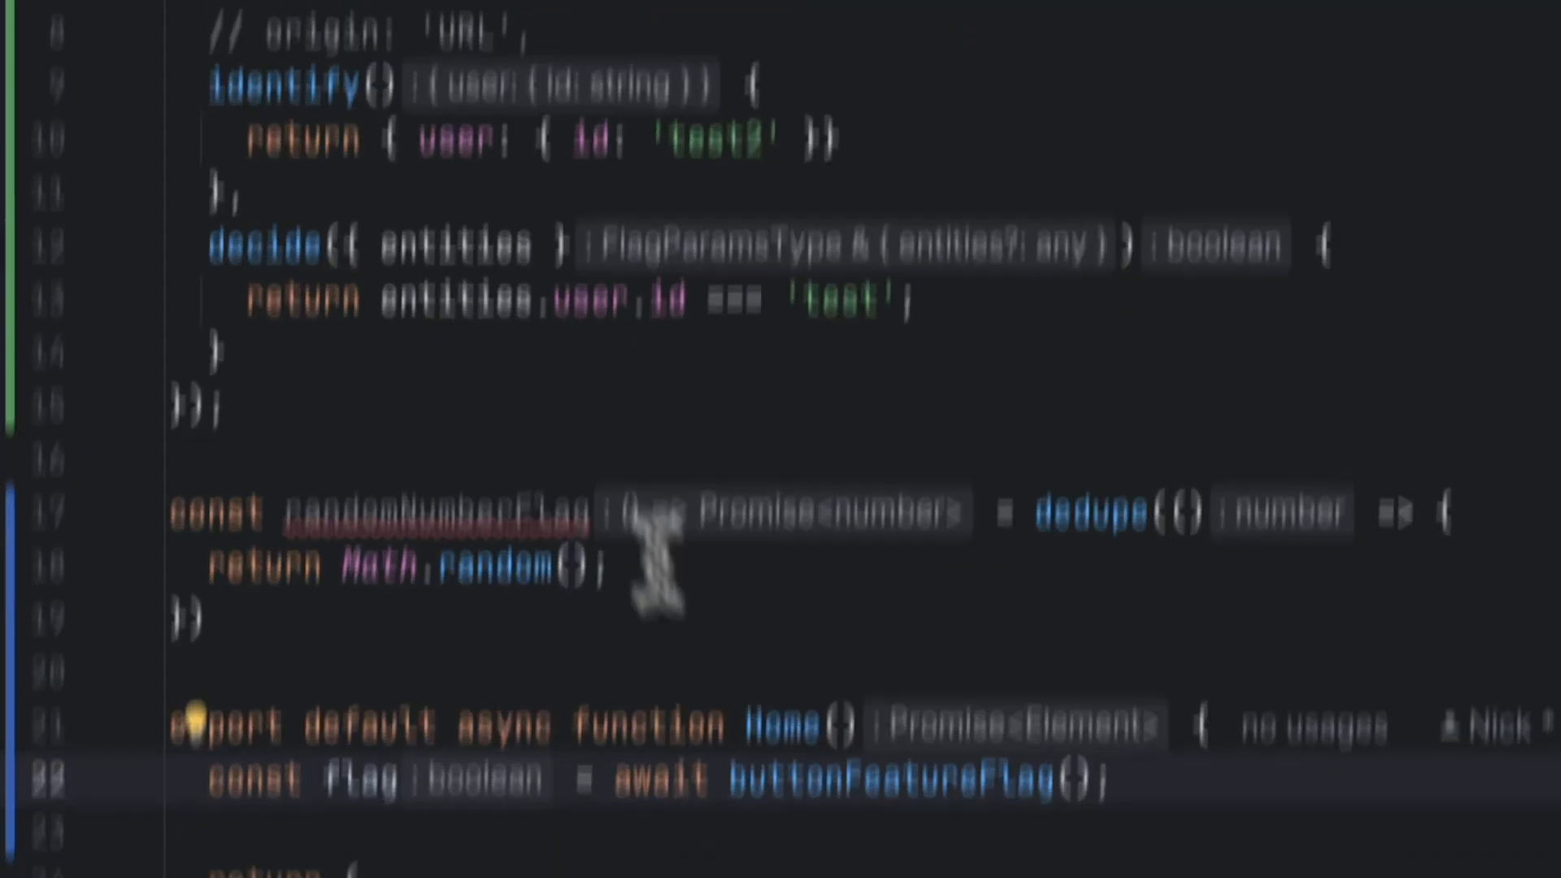
- Await randomNumberFlag four times in Home as randomNumber1 through randomNumber4
scroll("down", 3)
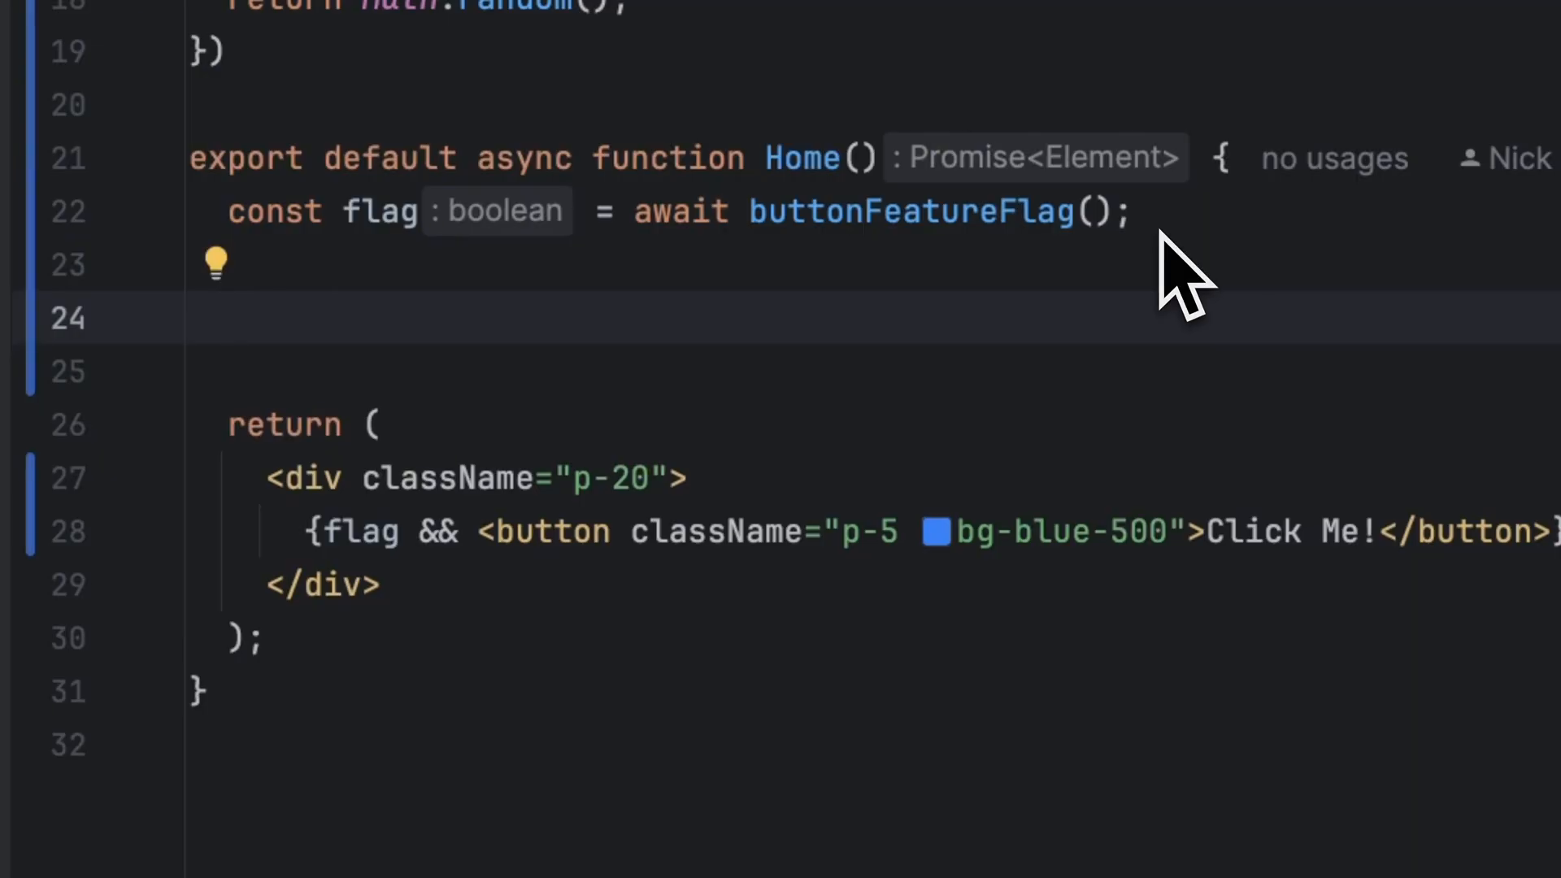
type("const randomNumber1 =")
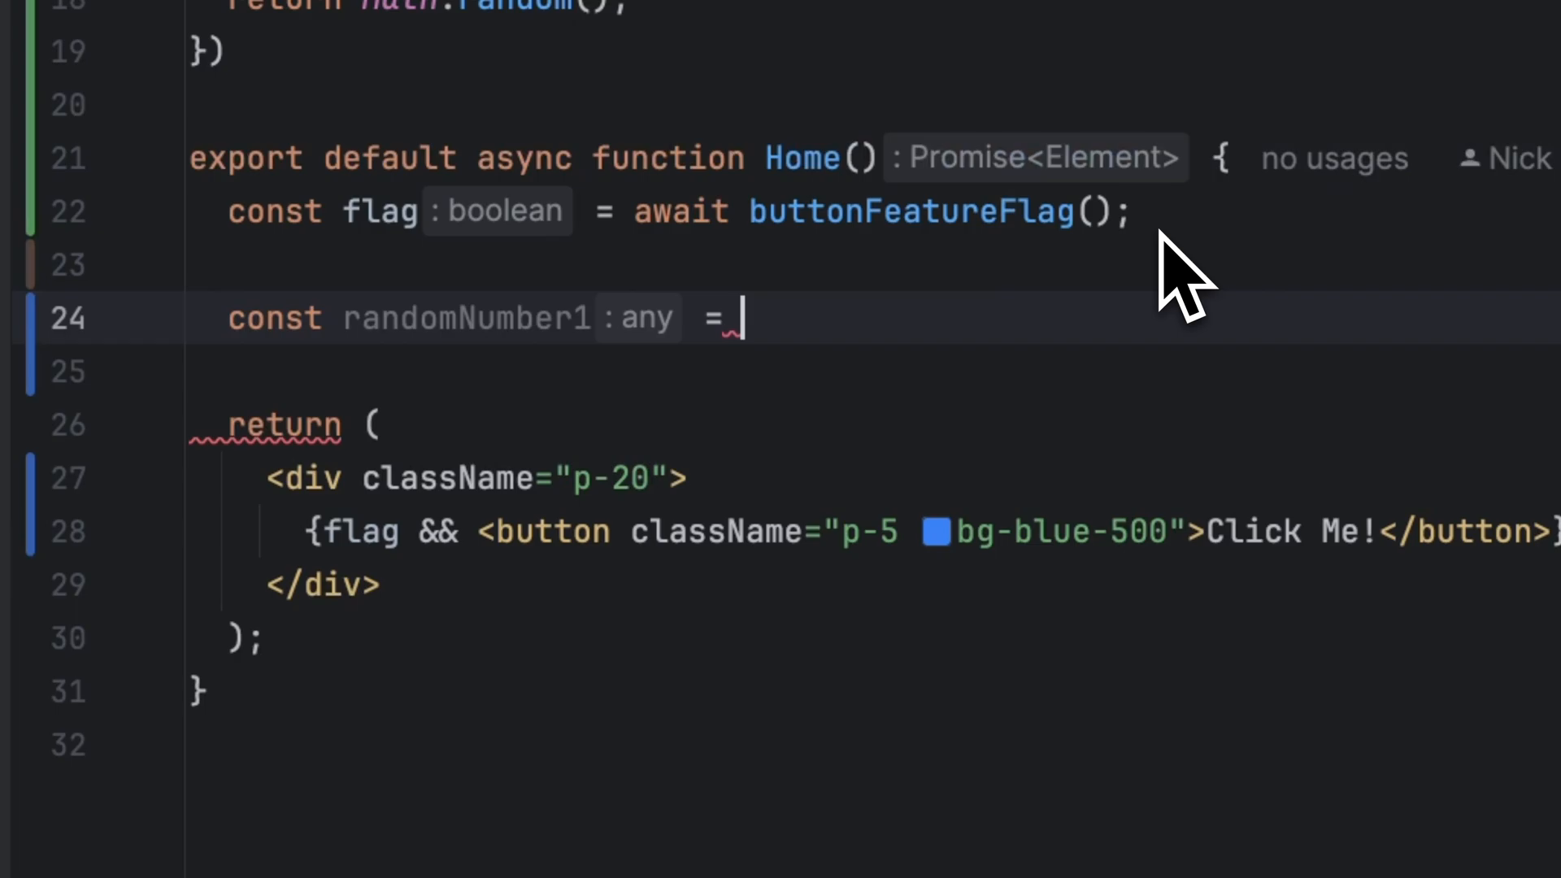
type("await n")
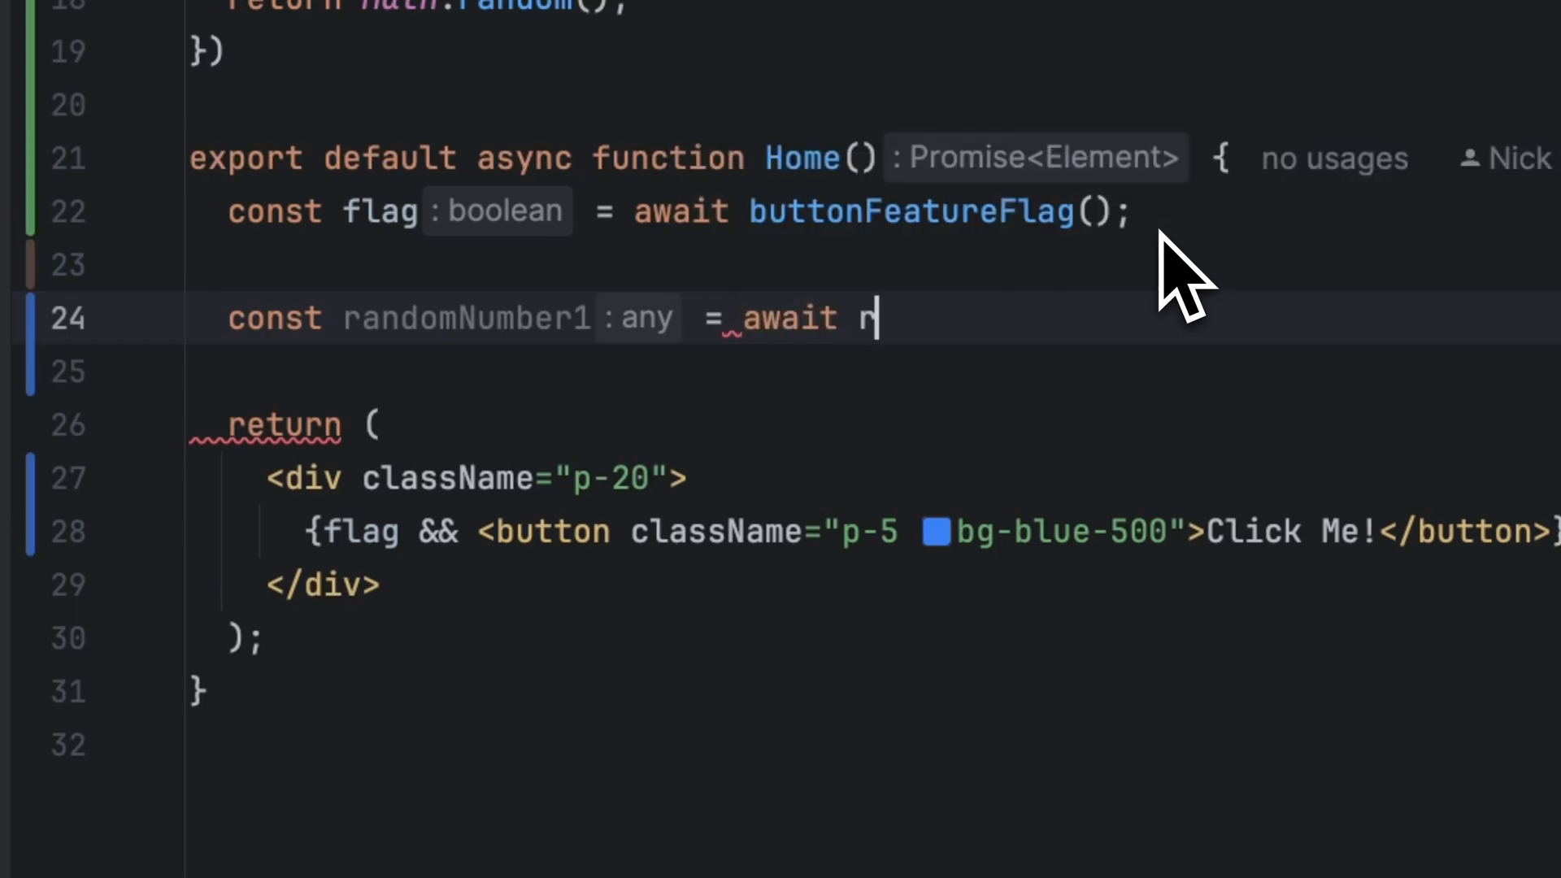
type("andomNumberFlag")
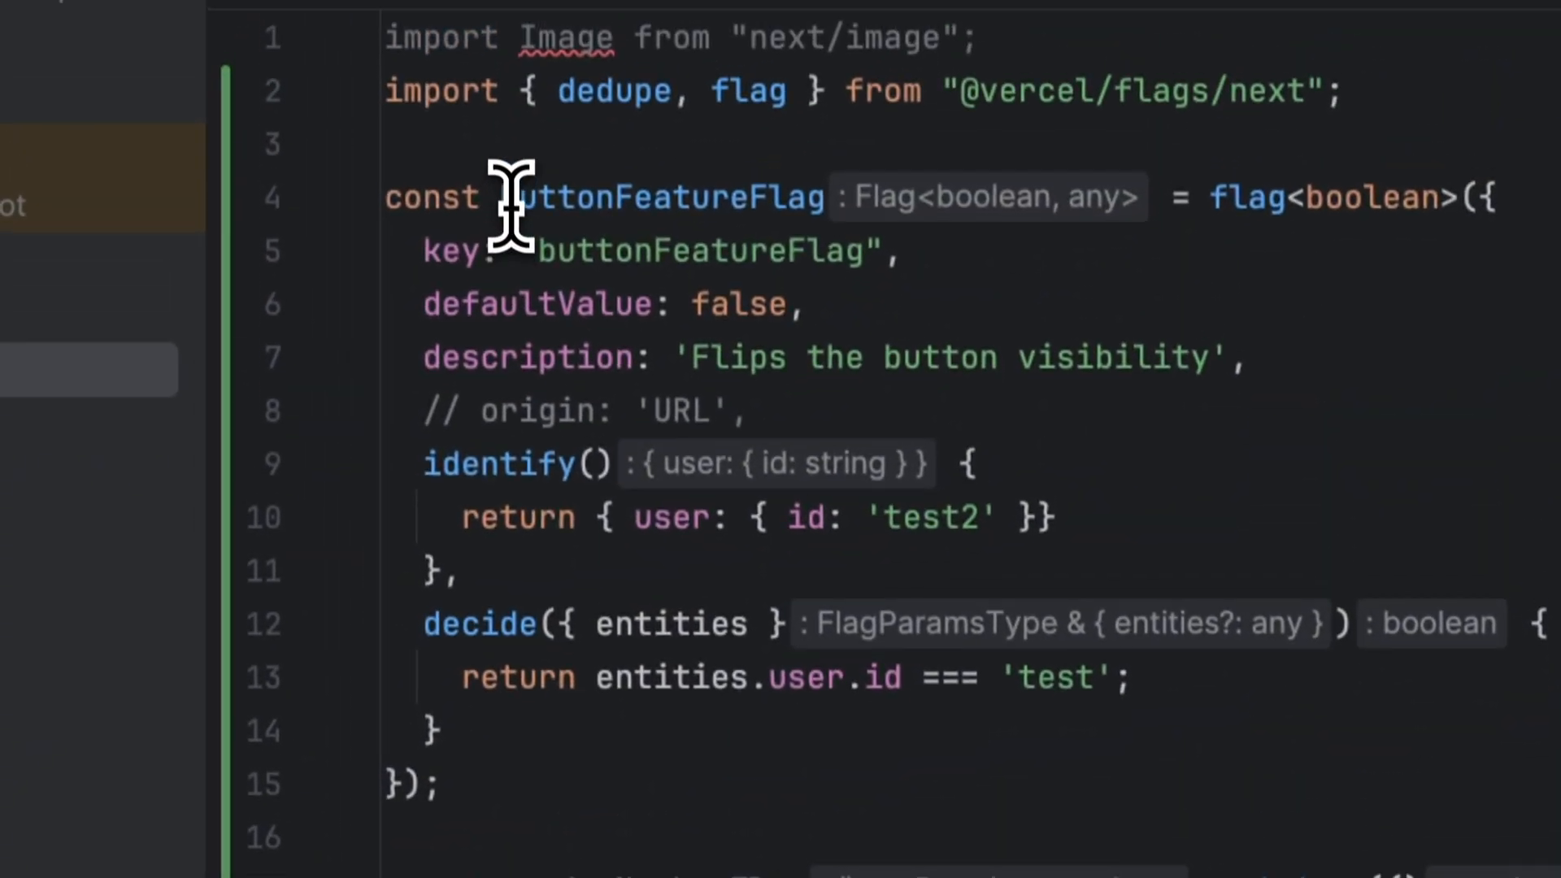
scroll("down", 3)
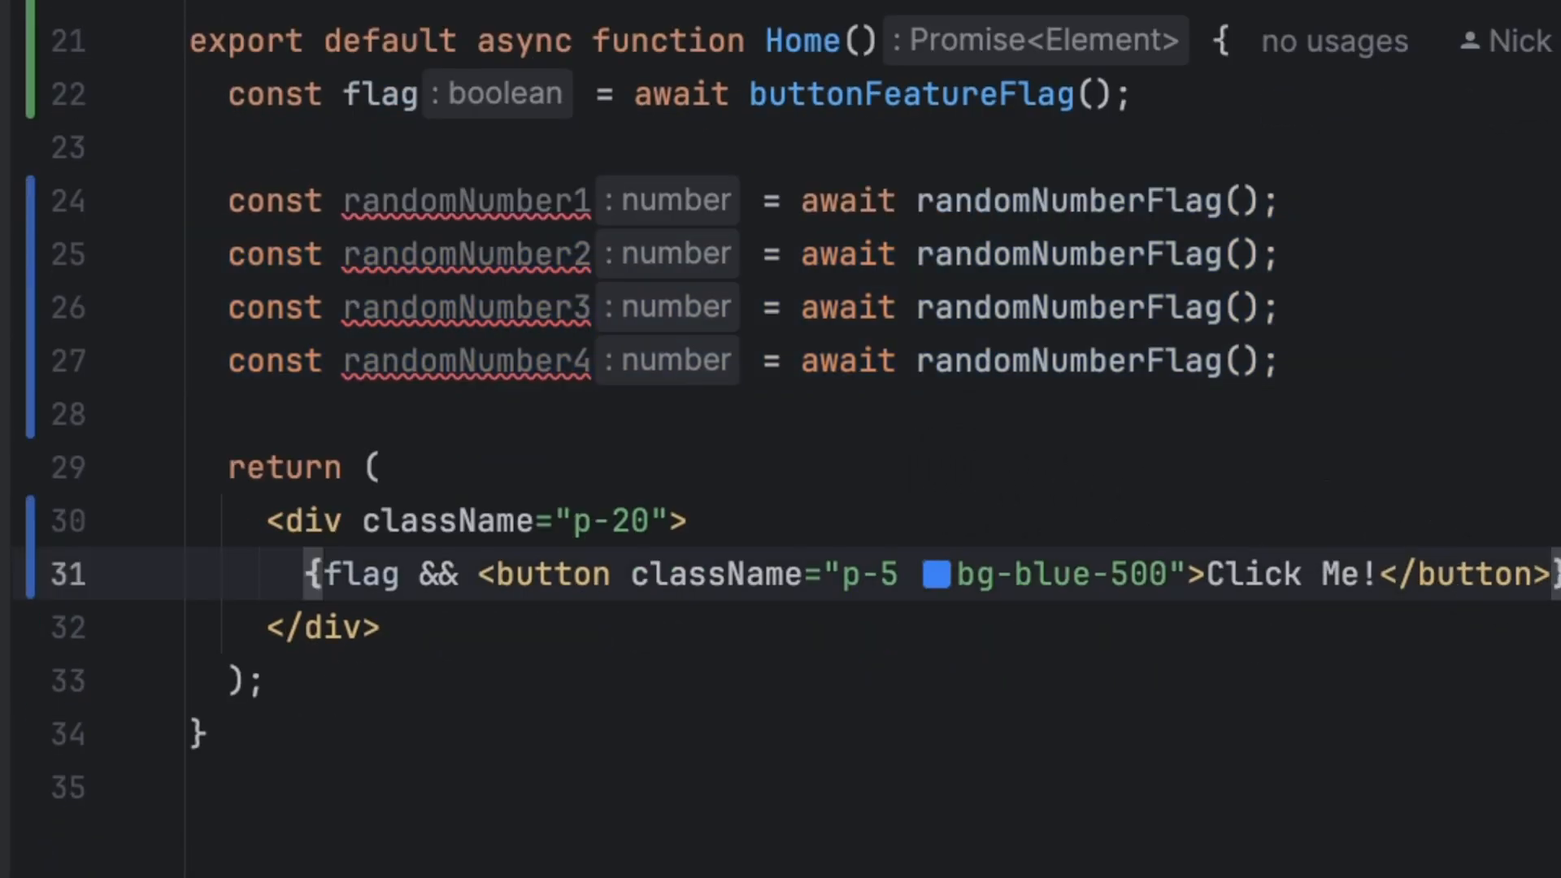
- Add a div below the button showing {randomNumber1} {randomNumber2} {randomNumber3} {randomNumber4}
key("enter")
type("<div></div>")
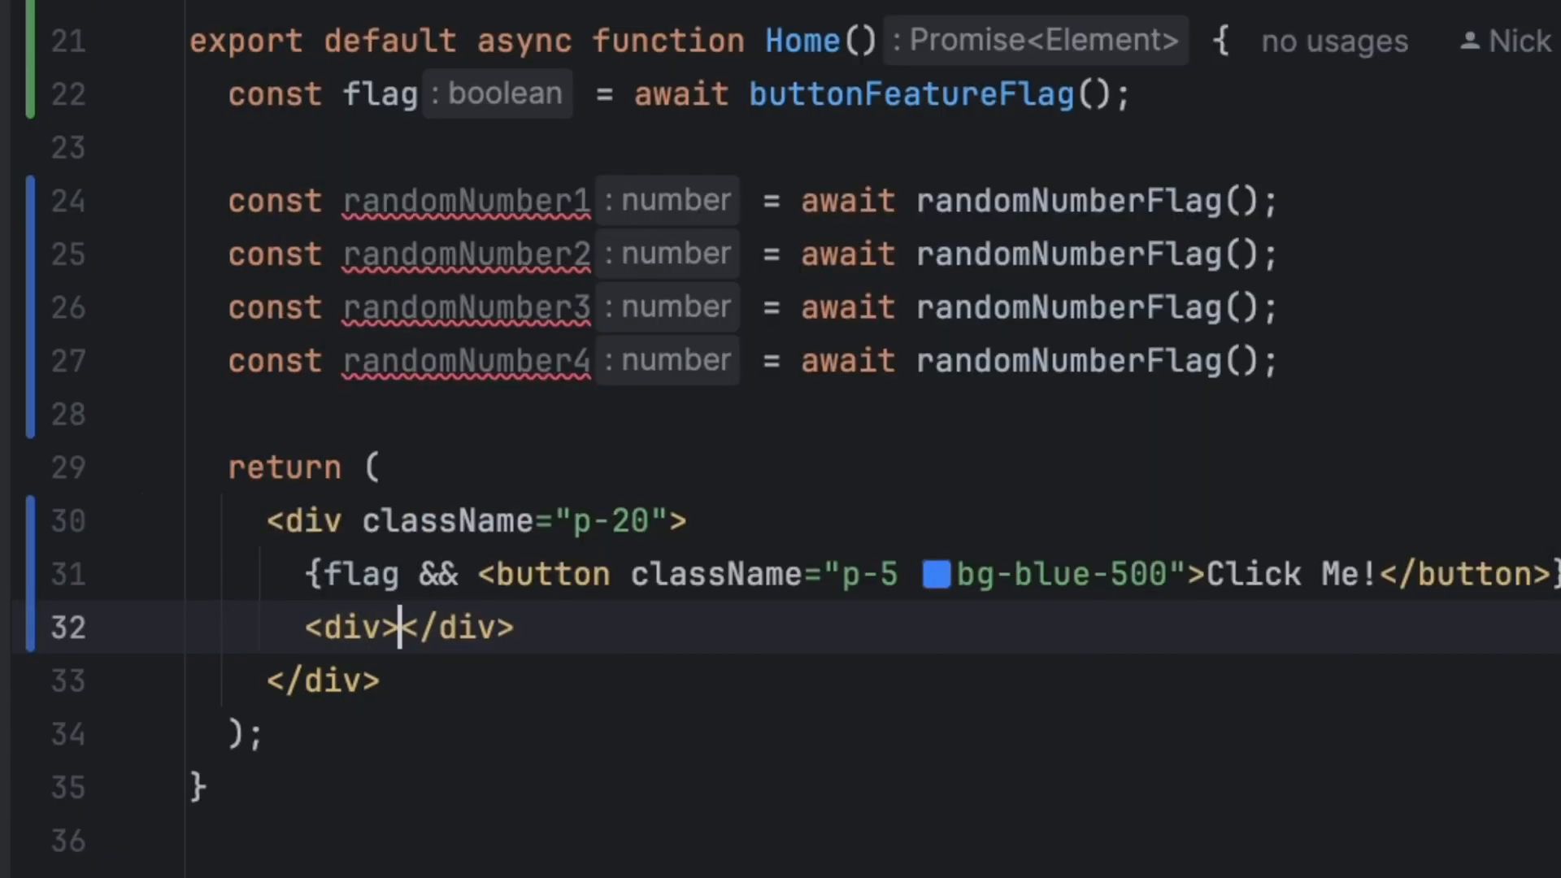
type("randomNumber1} {rando}")
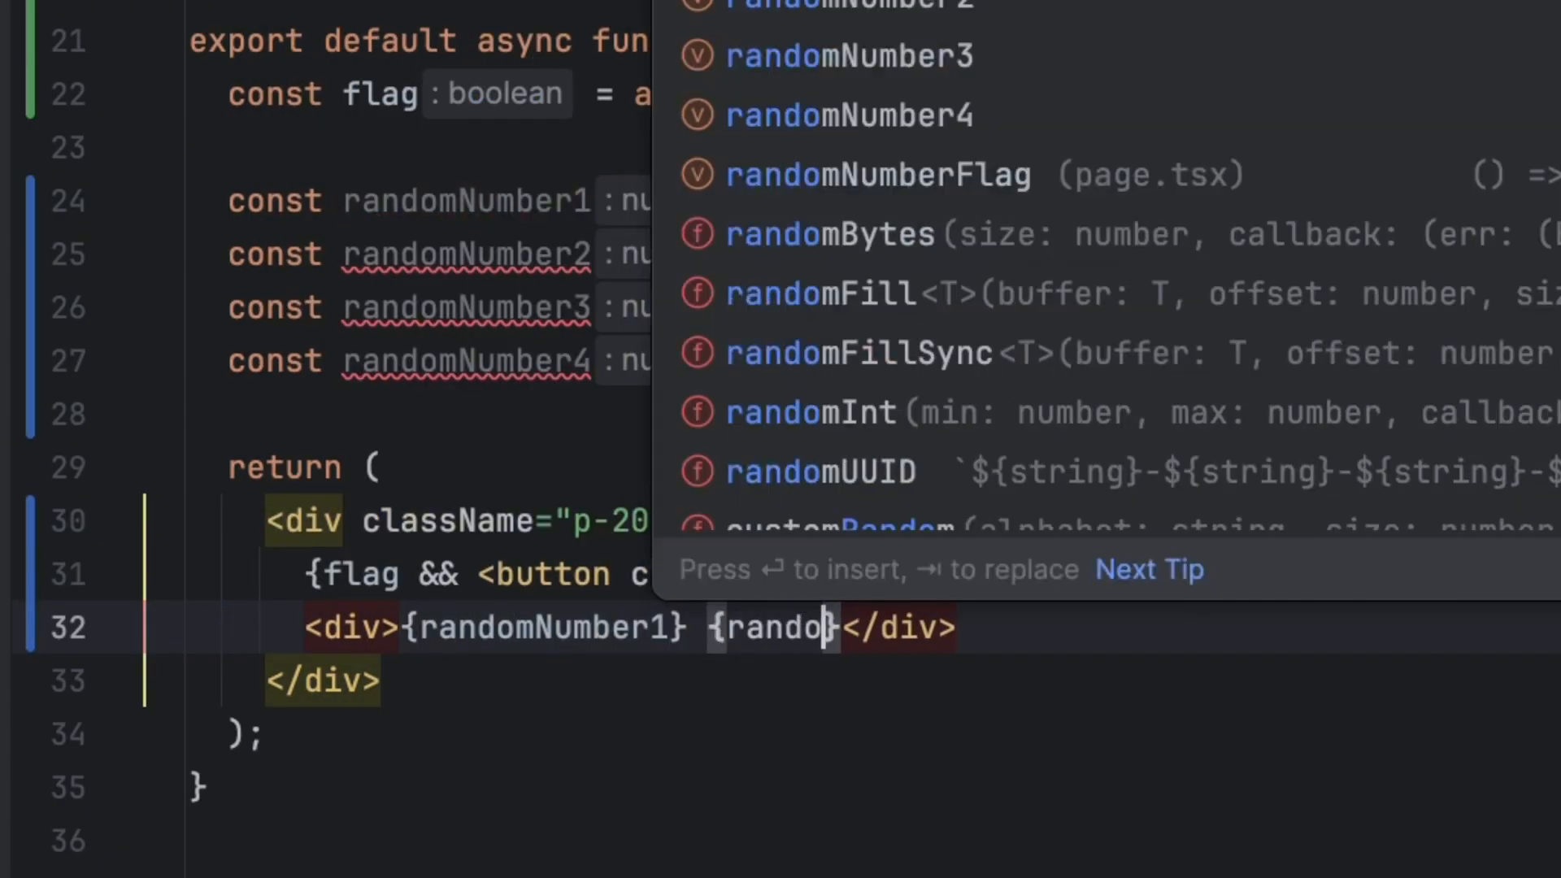
key("enter")
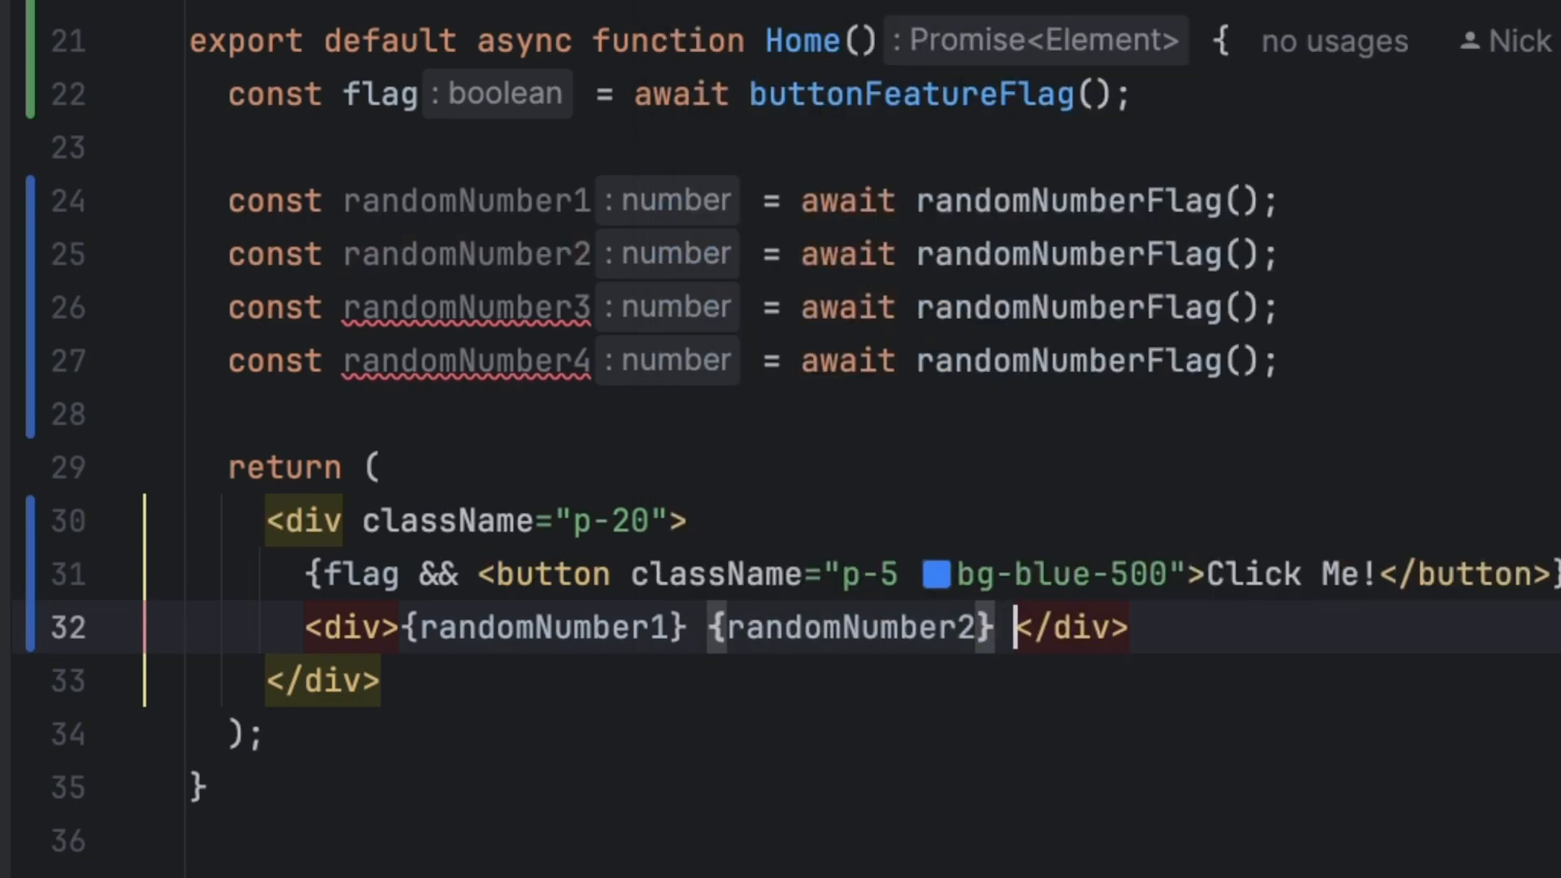
type("{randomNumber3}")
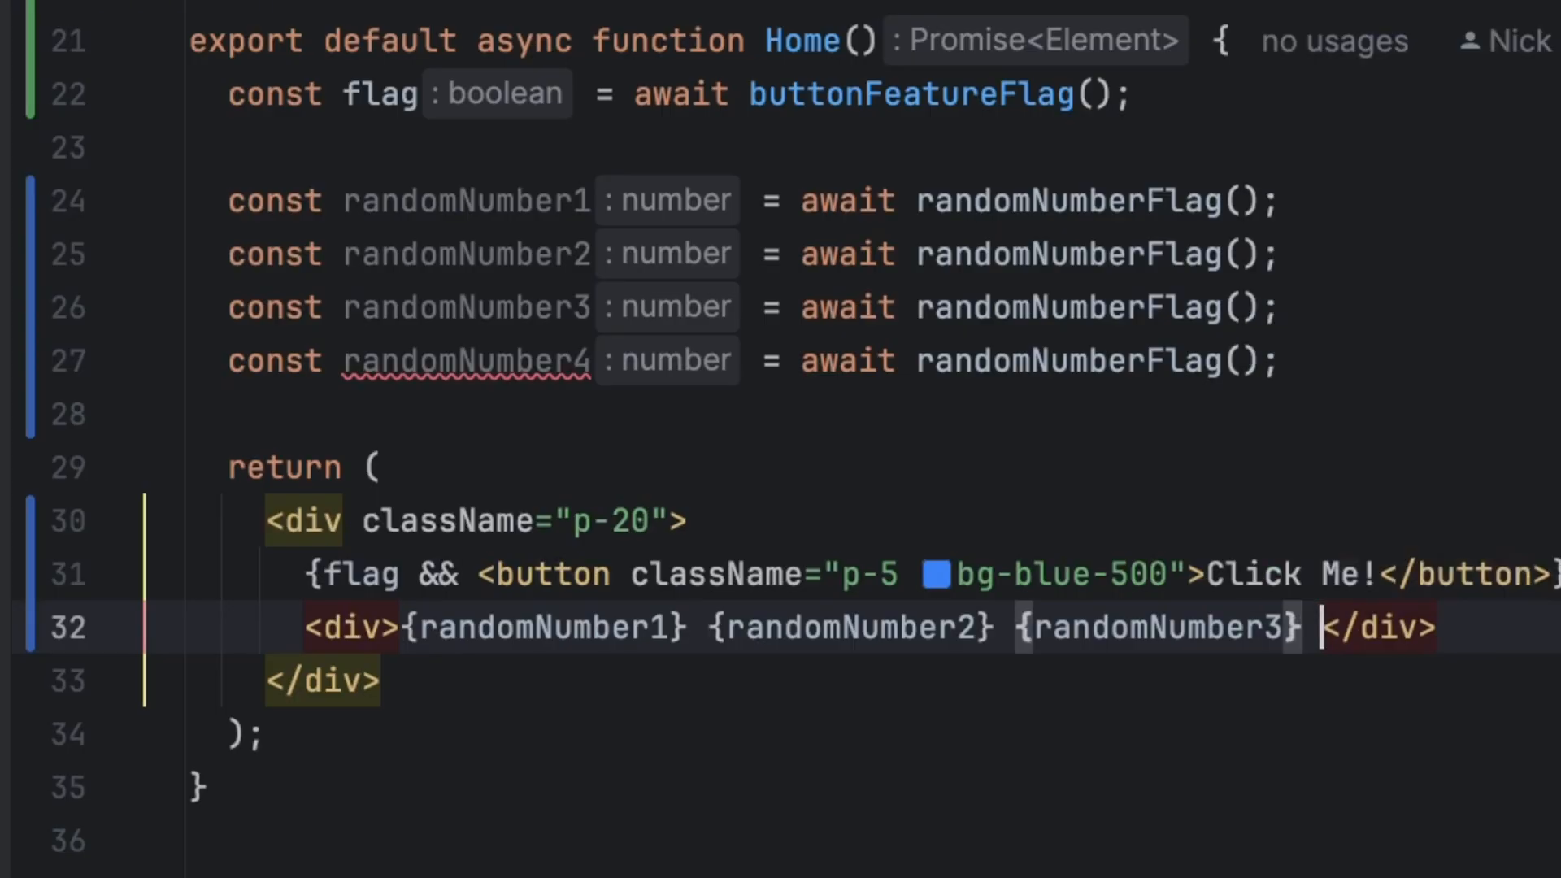
type("{randomNumber4}")
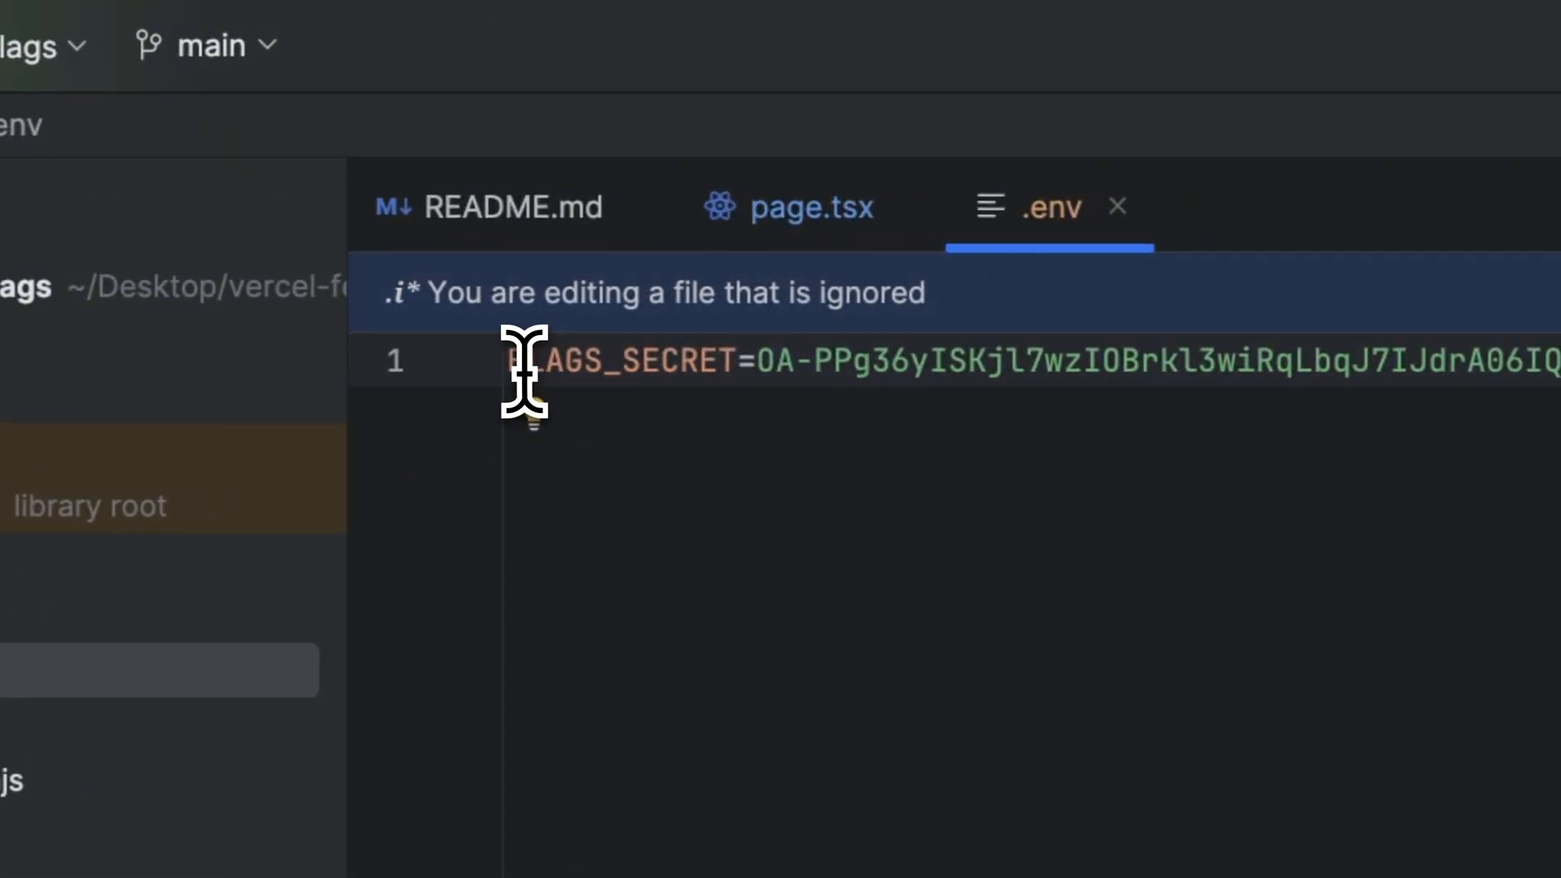
- Select the FLAGS_SECRET value and rerun the node crypto.randomBytes secret command in the Local (2) terminal
double_click(613, 361)
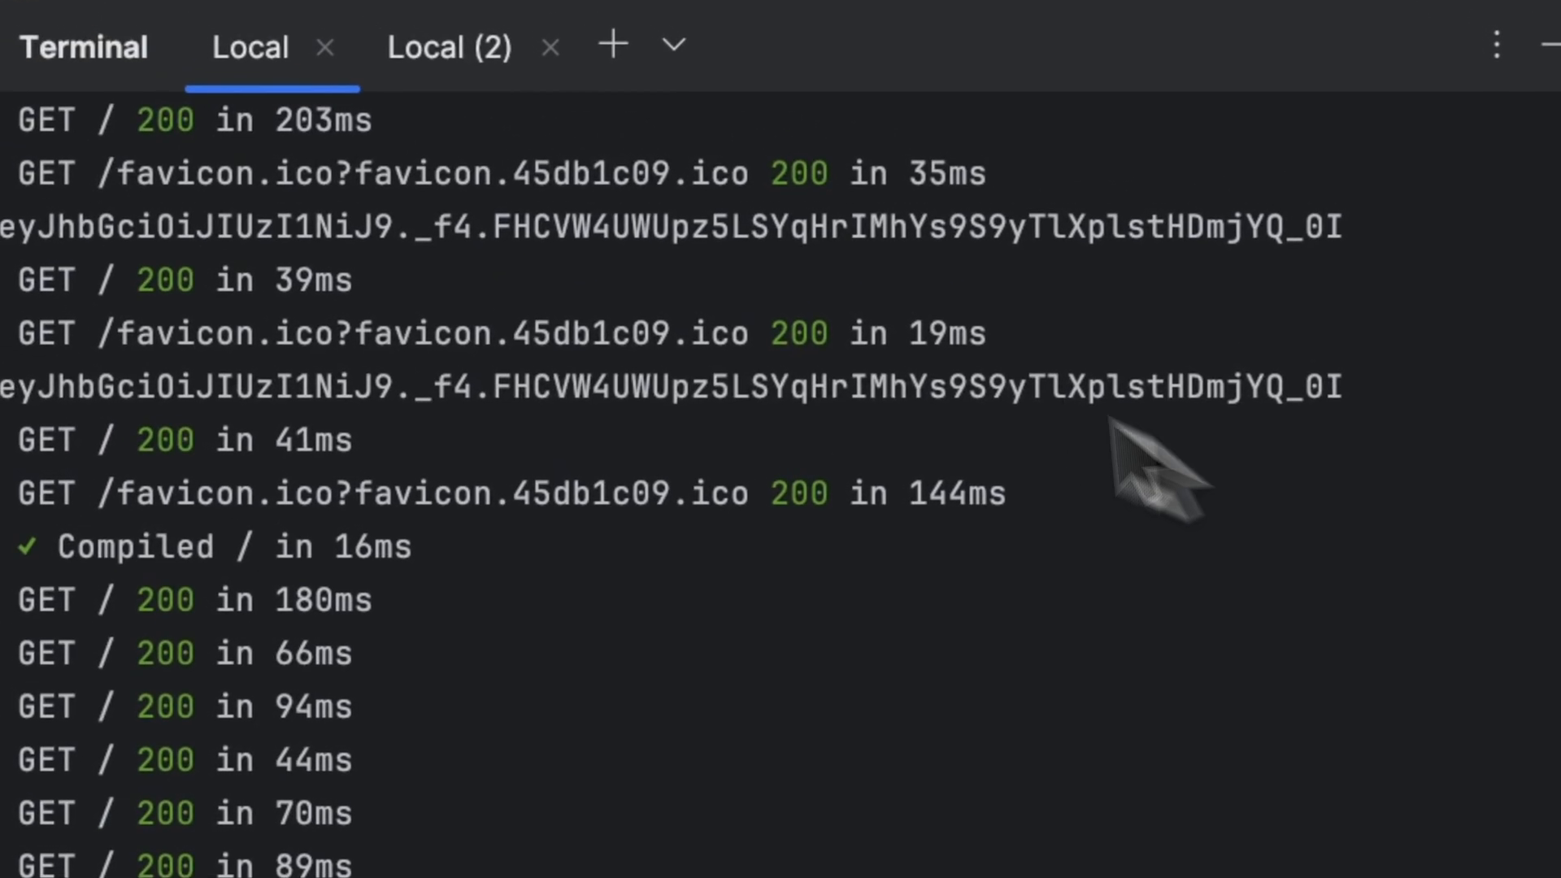
left_click(449, 47)
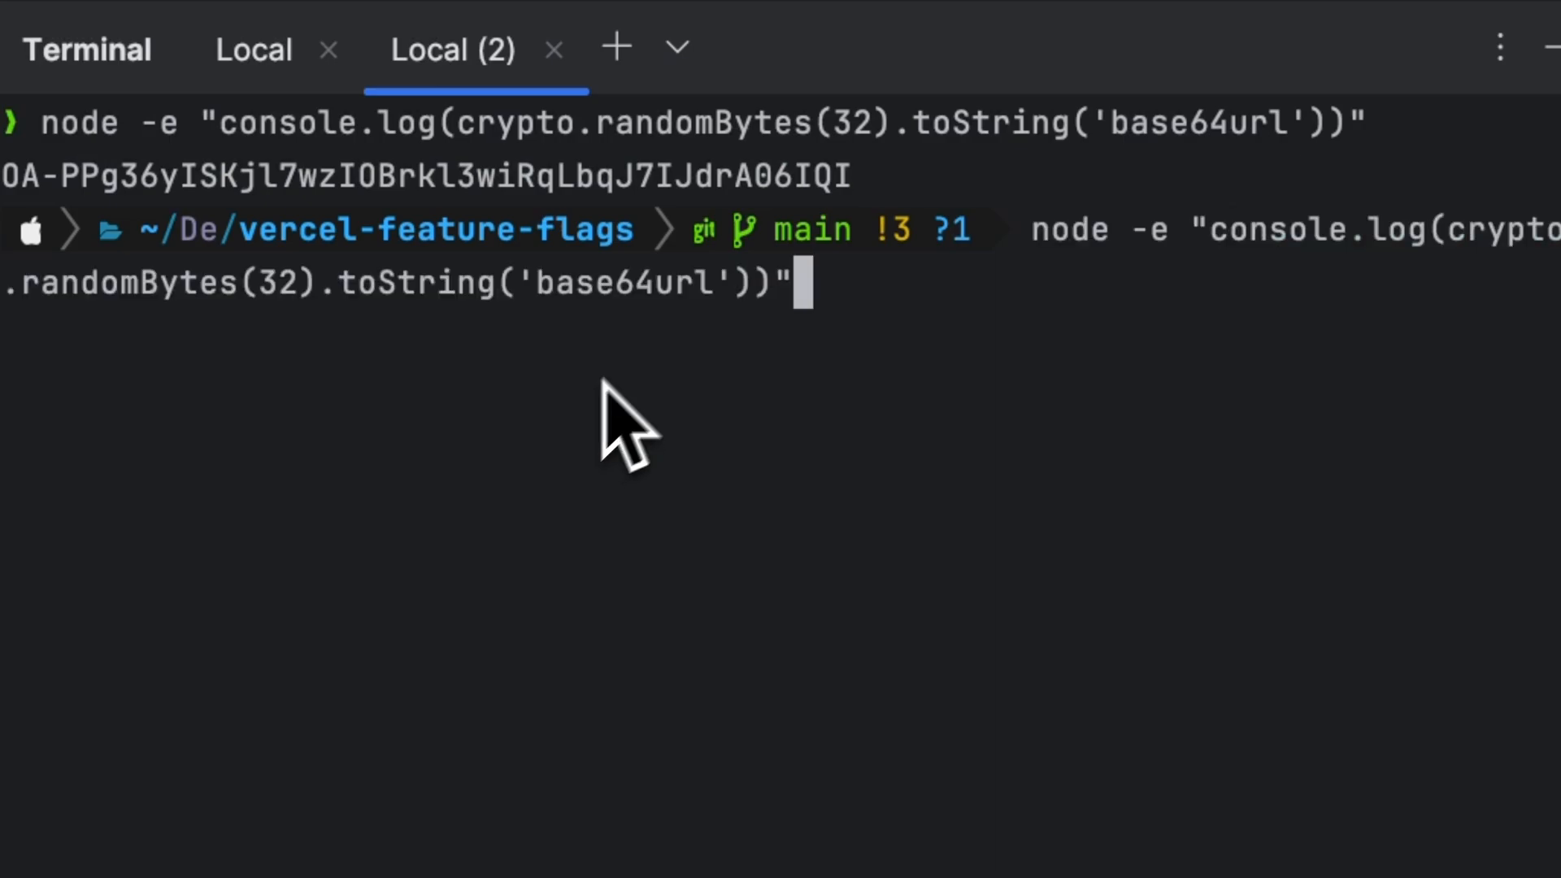
mouse_move(1230, 294)
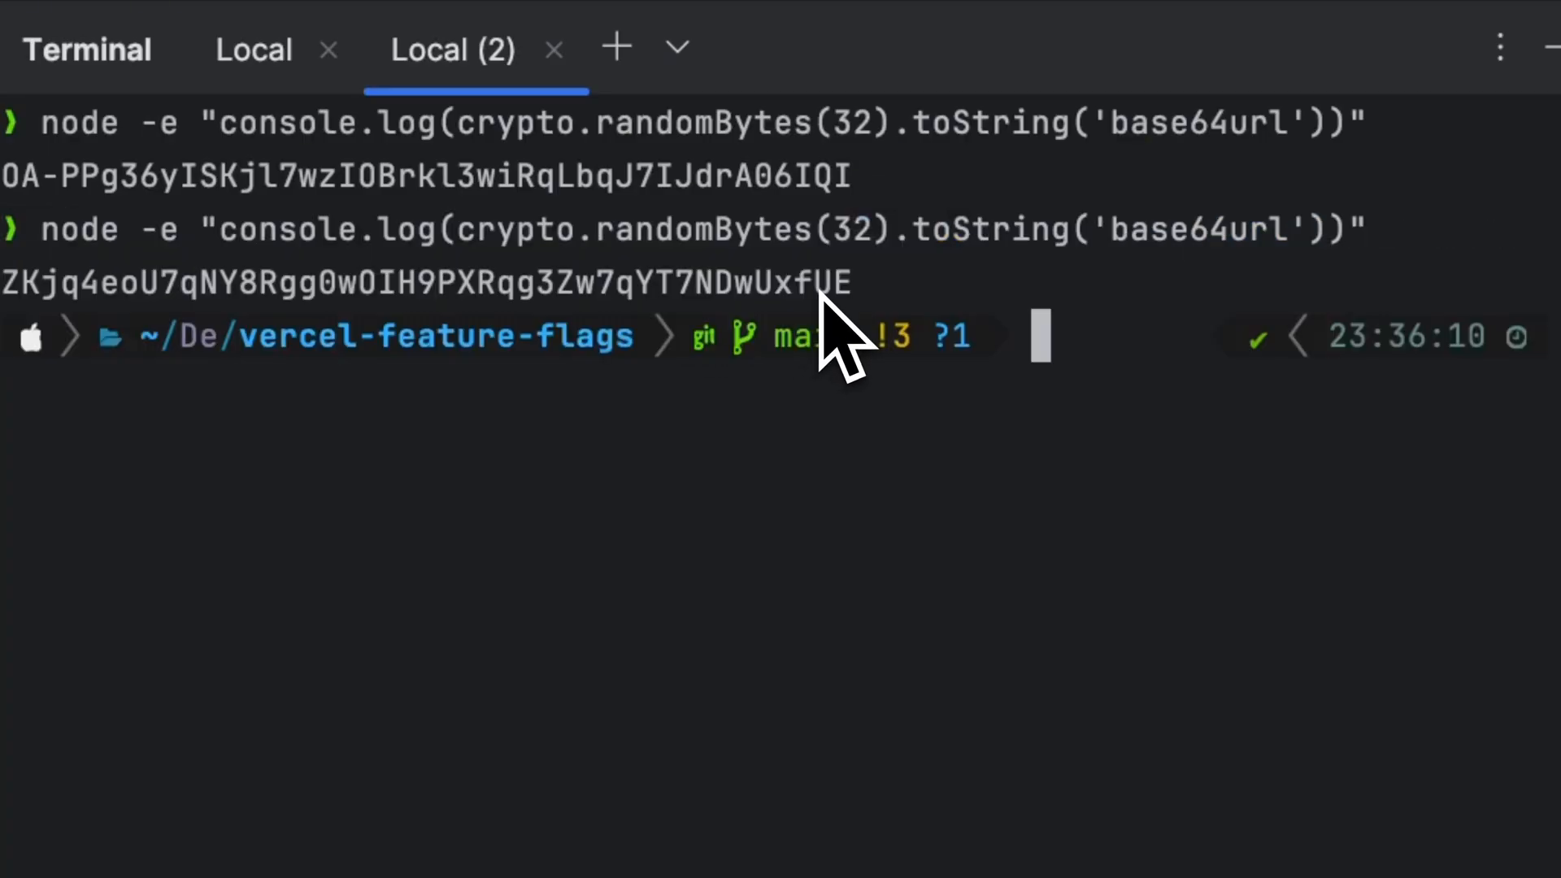
mouse_move(872, 324)
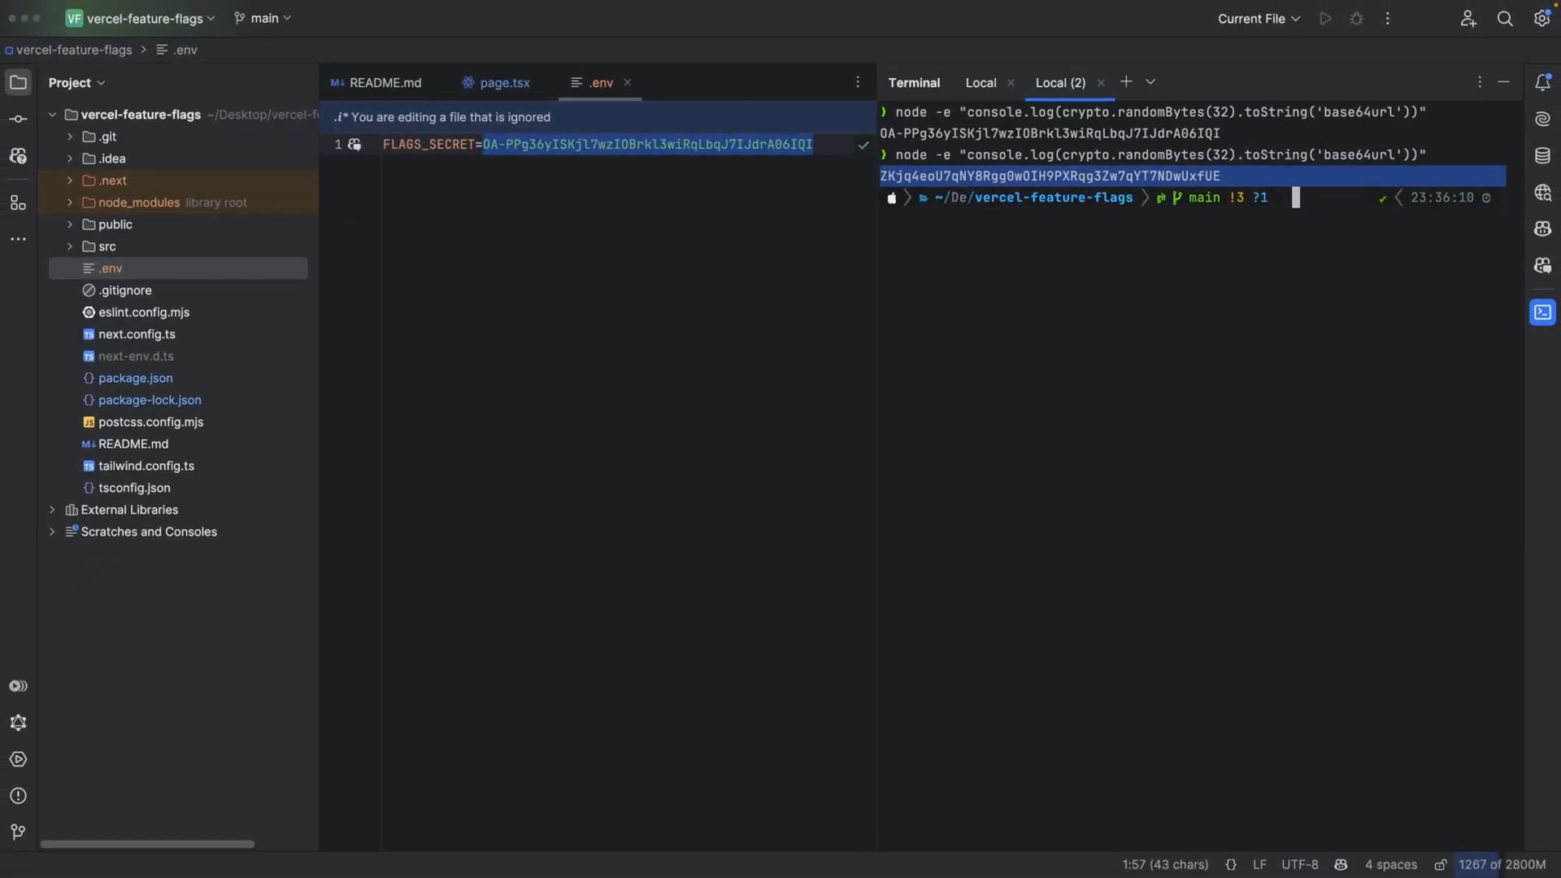
left_click(605, 143)
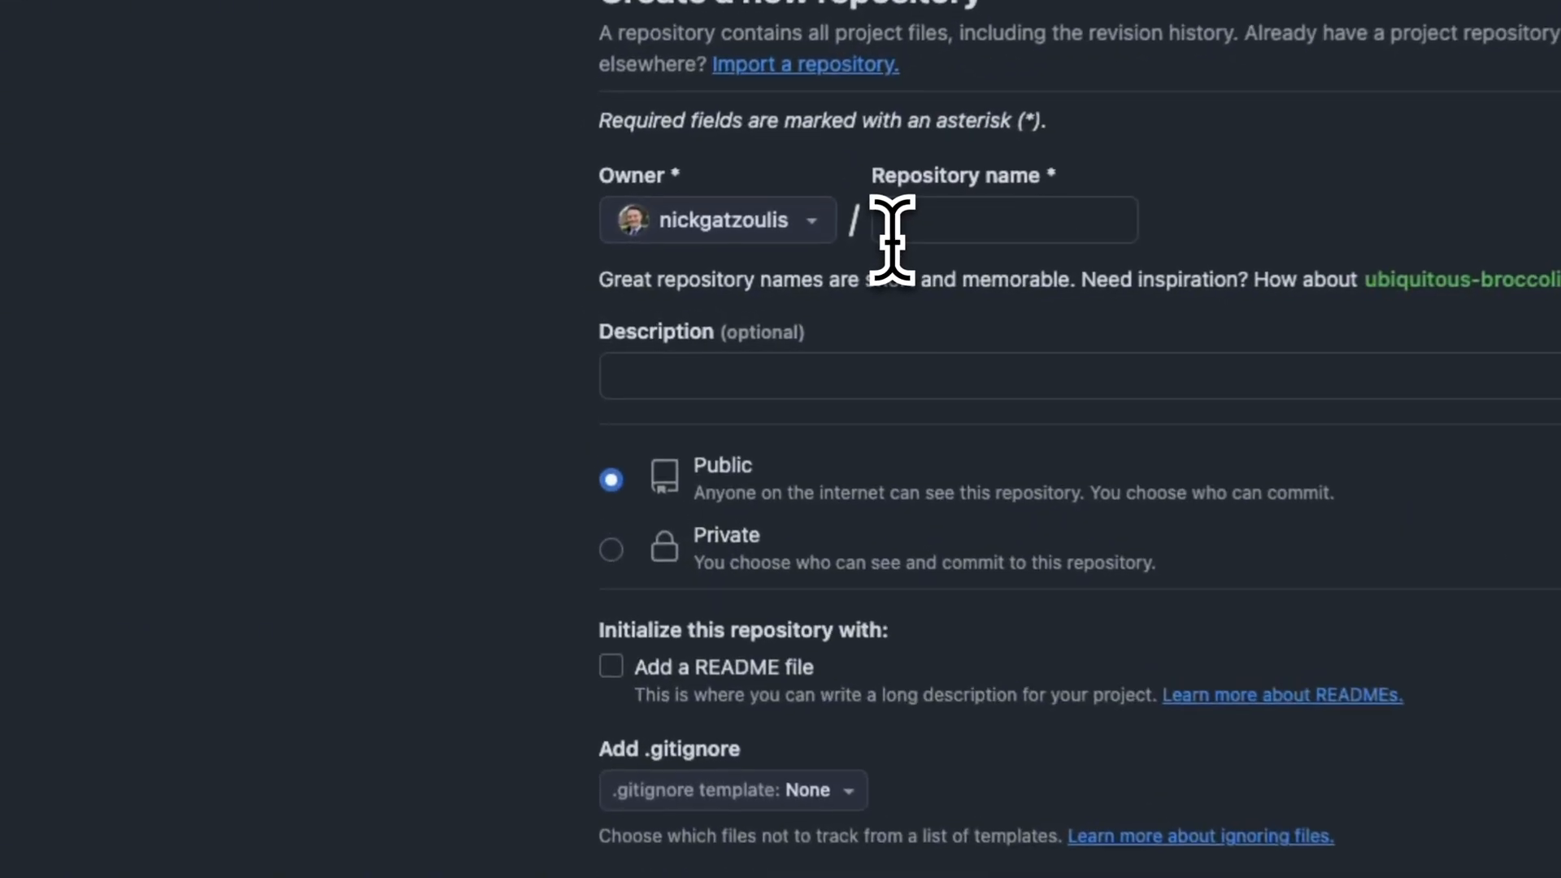
- Create the private repository vercel-feature-flags, then stage the project's files with git add -A
type("vercel-feature-flags")
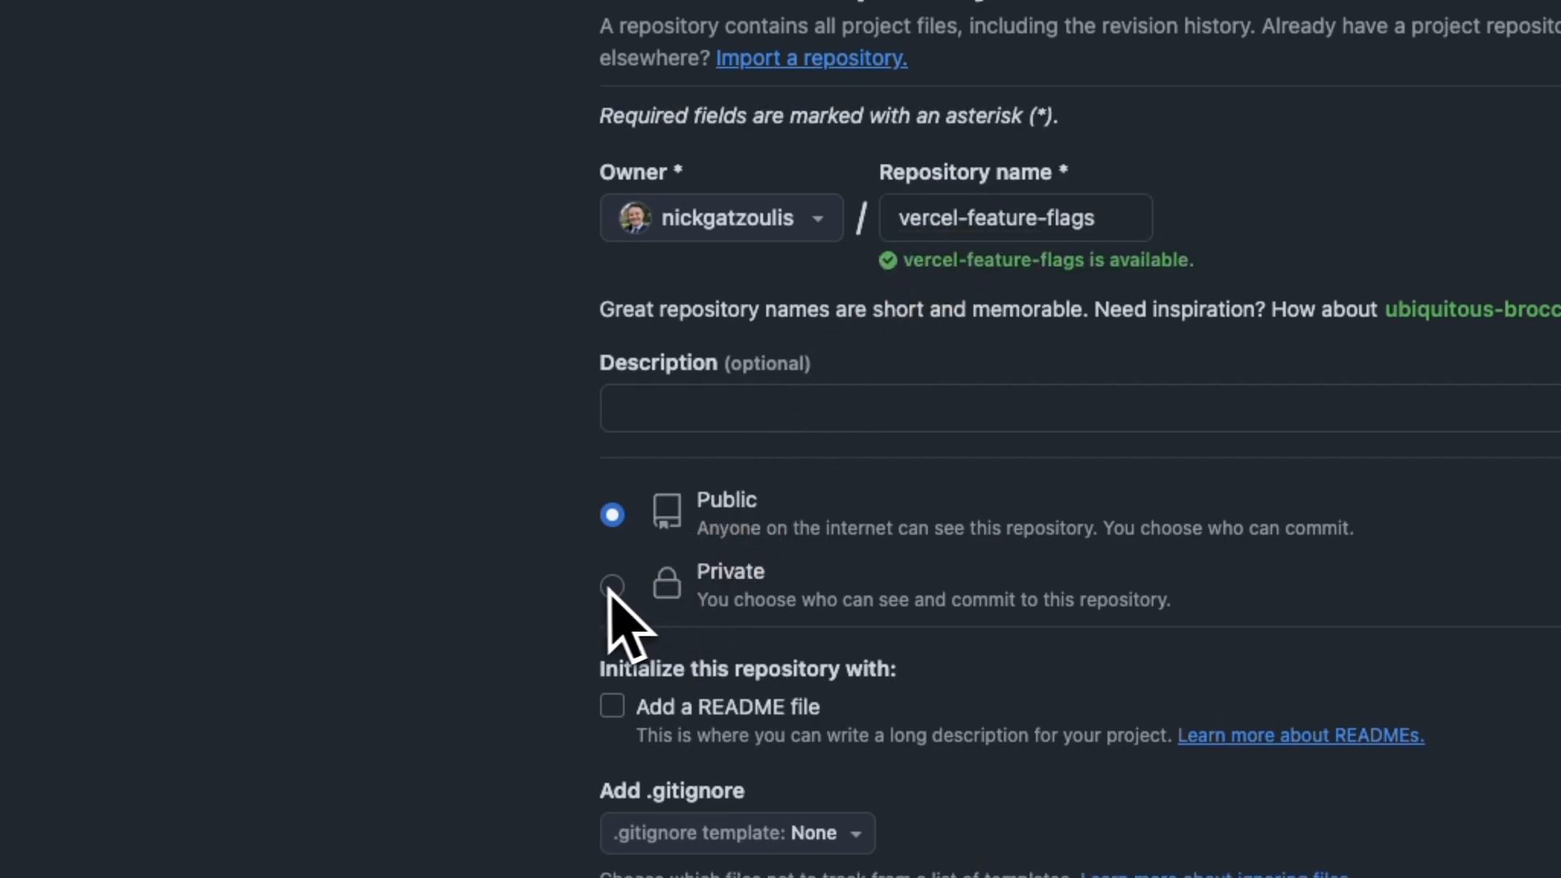
left_click(1153, 533)
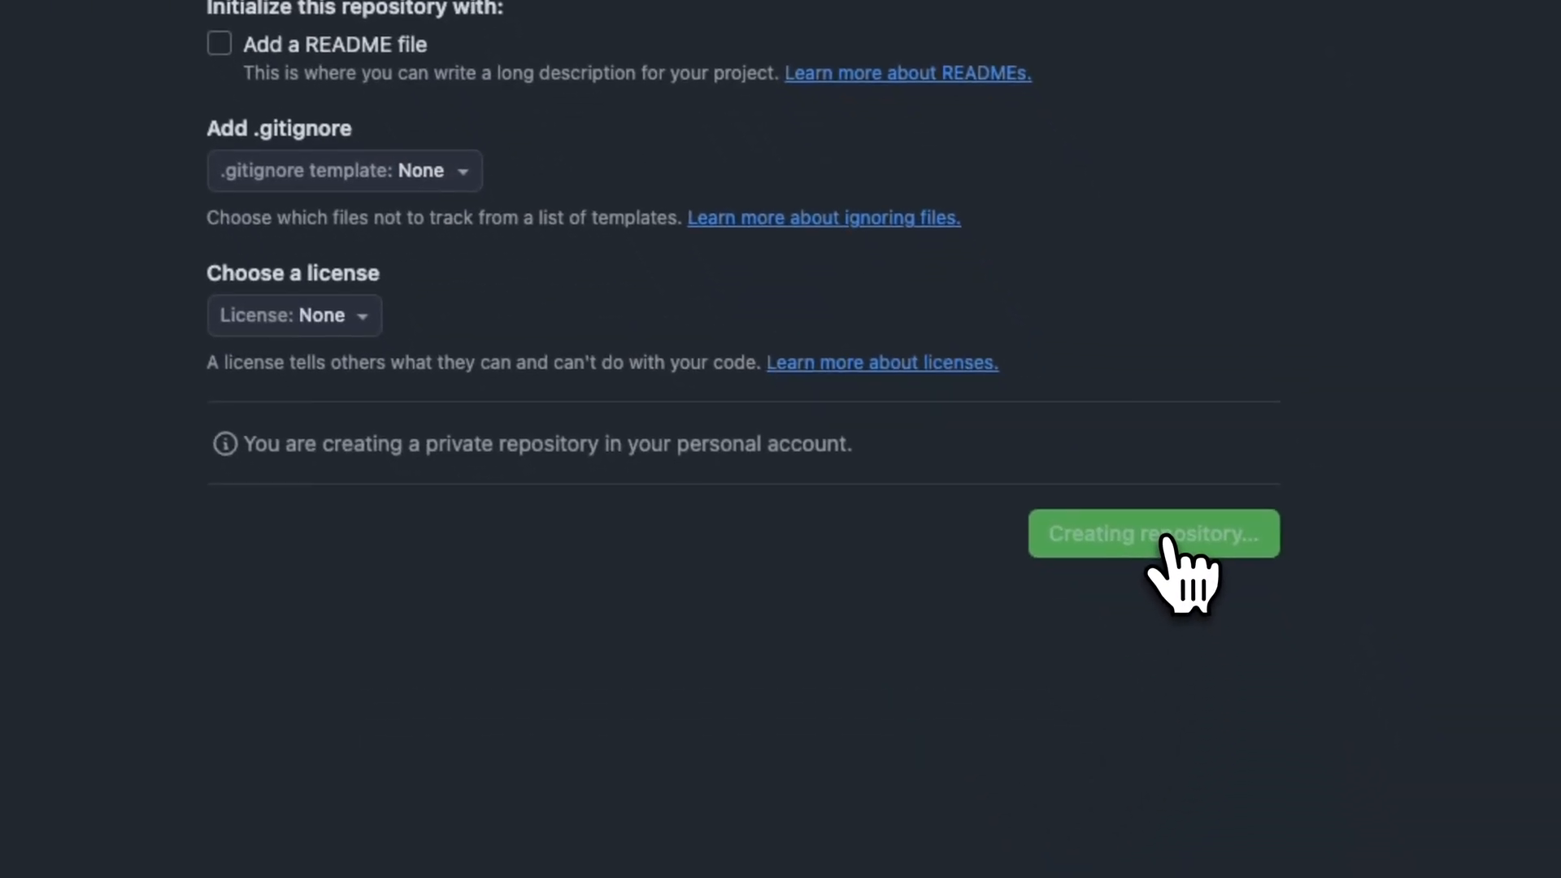
left_click(1153, 534)
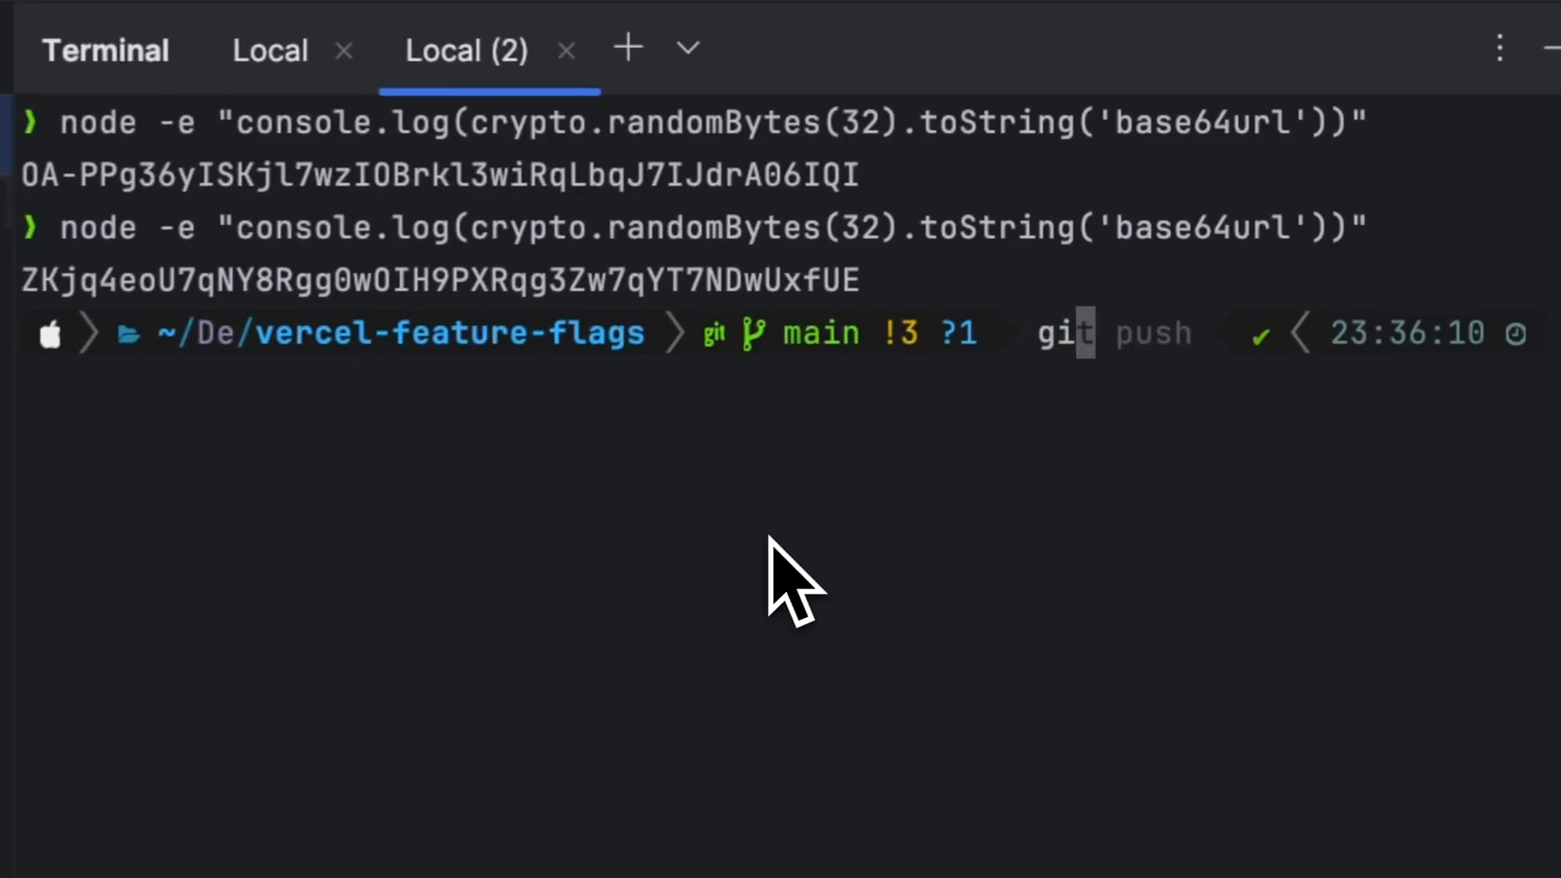
type("git add -A")
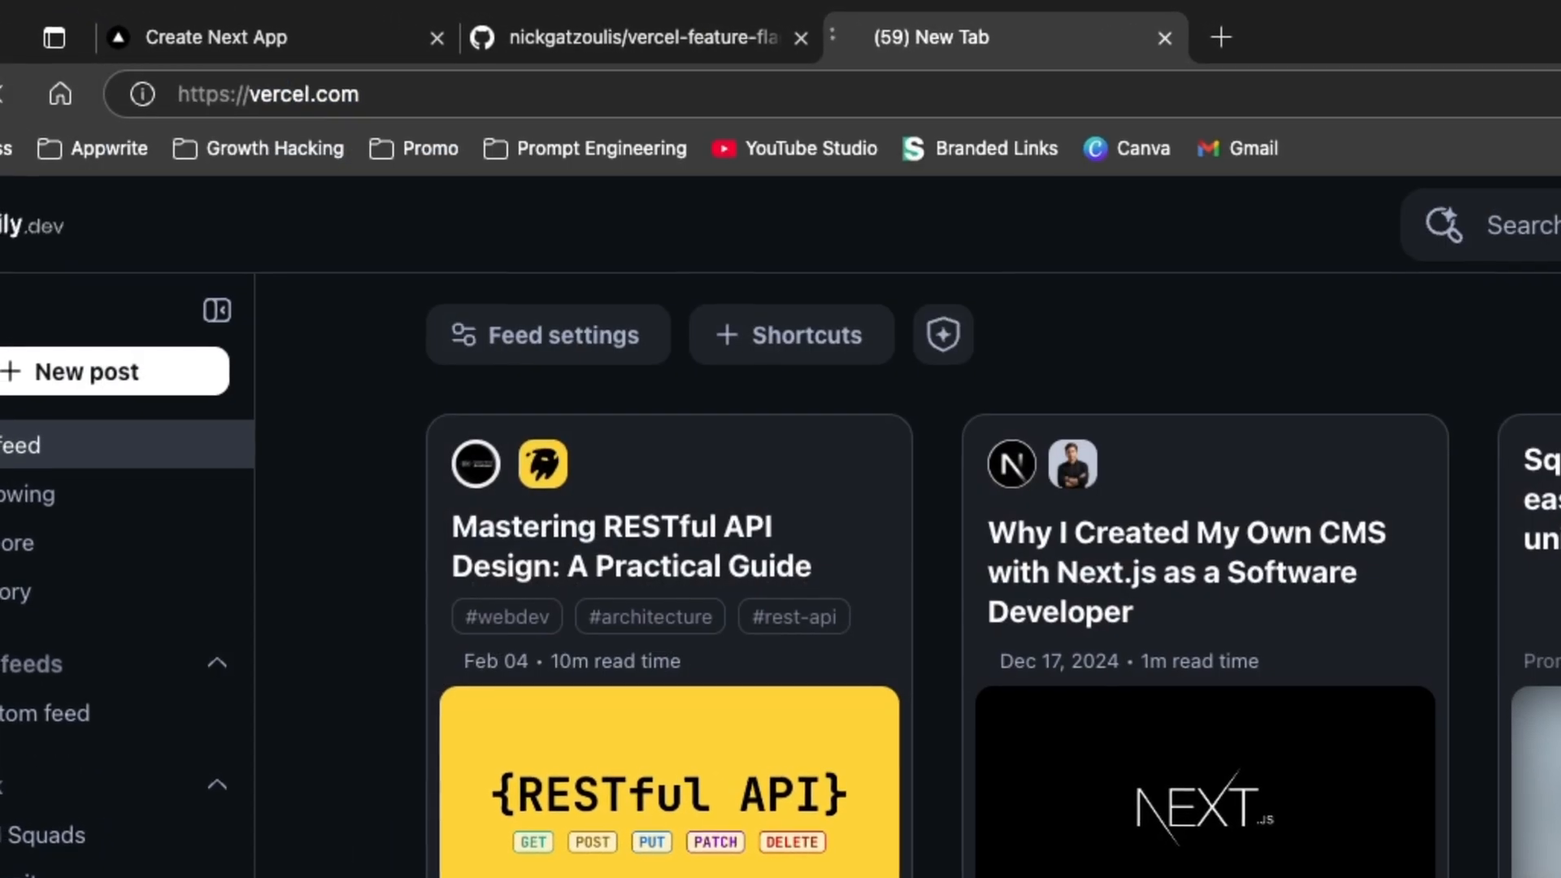
- Start a new Vercel project importing the vercel-feature-flags repository
left_click(931, 37)
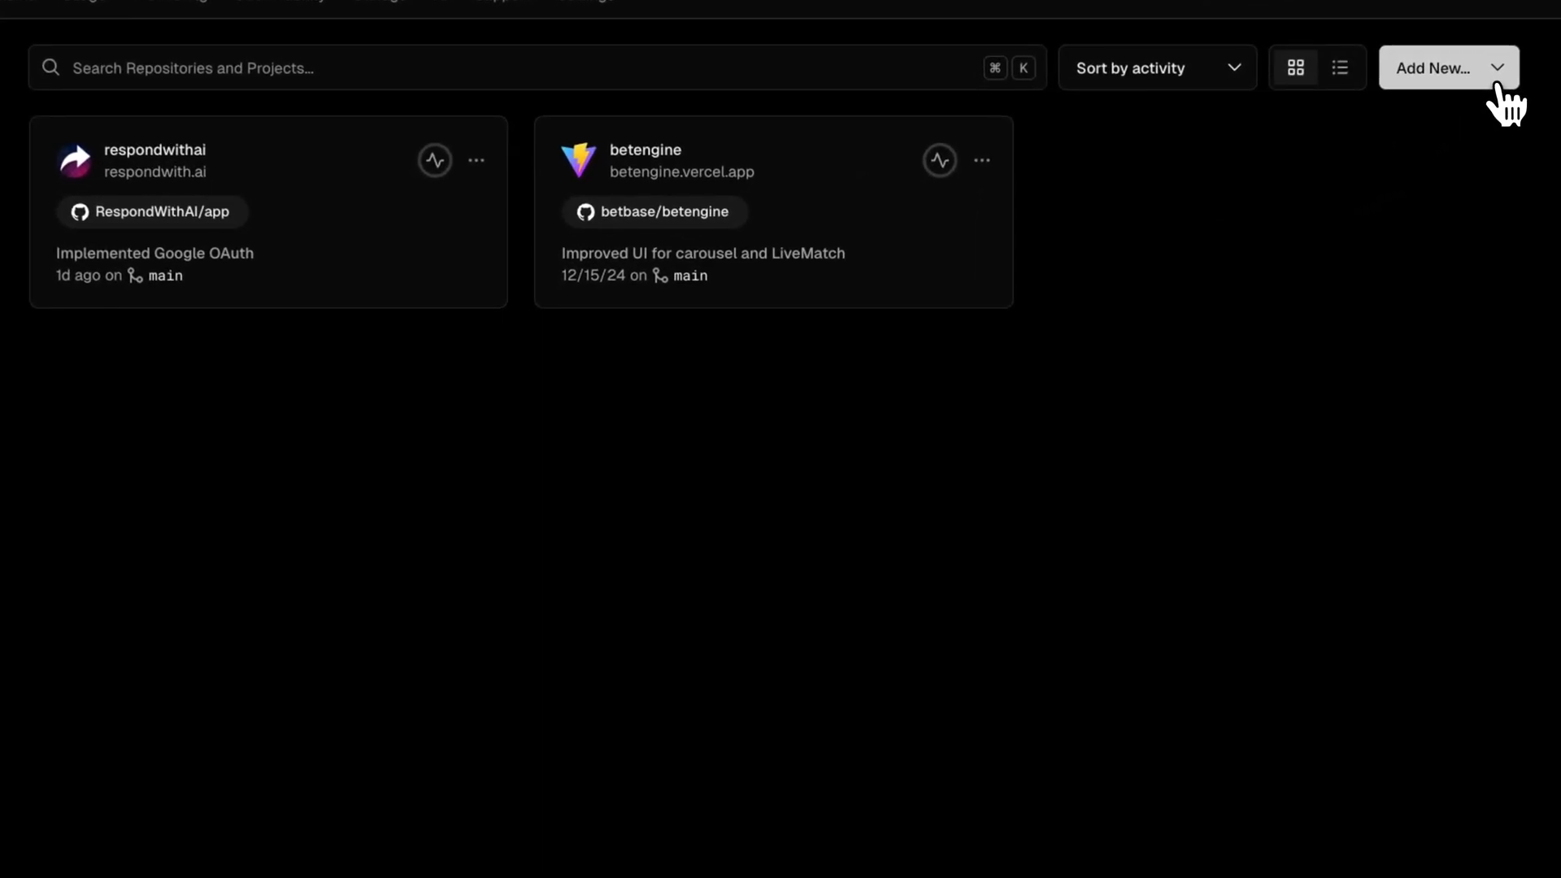
left_click(1436, 68)
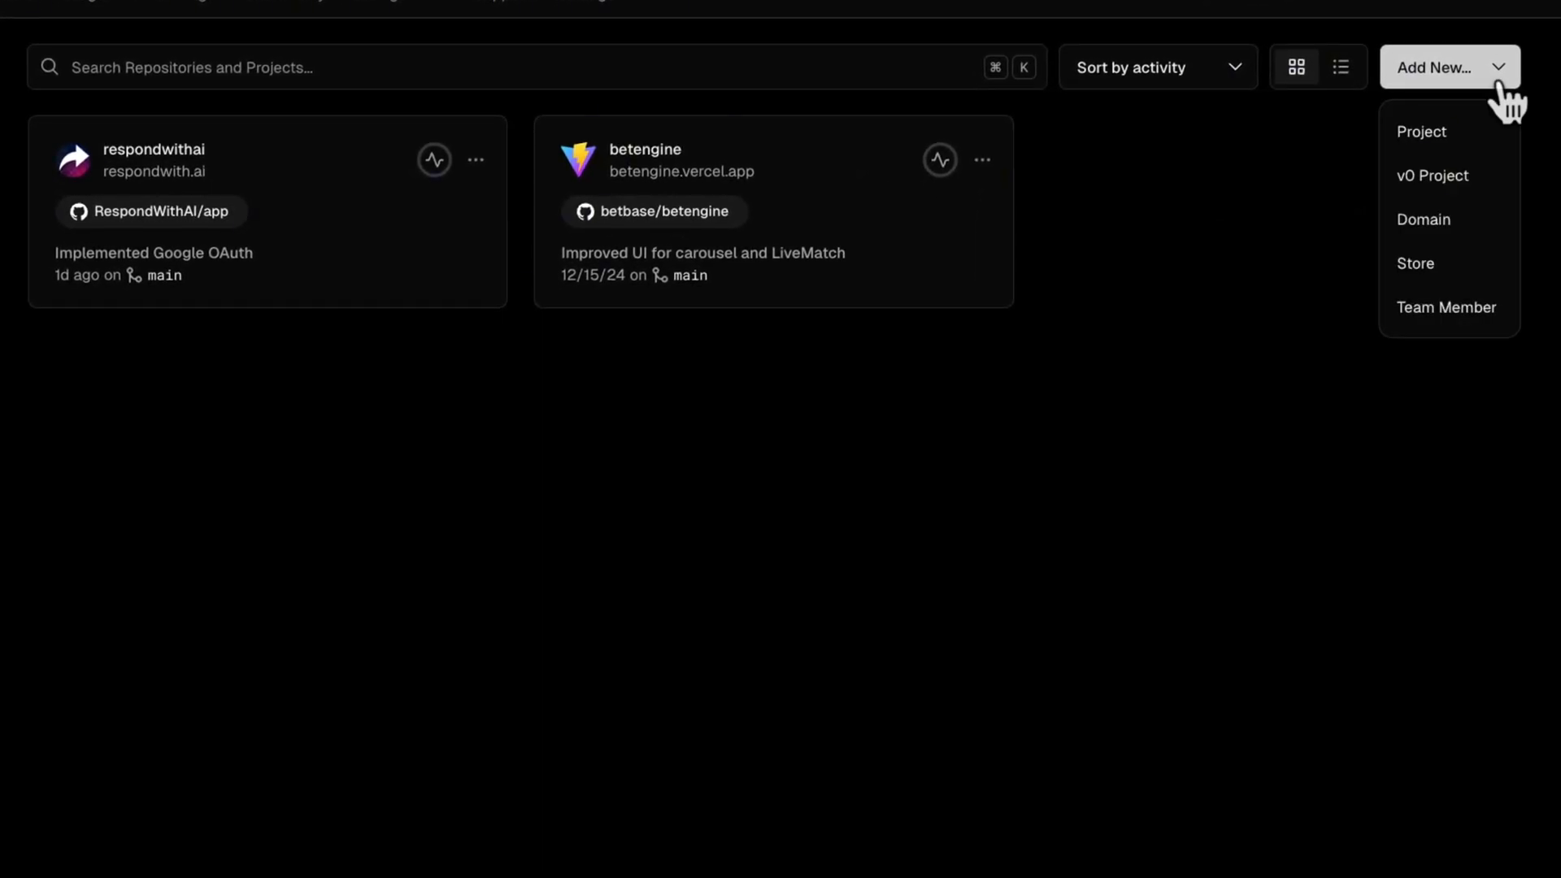
left_click(1421, 132)
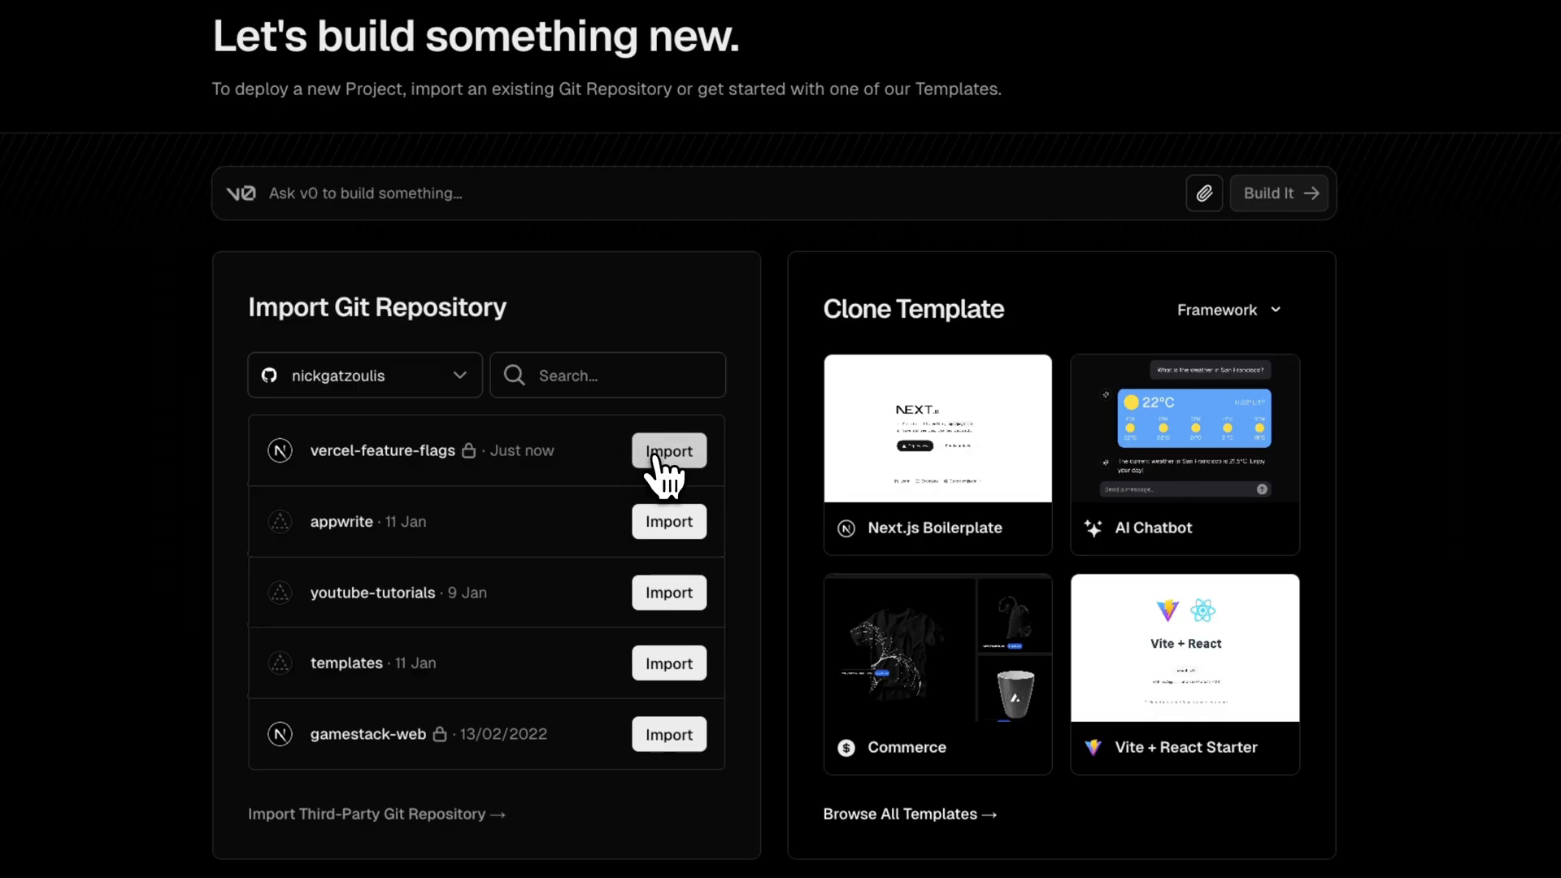
left_click(668, 450)
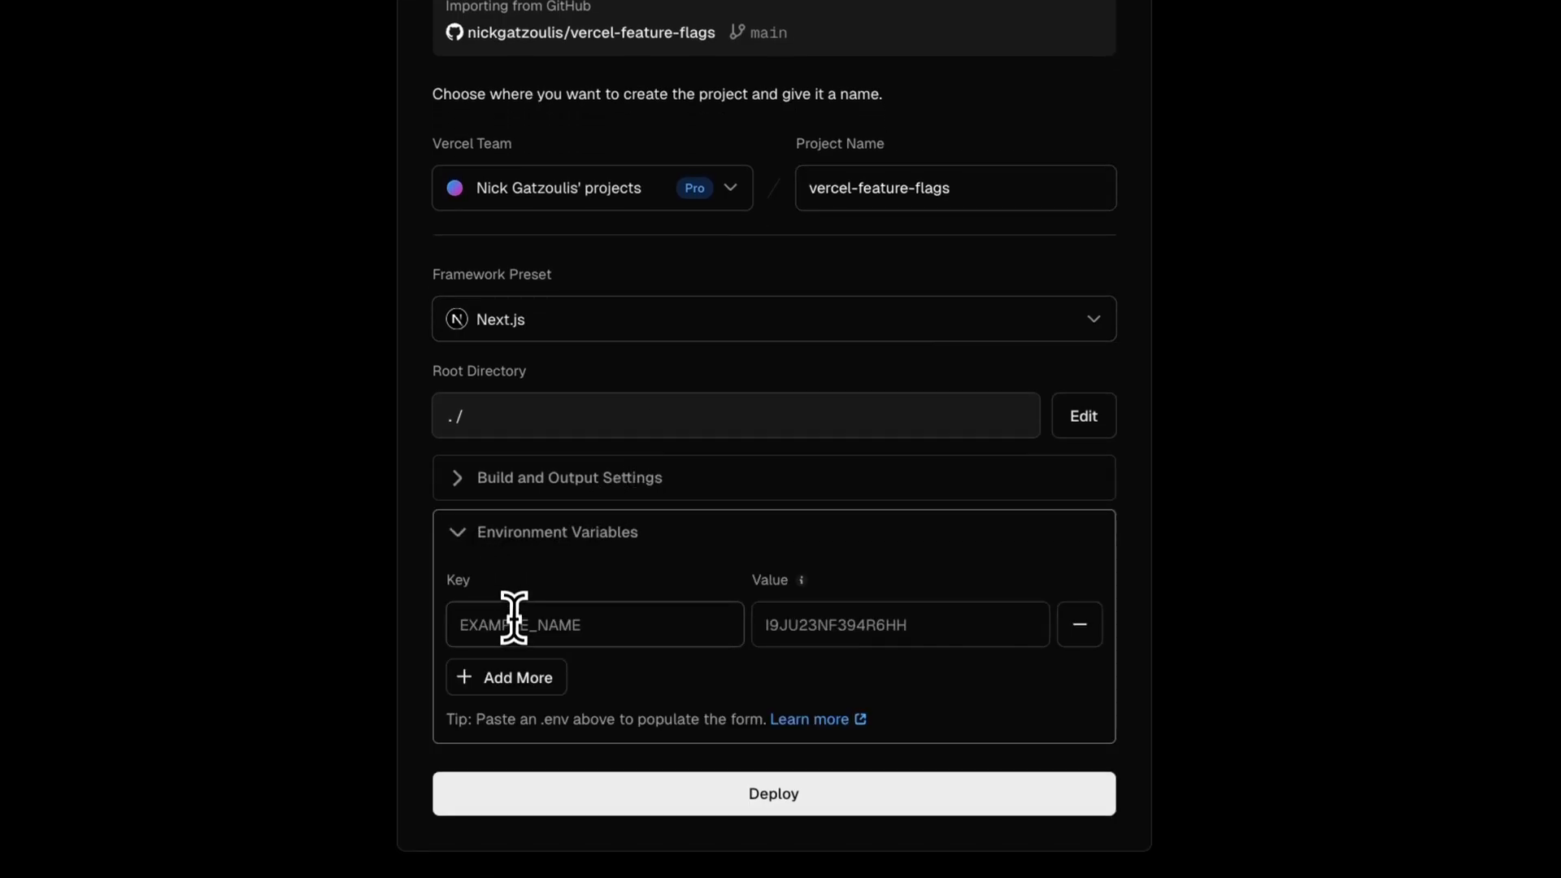
- Add the FLAGS_SECRET environment variable and deploy the project
type("FLAGS_SECRET")
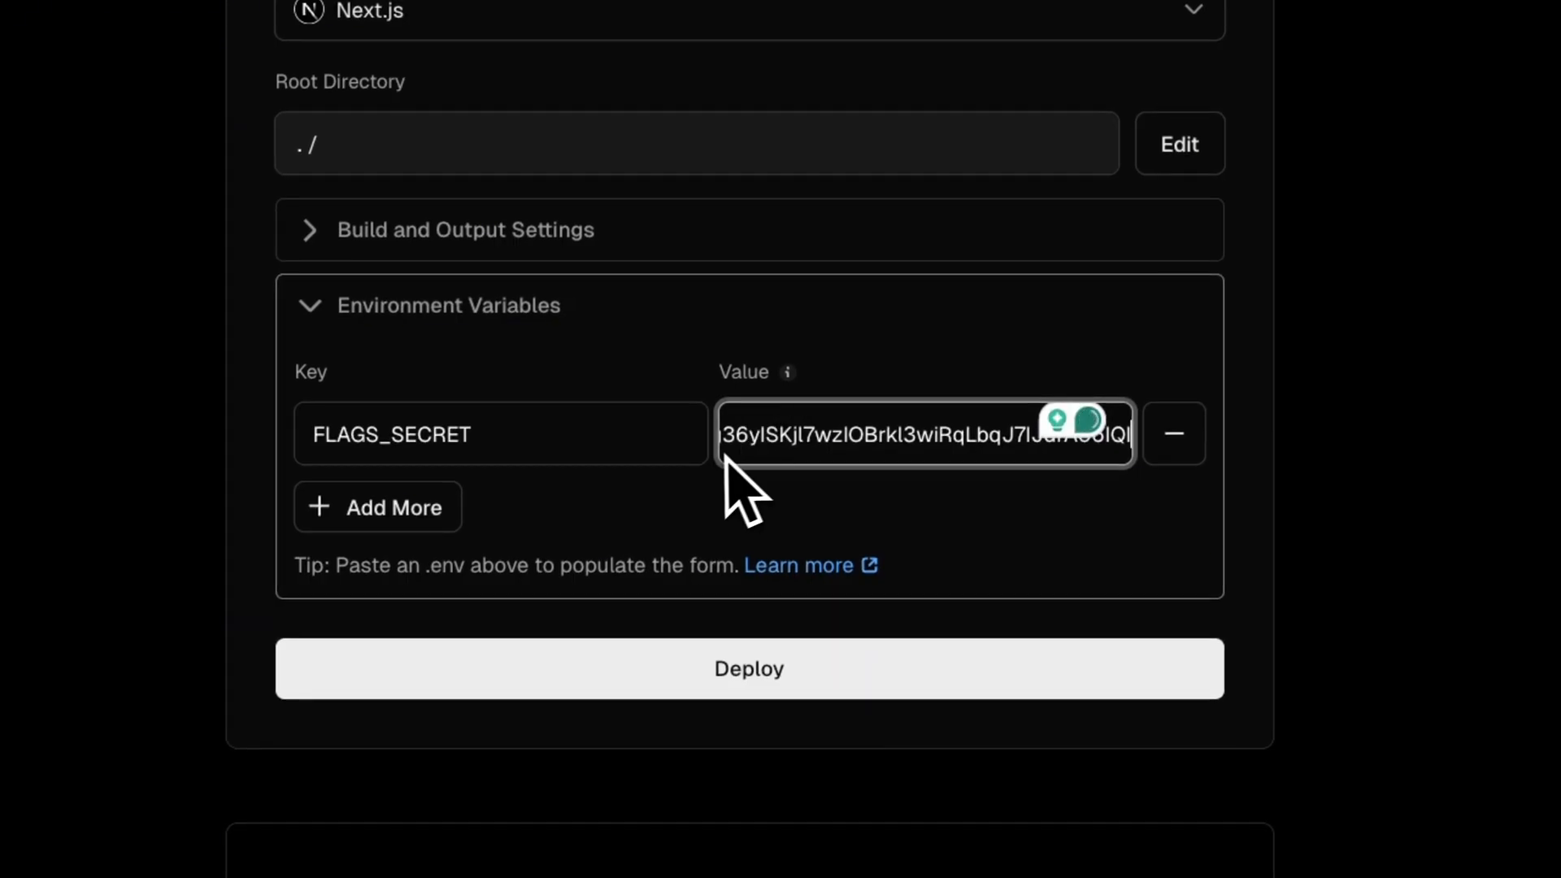
left_click(748, 669)
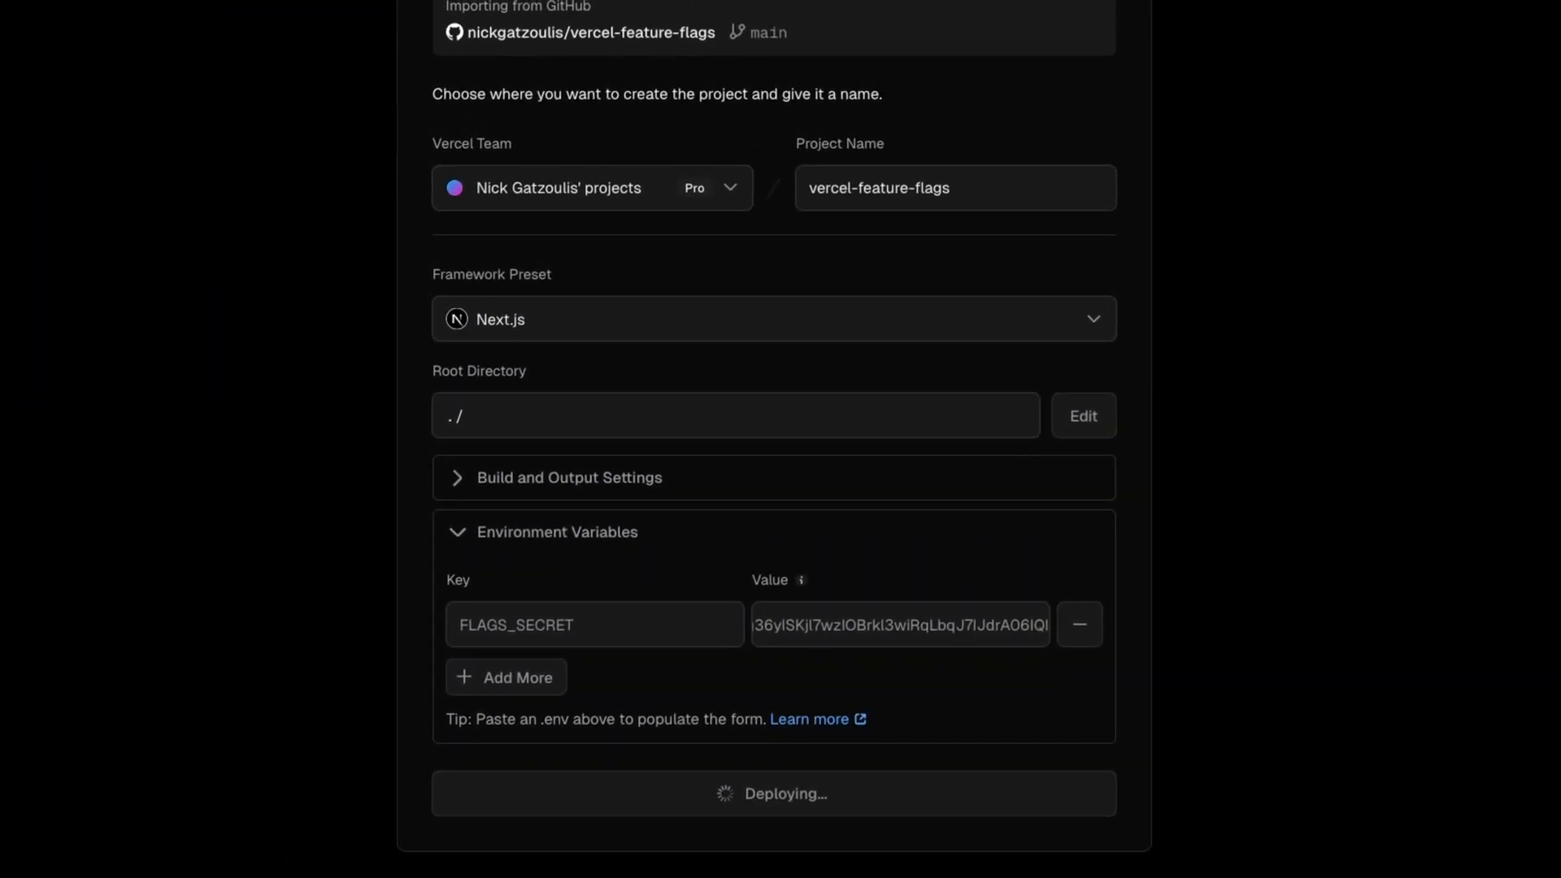
scroll("down", 3)
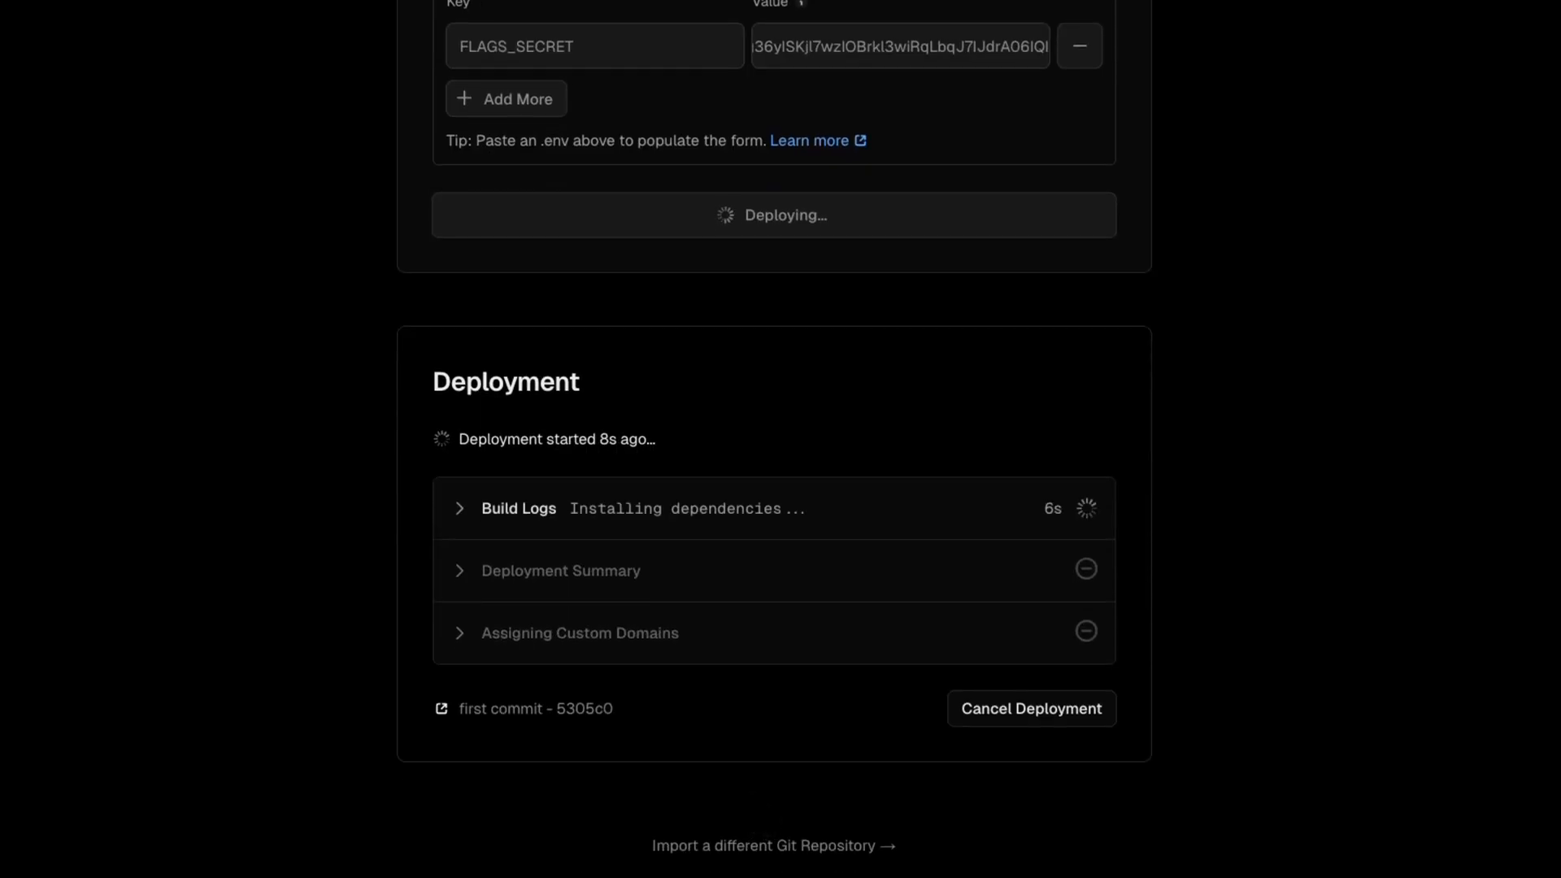